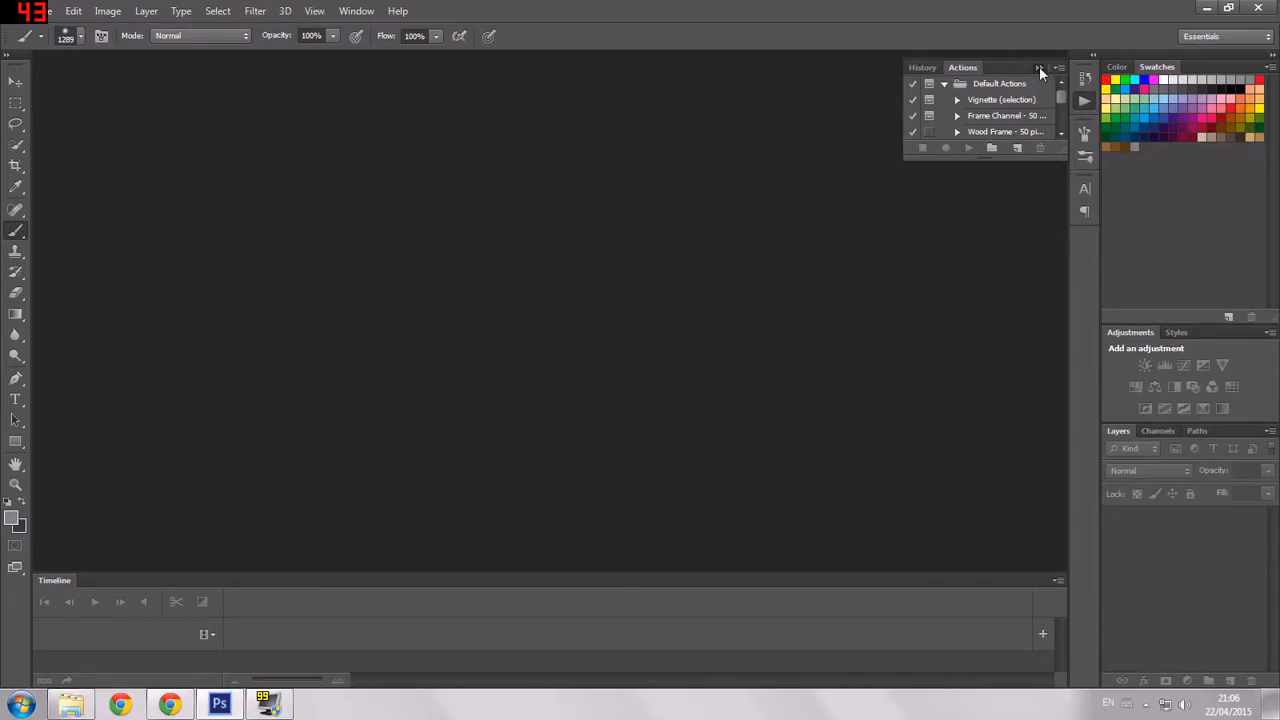
Bring up the New document dialog from the File menu
{"action": "left_click", "coordinate": [1038, 67]}
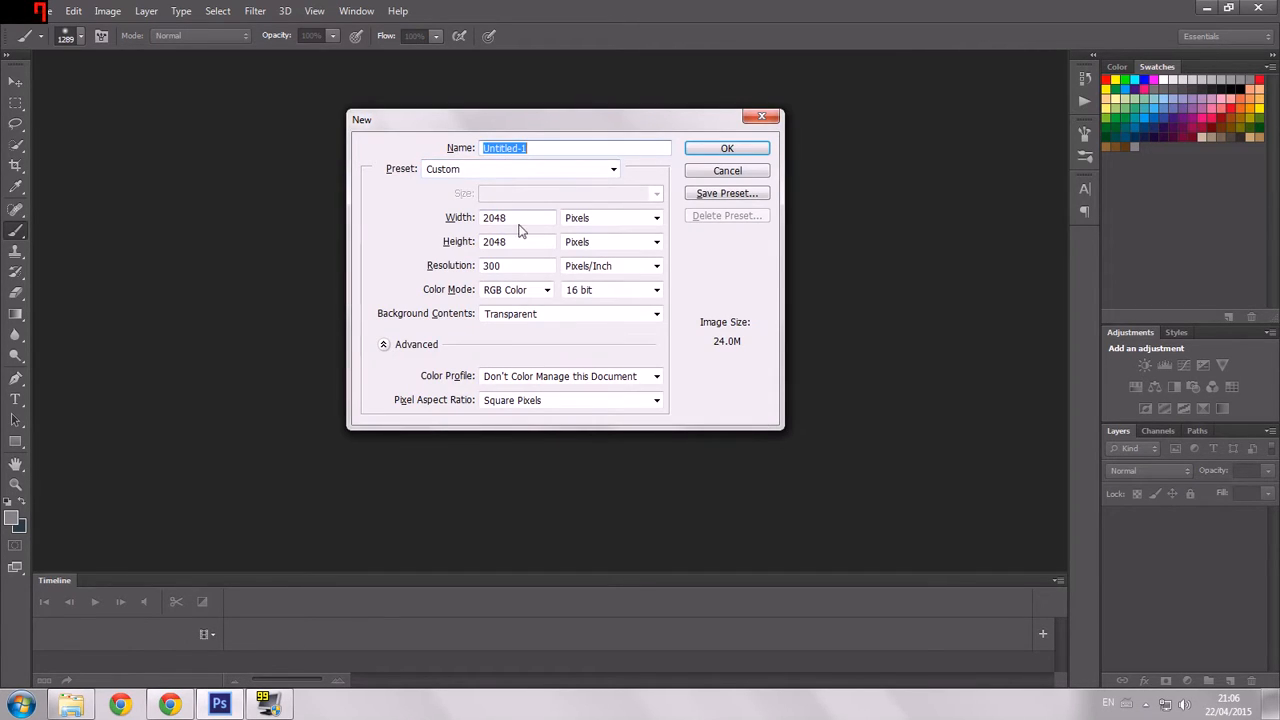
Create a transparent 1600 by 900 pixel document named Examplia
{"action": "type", "text": "10"}
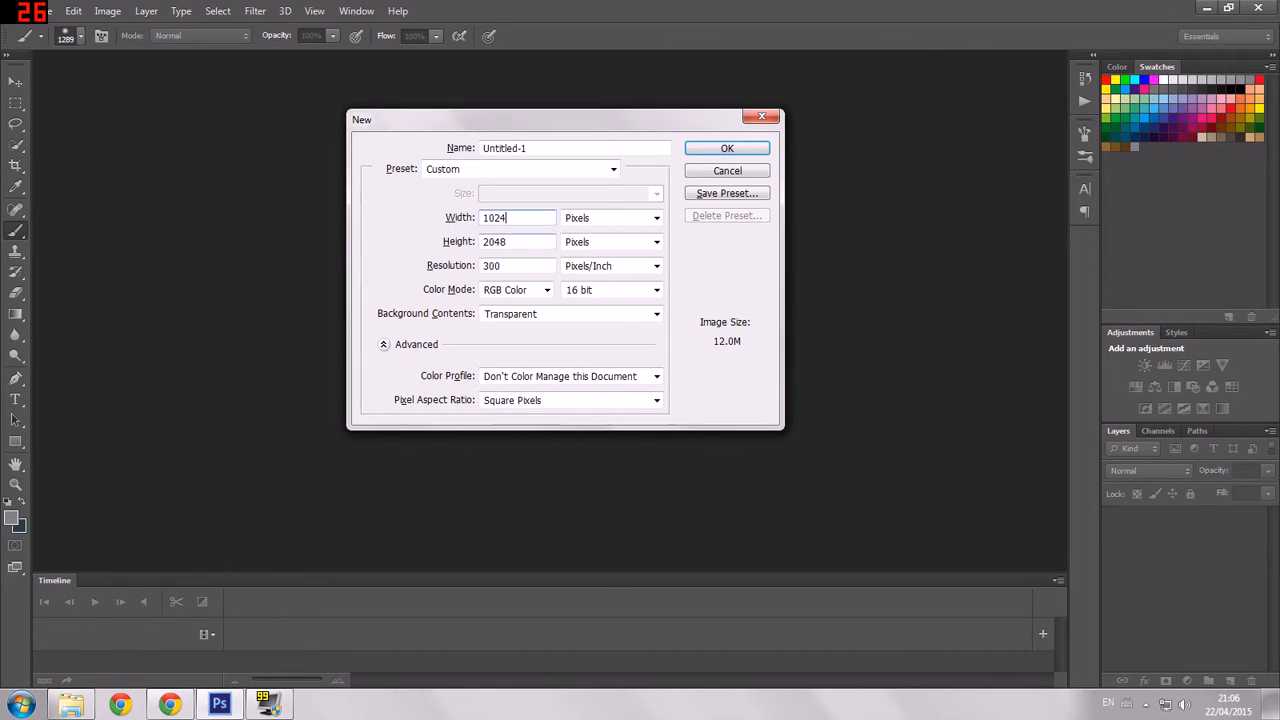
{"action": "type", "text": "1024"}
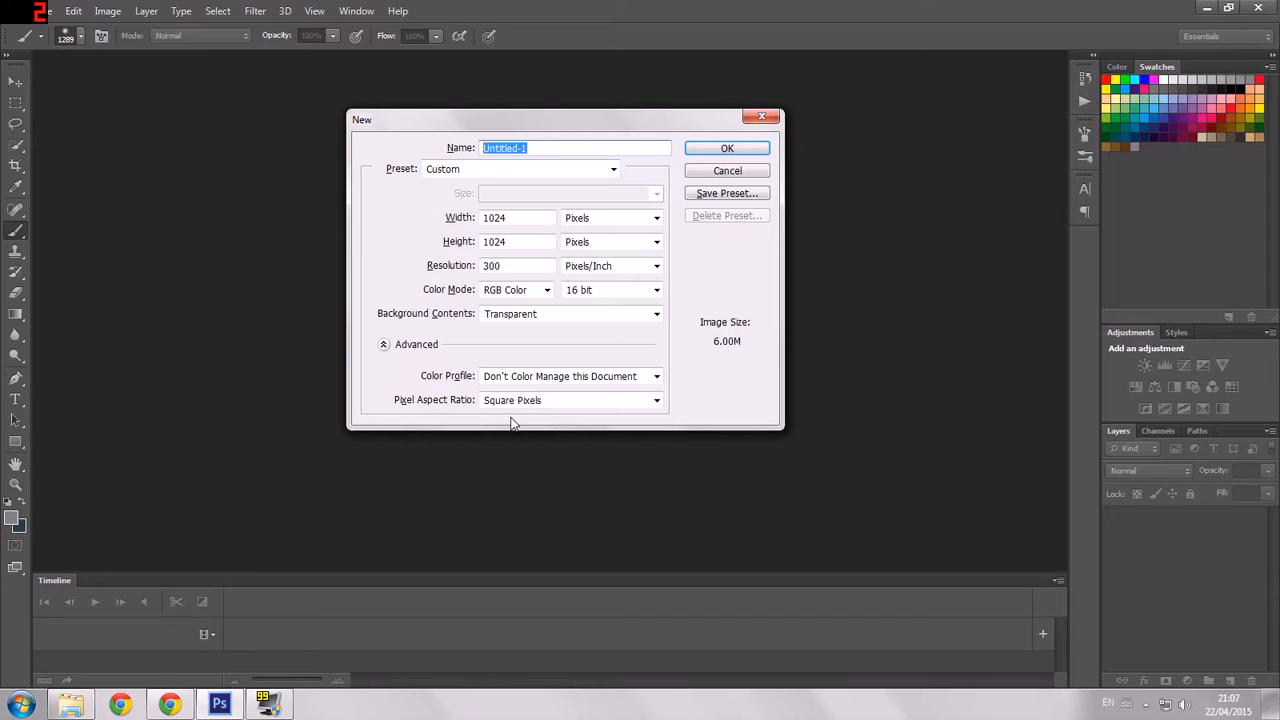
{"action": "mouse_move", "coordinate": [538, 419]}
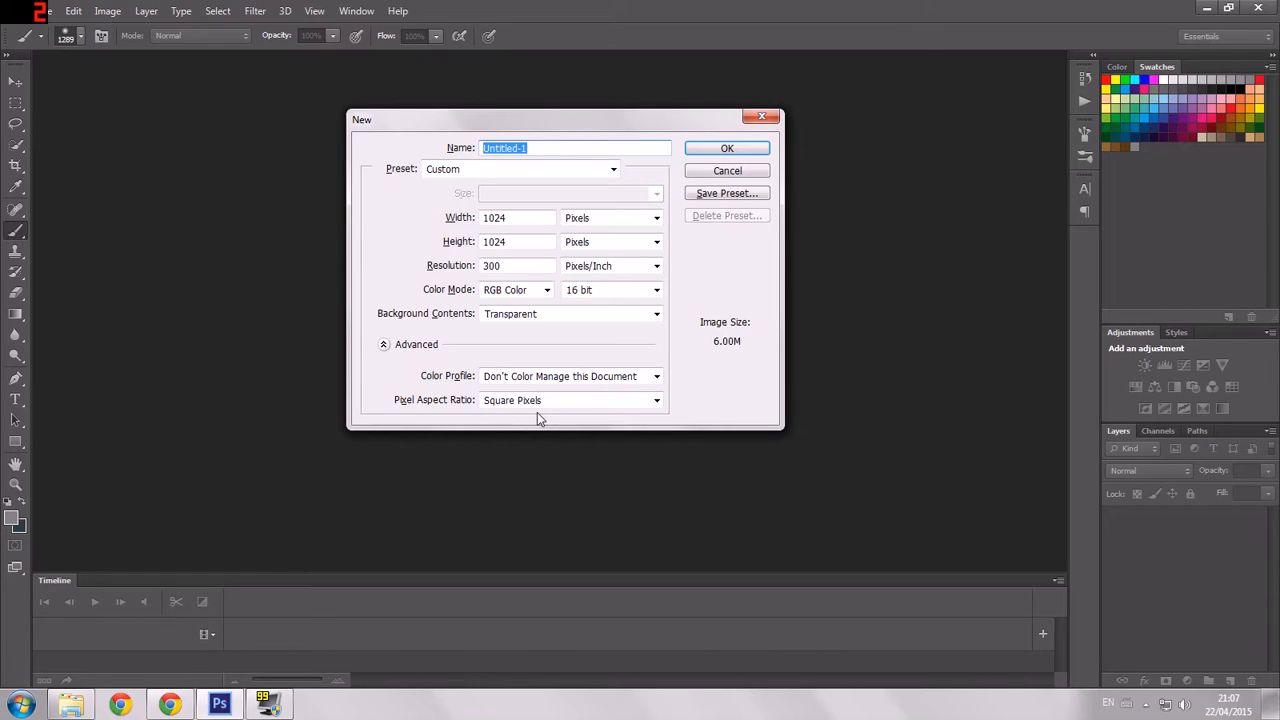
{"action": "mouse_move", "coordinate": [565, 160]}
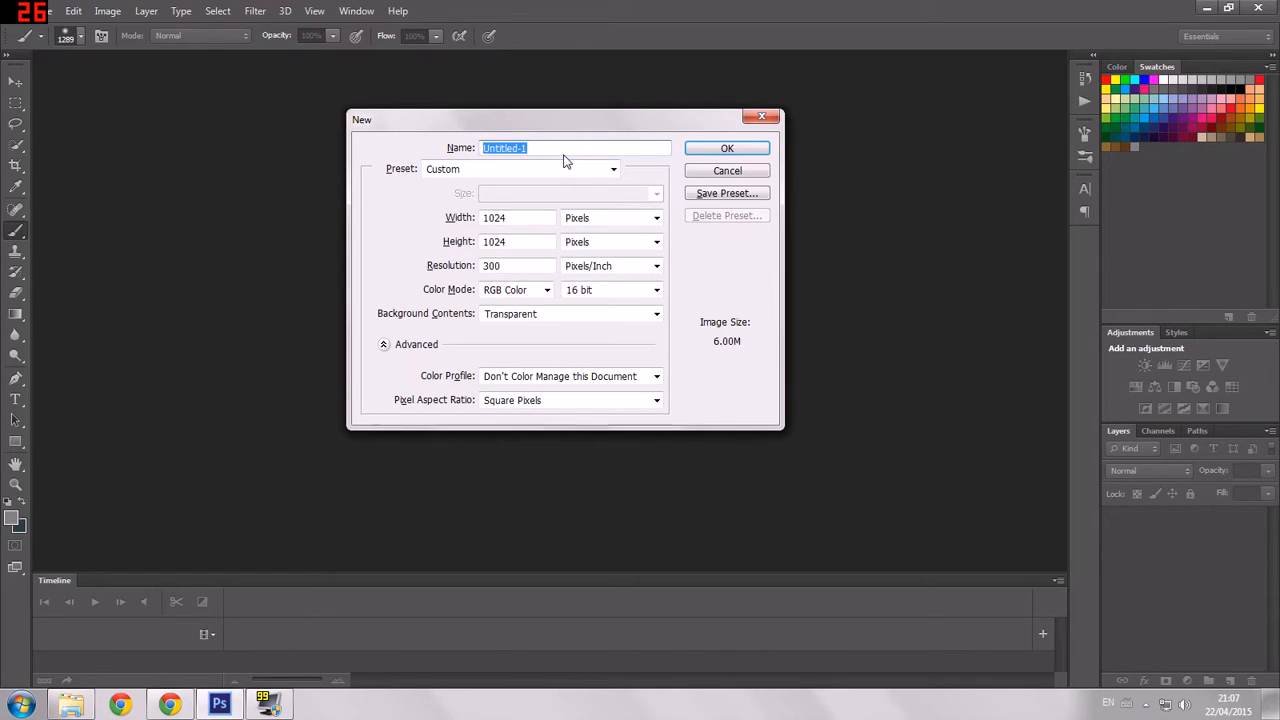
{"action": "type", "text": "Exa"}
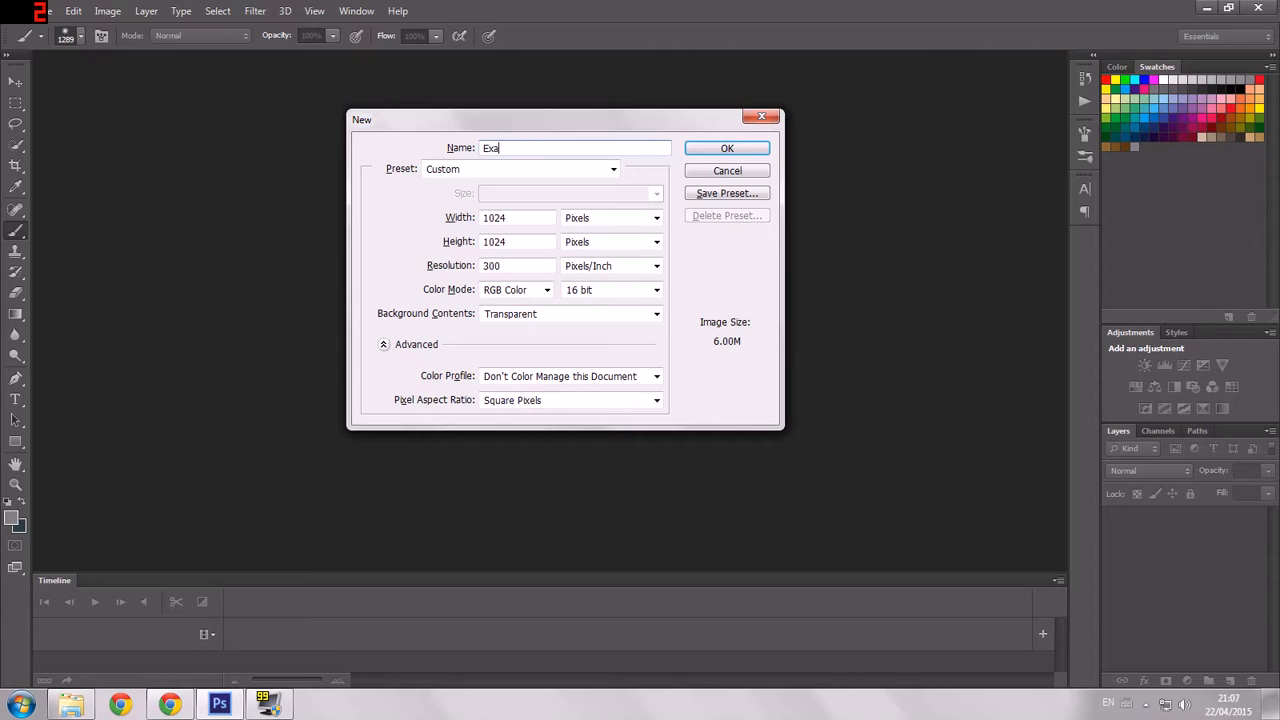
{"action": "type", "text": "mpla"}
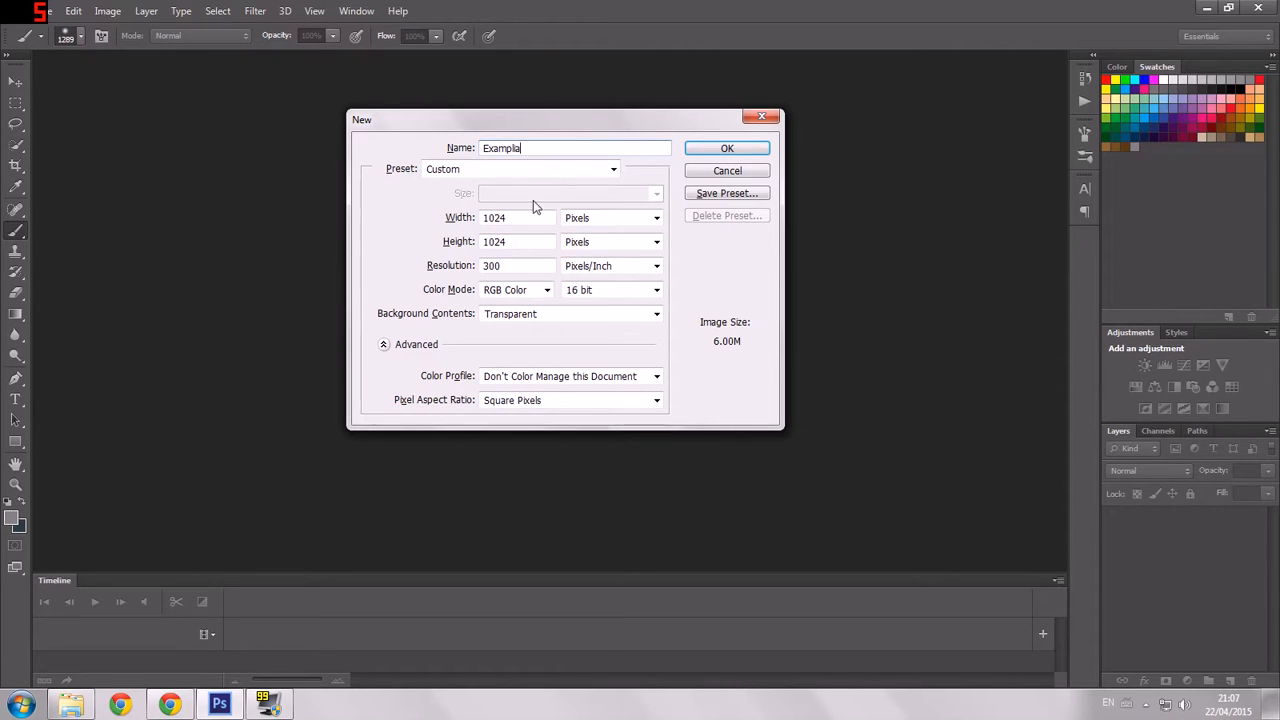
{"action": "left_click", "coordinate": [517, 217]}
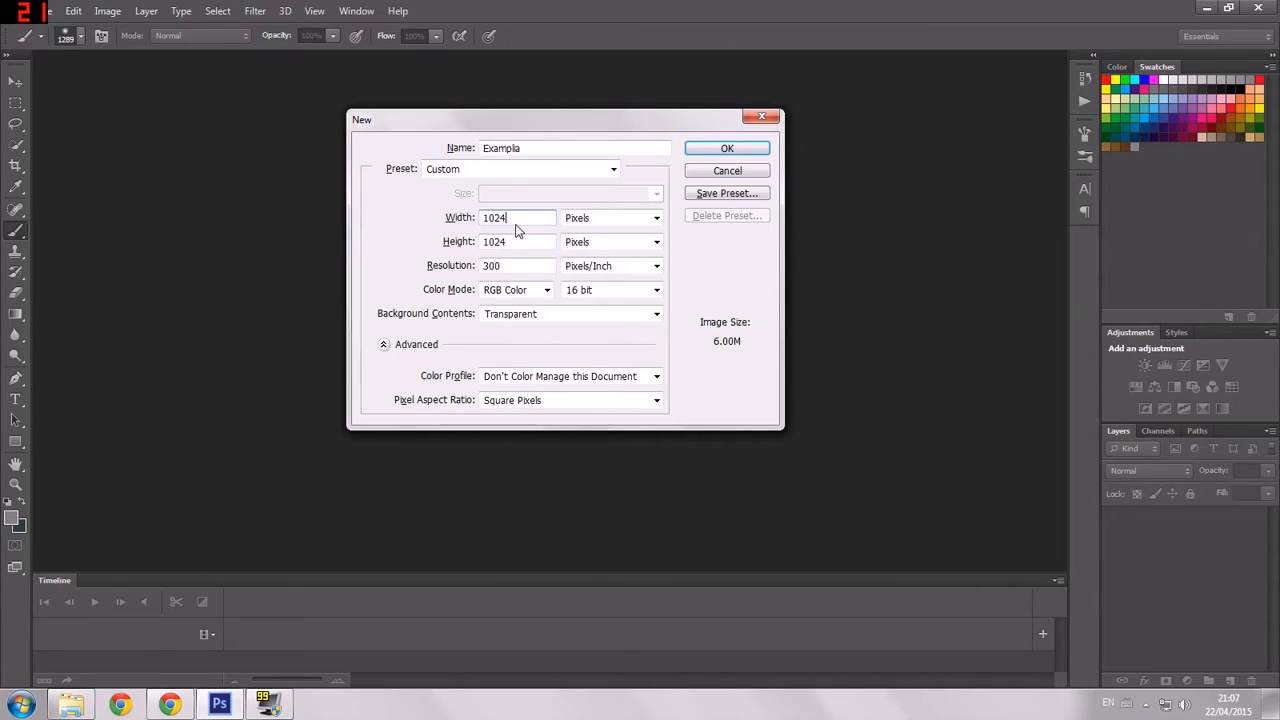
{"action": "triple_click", "coordinate": [517, 217]}
{"action": "type", "text": "1600"}
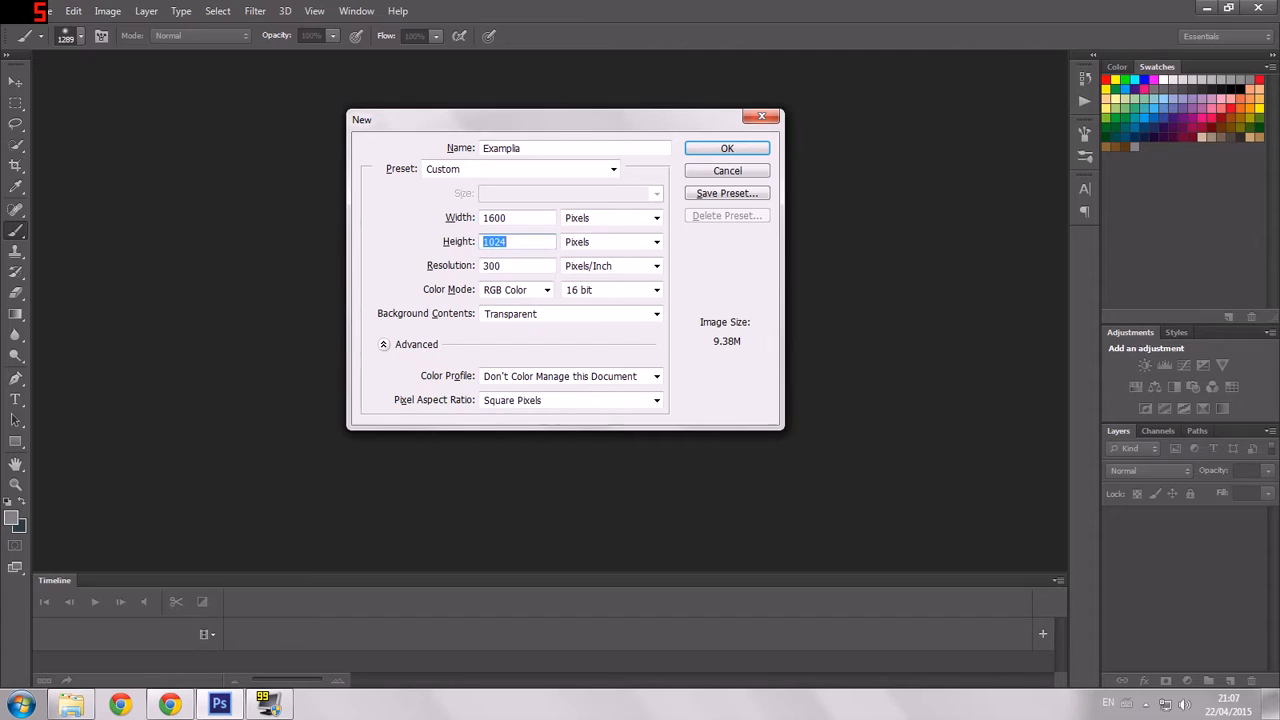
{"action": "type", "text": "900"}
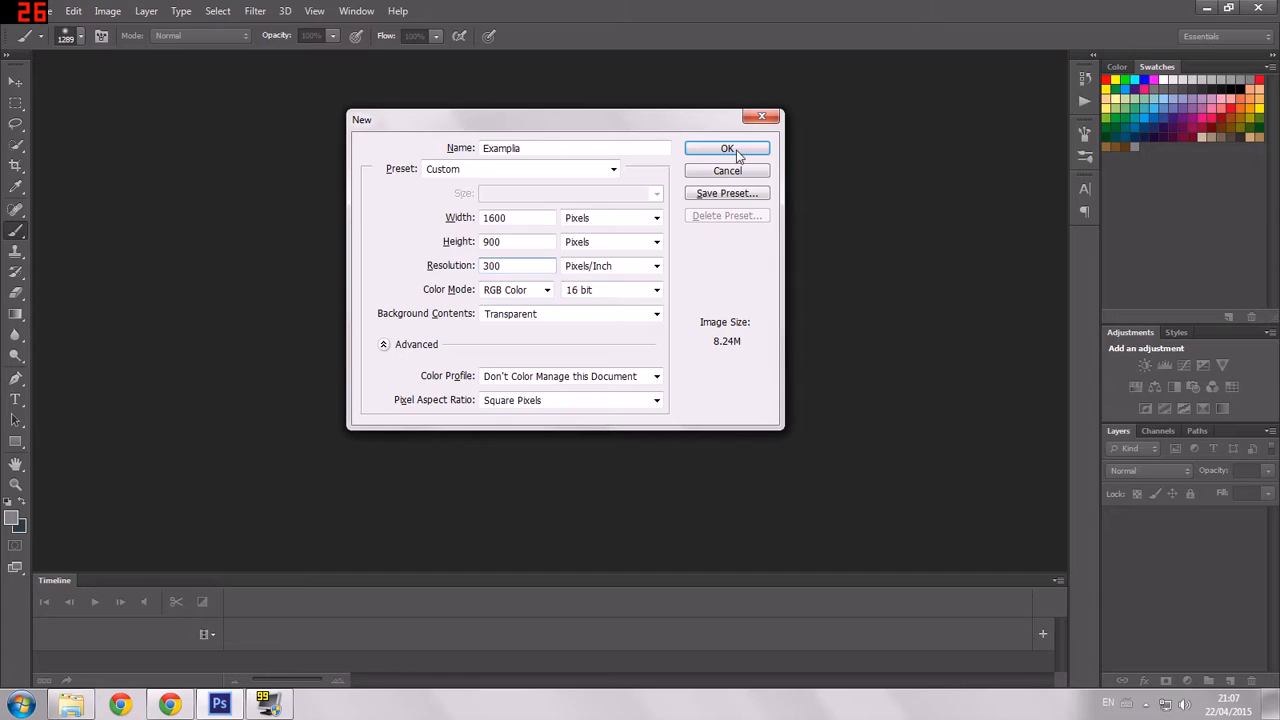
{"action": "left_click", "coordinate": [727, 148]}
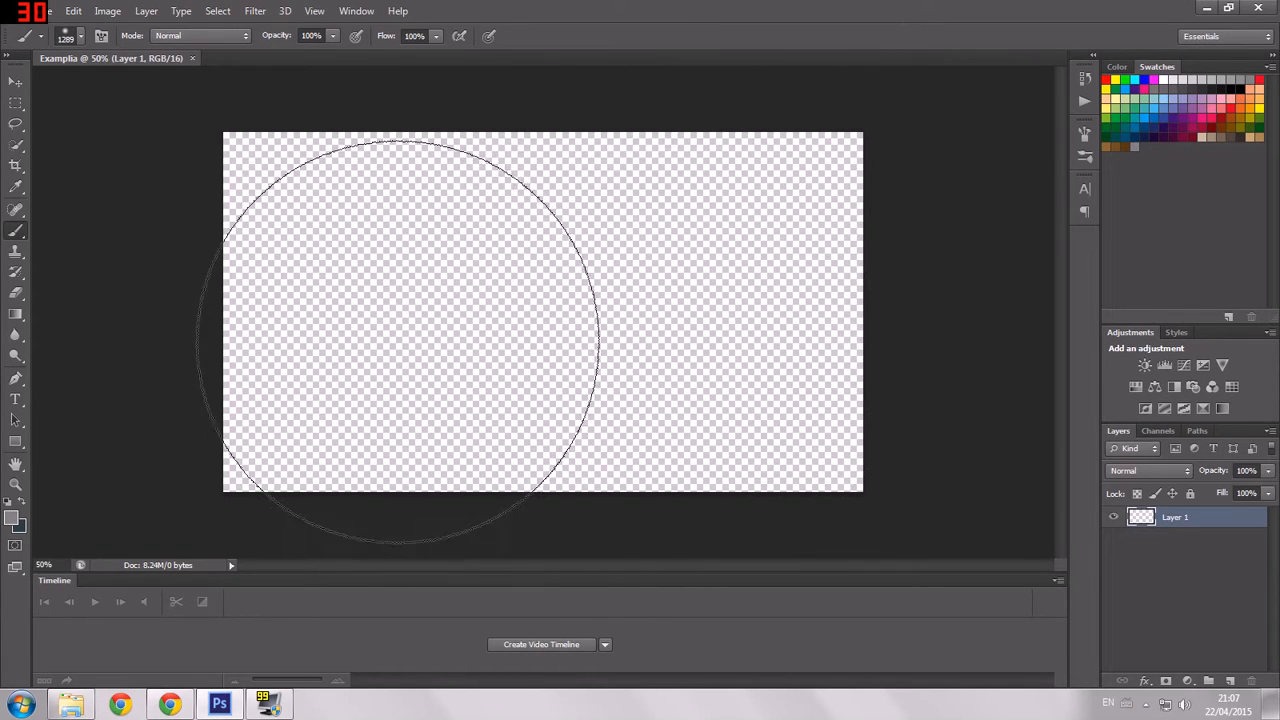
Rename the default layer to Ocean, add a Land layer above it, and reselect Ocean
{"action": "left_click", "coordinate": [80, 36]}
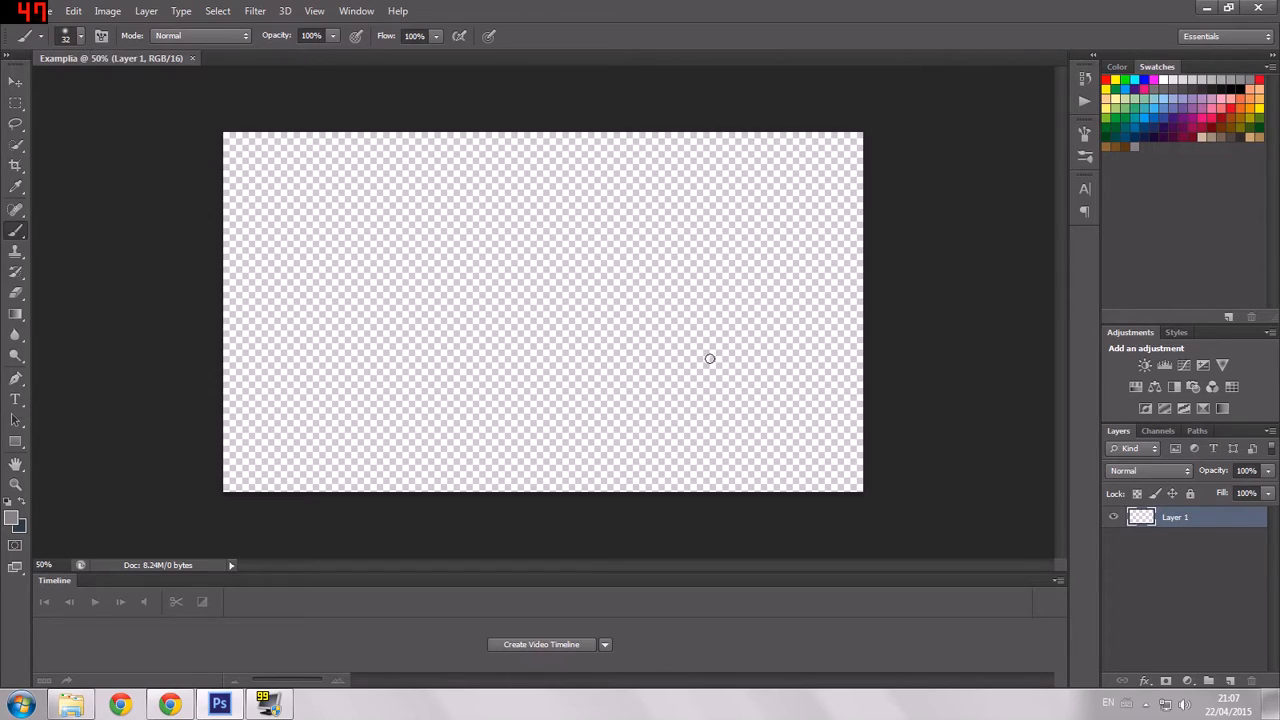
{"action": "double_click", "coordinate": [1176, 517]}
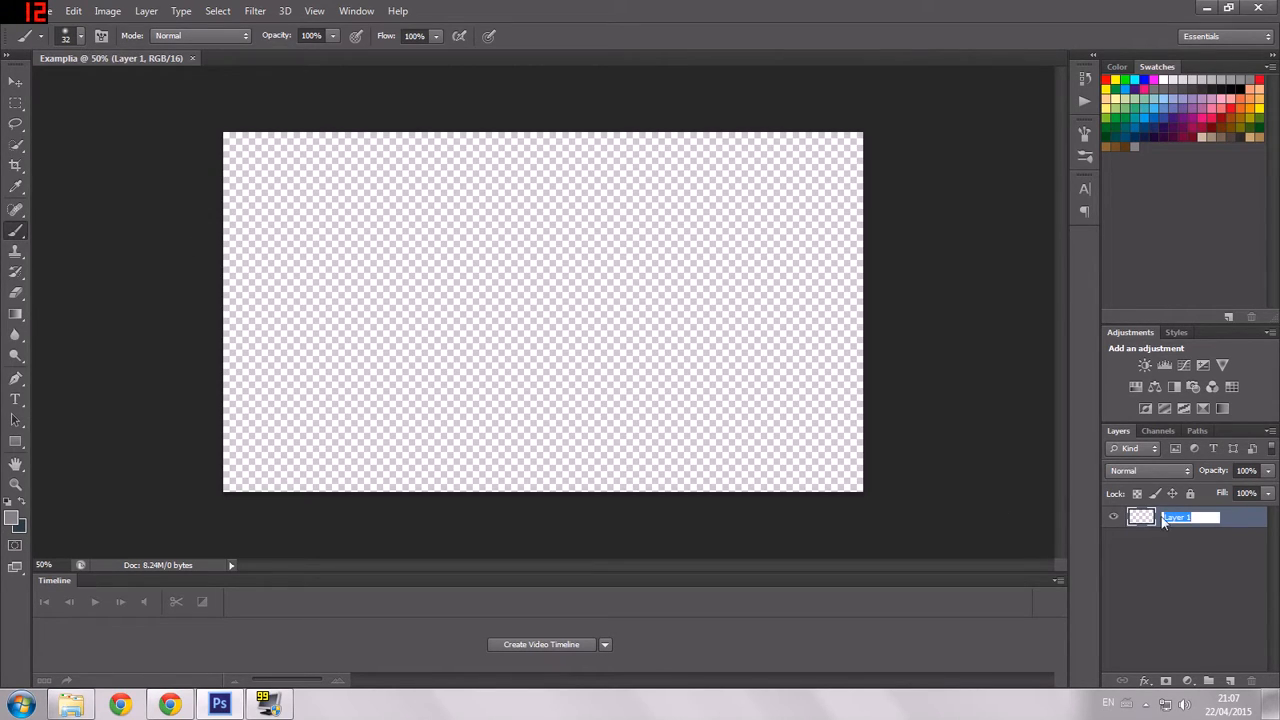
{"action": "type", "text": "Ocean"}
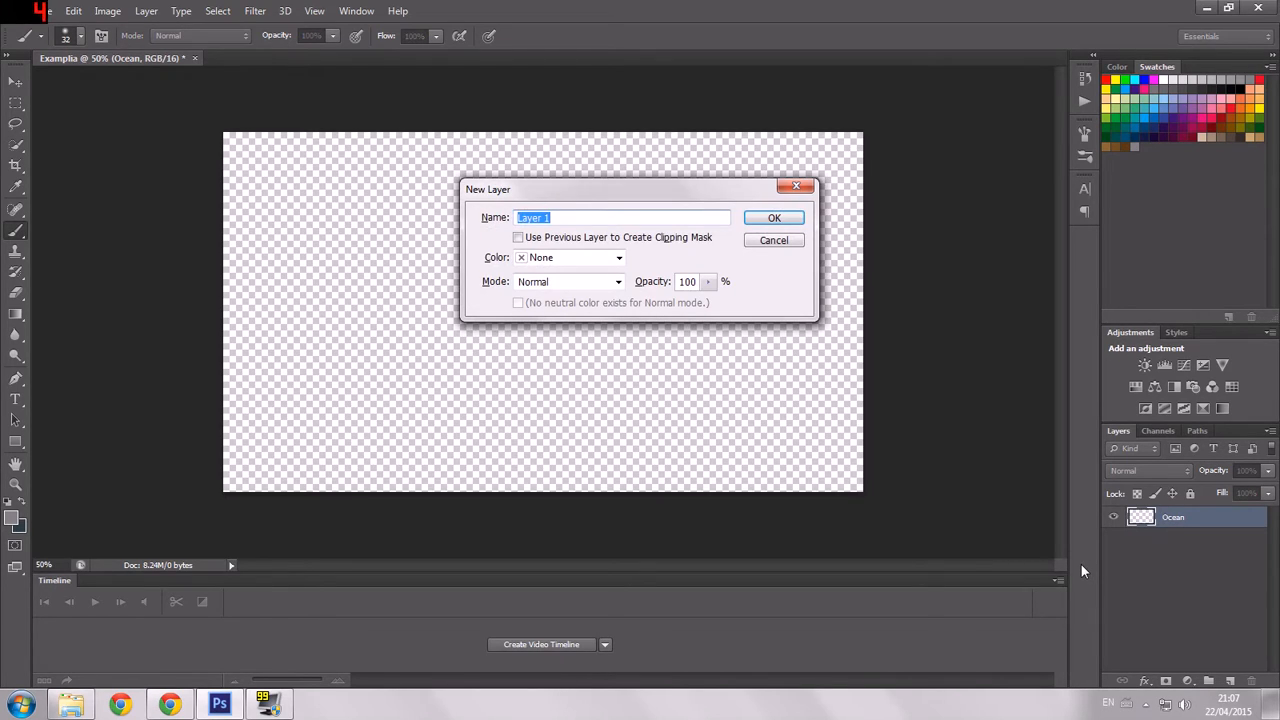
{"action": "left_click", "coordinate": [773, 218]}
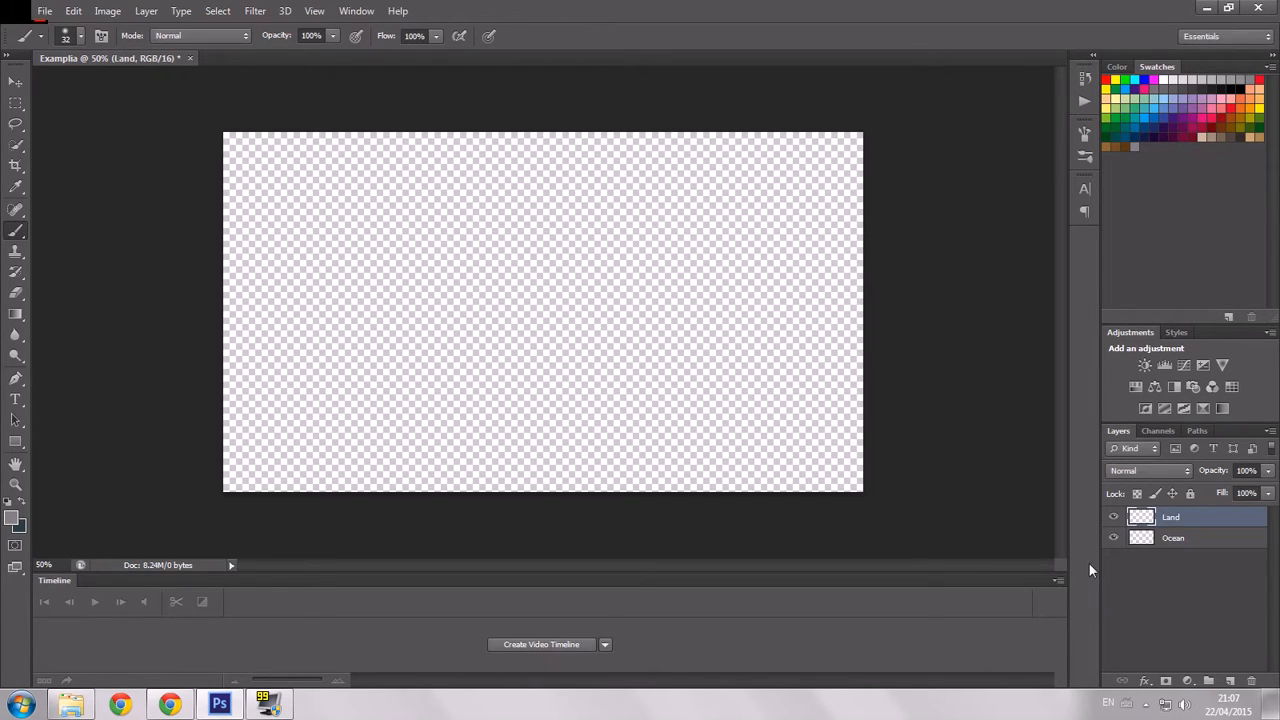
{"action": "left_click", "coordinate": [1172, 537]}
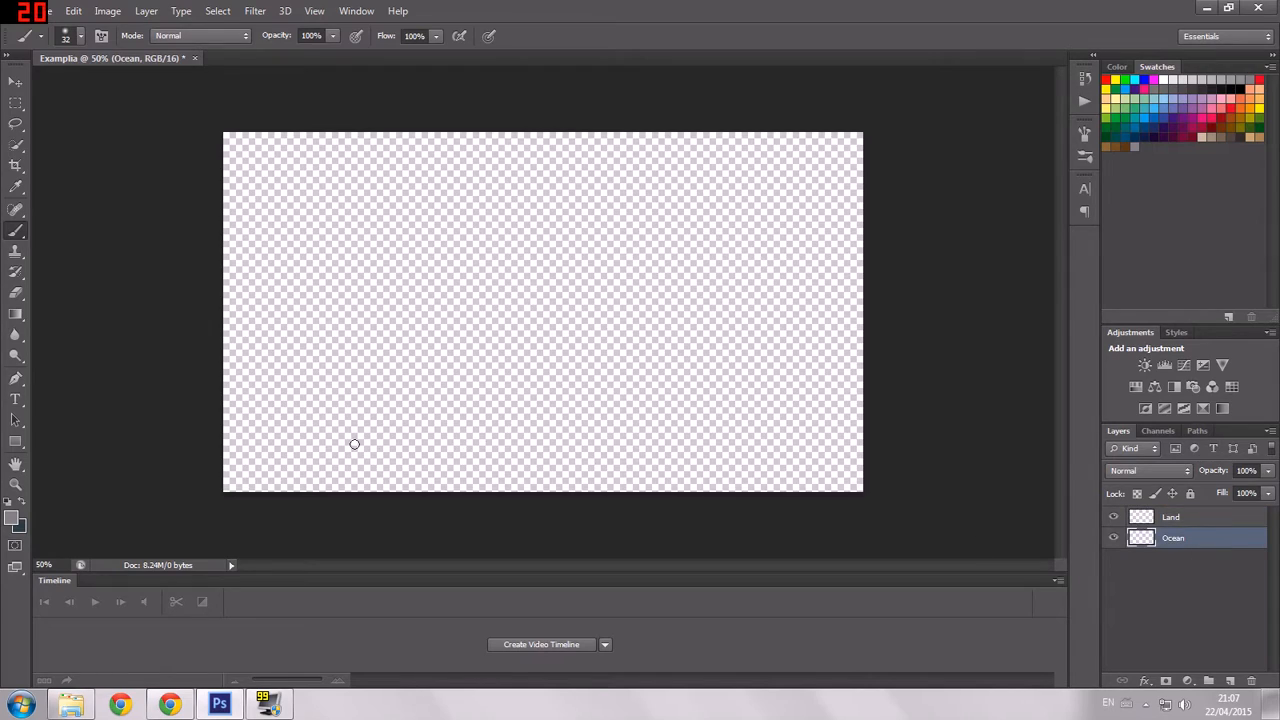
{"action": "mouse_move", "coordinate": [262, 456]}
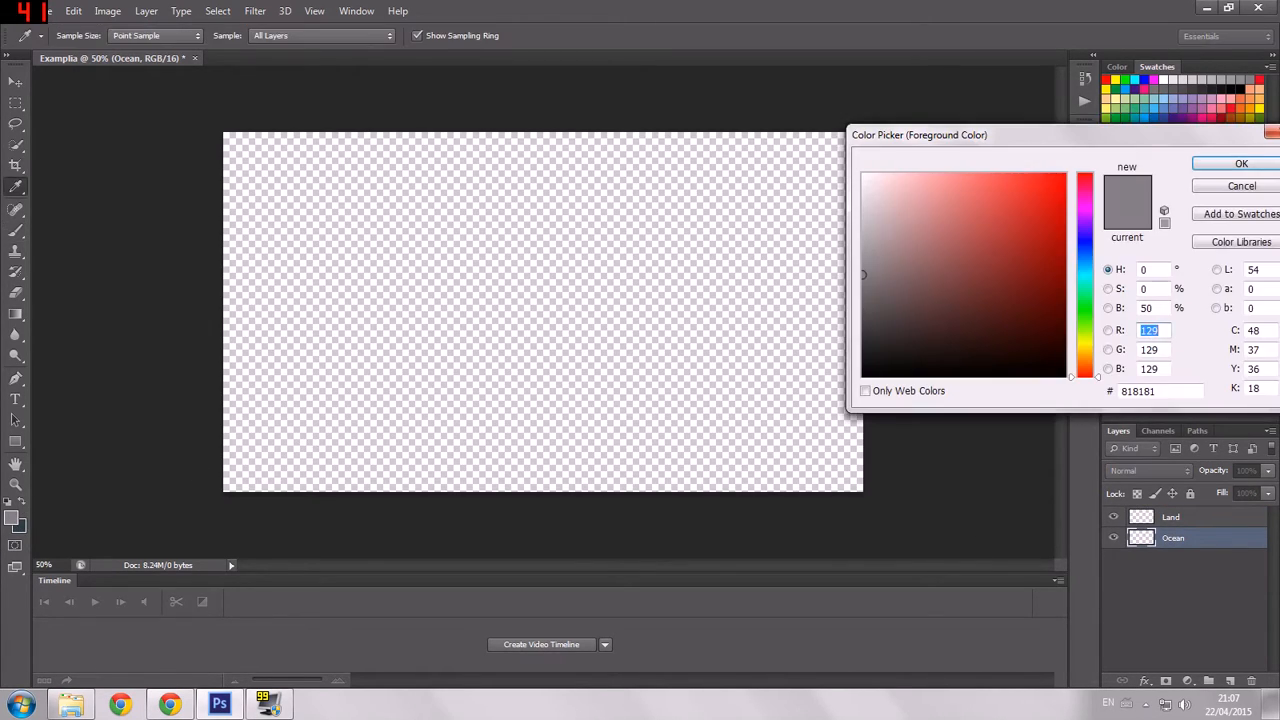
Set the foreground colour to a medium blue
{"action": "left_click", "coordinate": [1051, 242]}
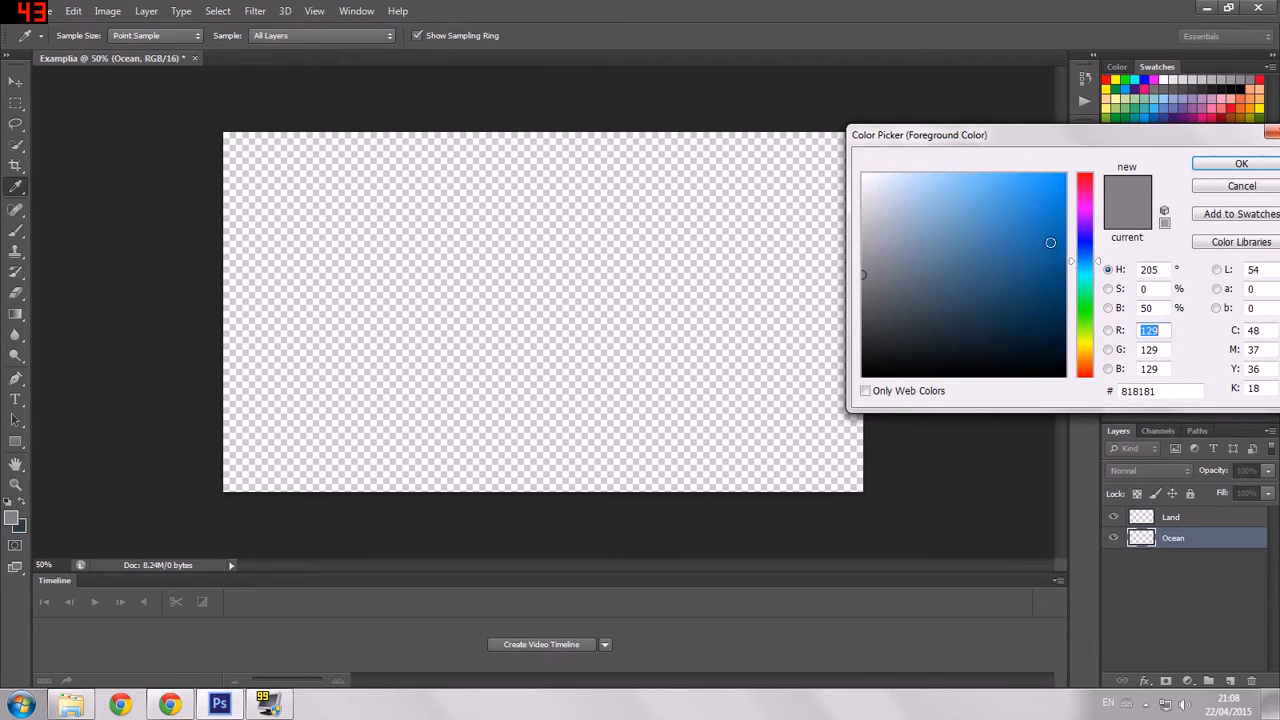
{"action": "left_click", "coordinate": [985, 251]}
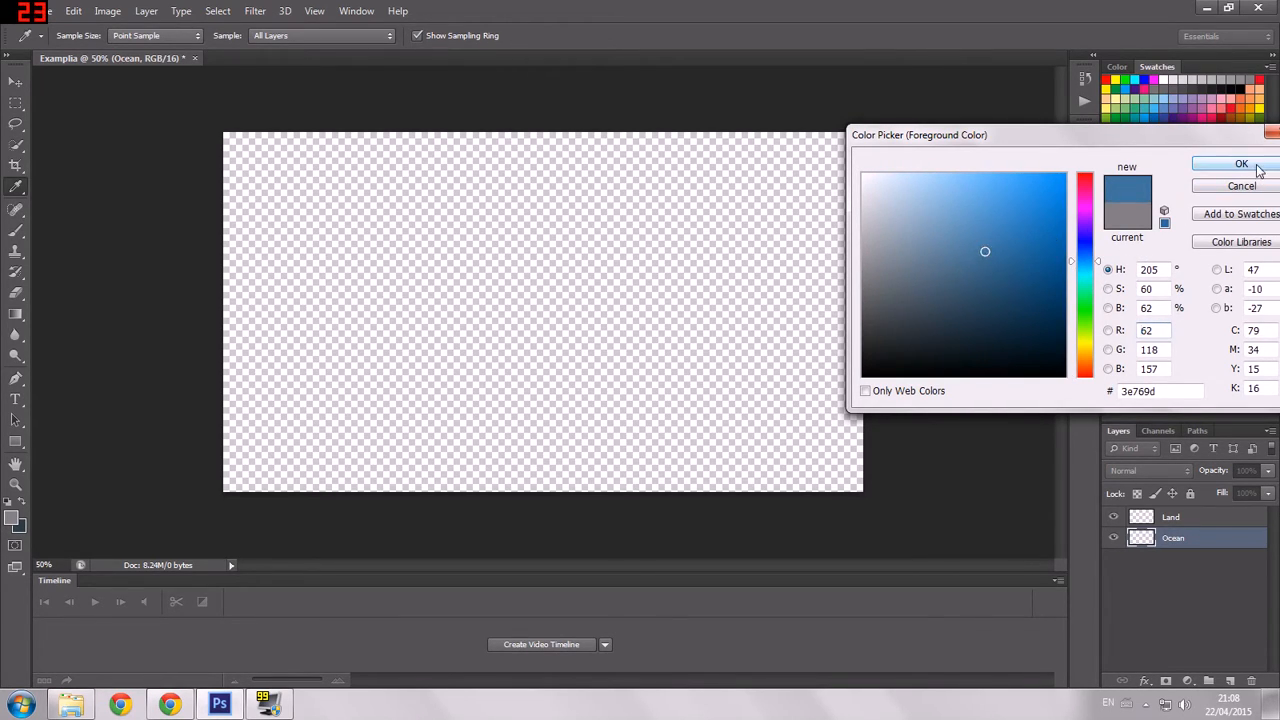
{"action": "left_click", "coordinate": [1241, 164]}
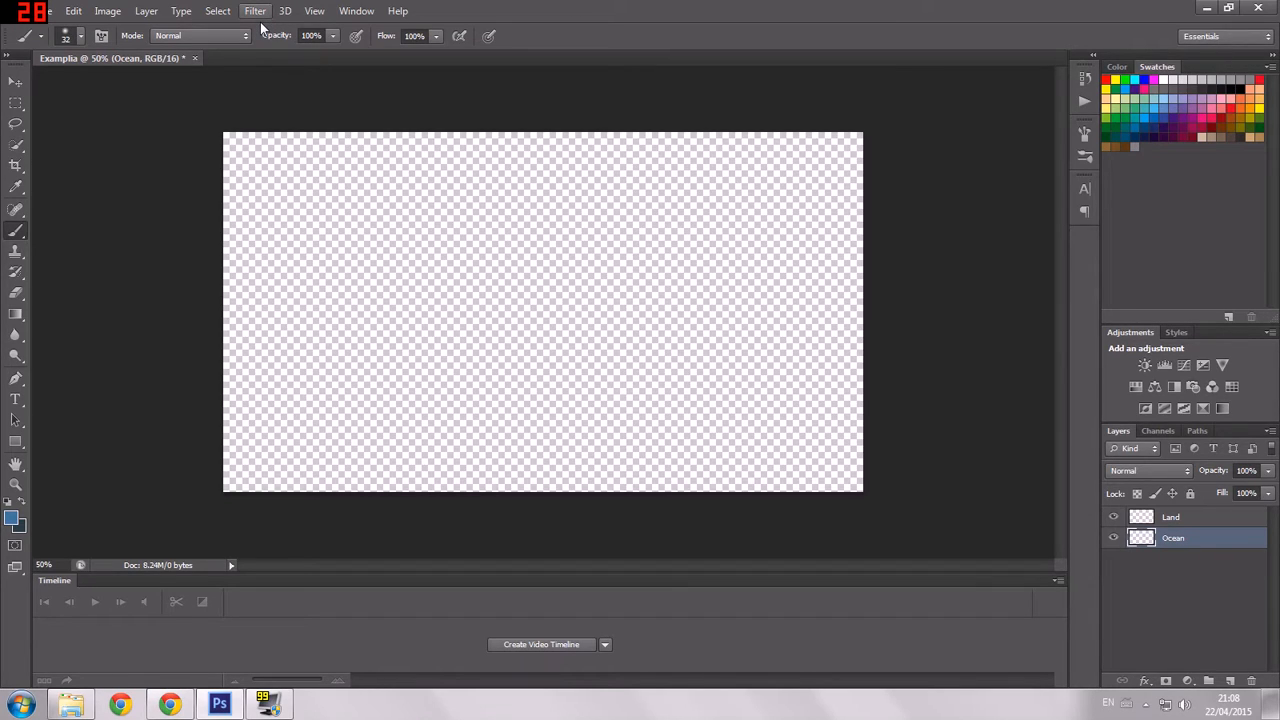
Render a Clouds filter across the Ocean layer
{"action": "left_click", "coordinate": [255, 11]}
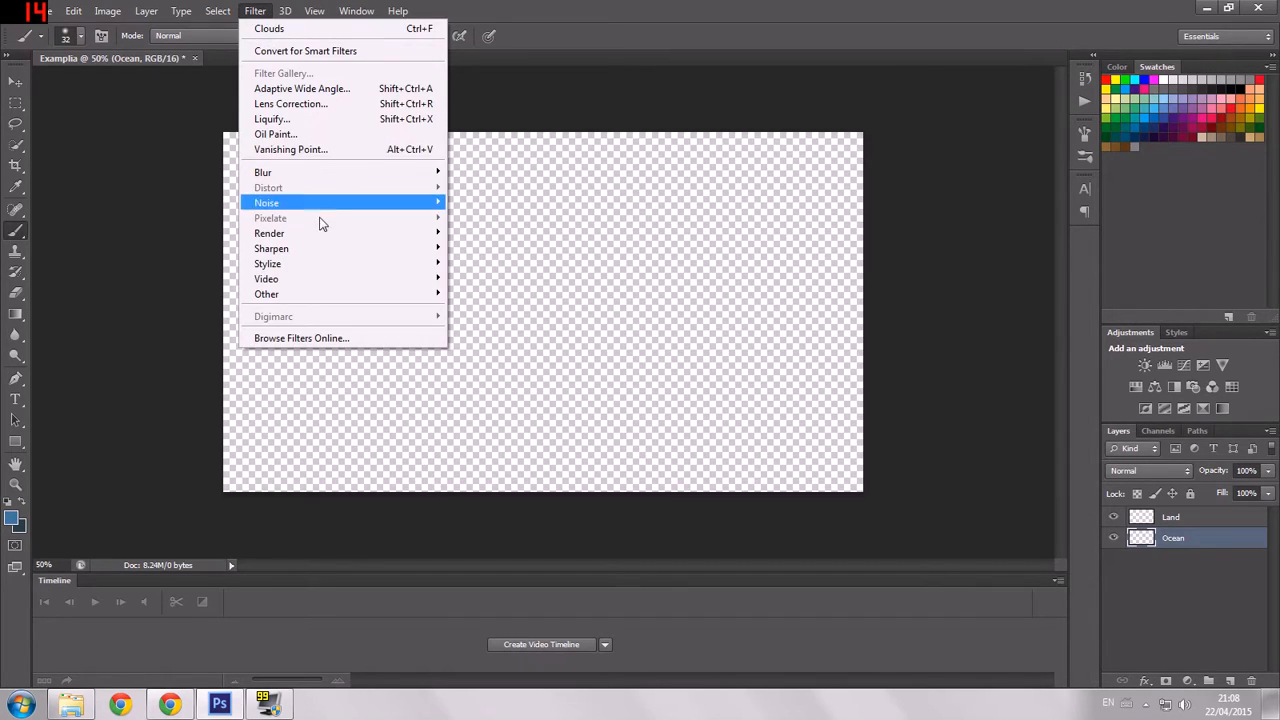
{"action": "left_click", "coordinate": [269, 28]}
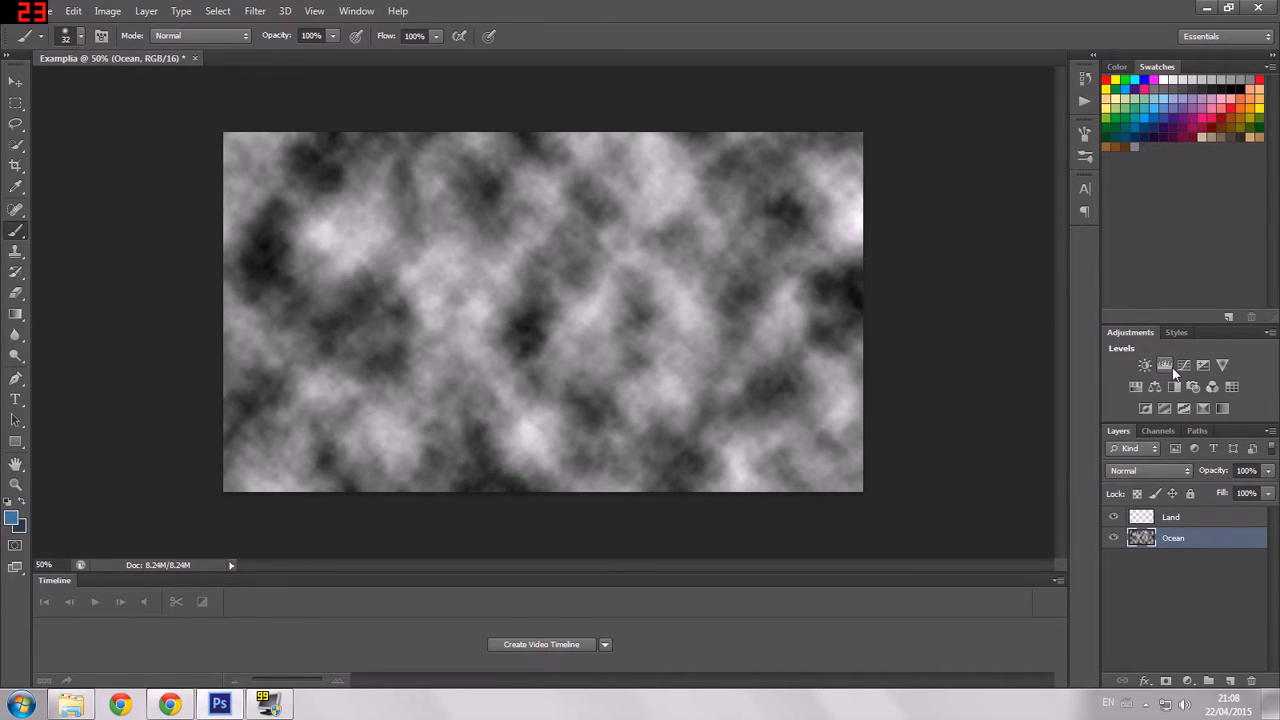
{"action": "left_click", "coordinate": [1146, 409]}
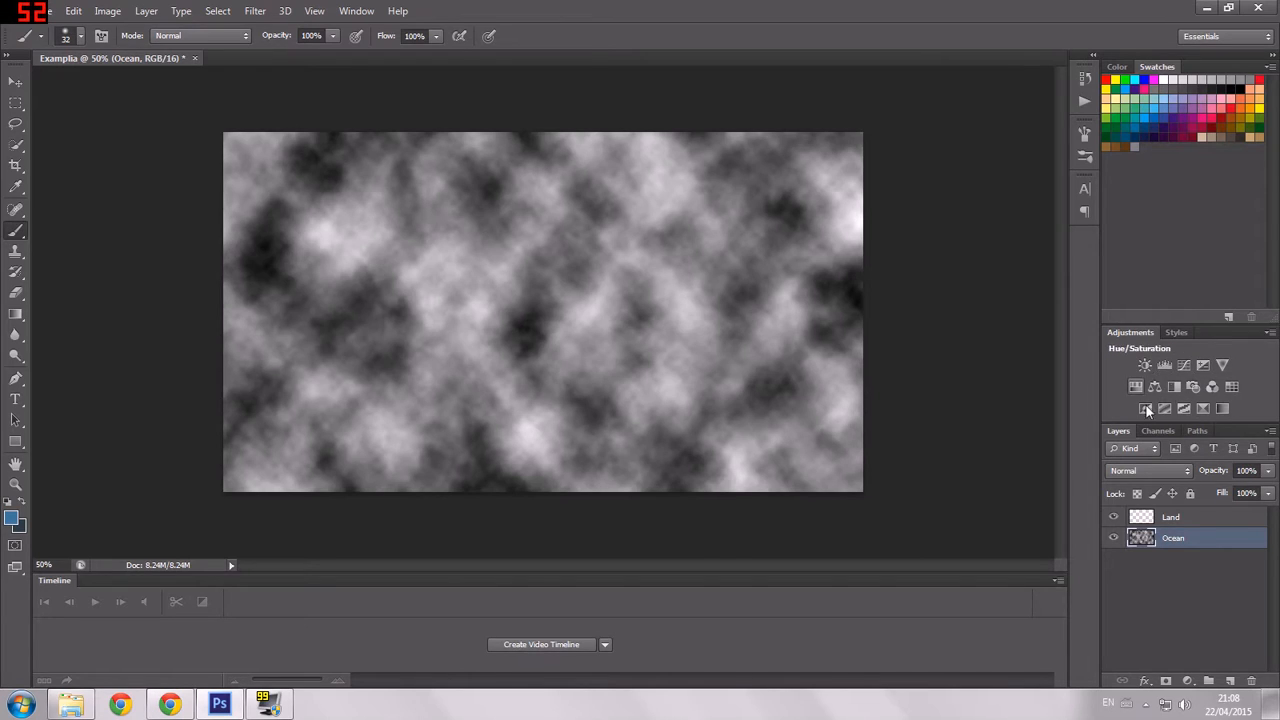
{"action": "left_click", "coordinate": [1146, 408]}
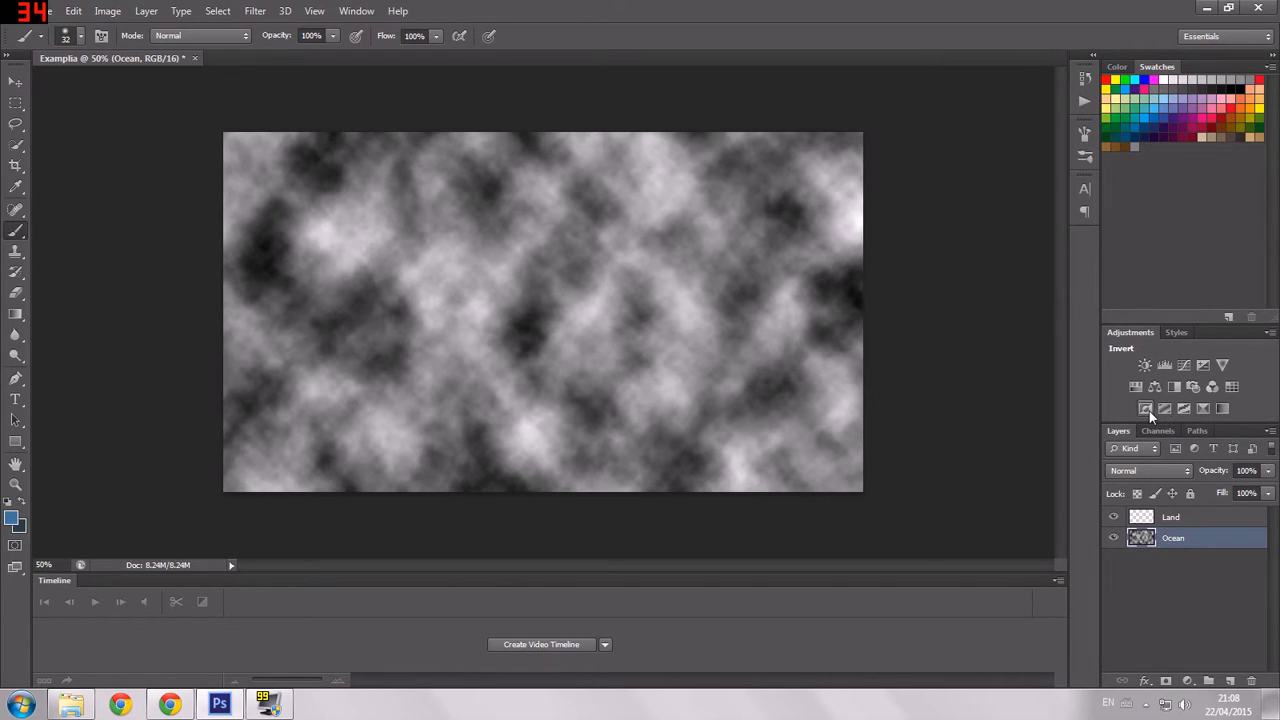
{"action": "left_click", "coordinate": [1145, 408]}
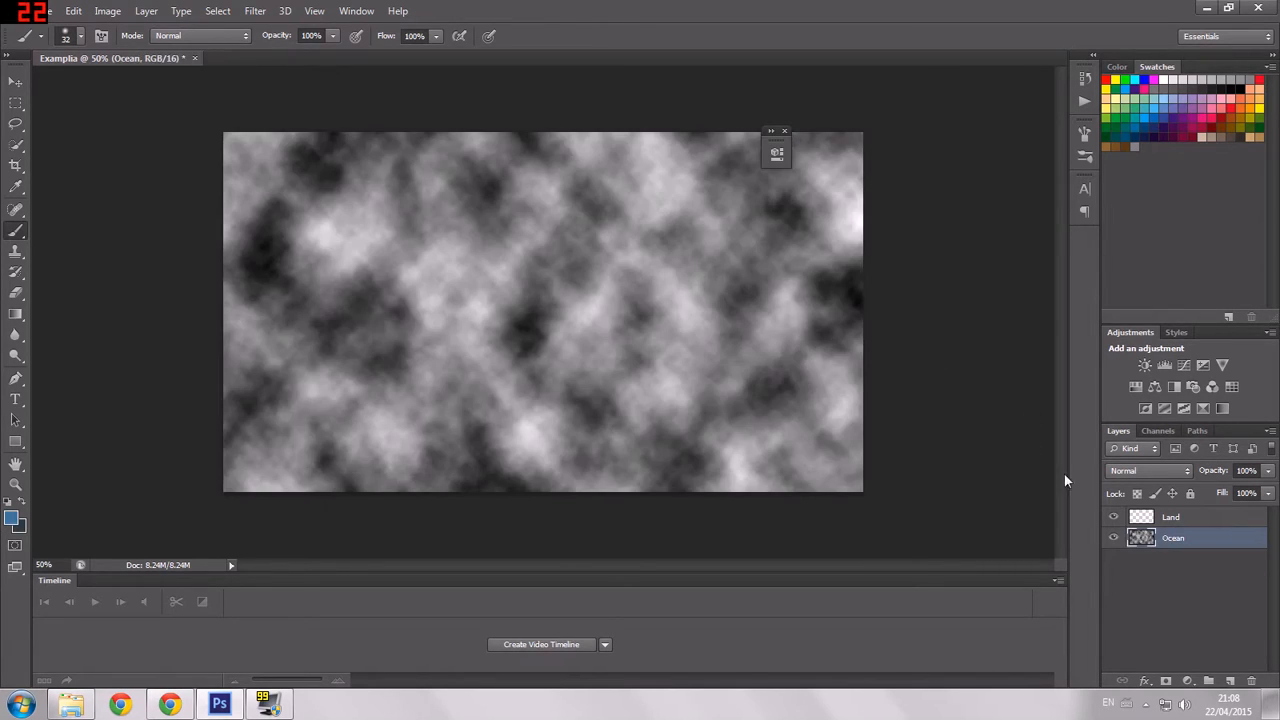
{"action": "mouse_move", "coordinate": [784, 140]}
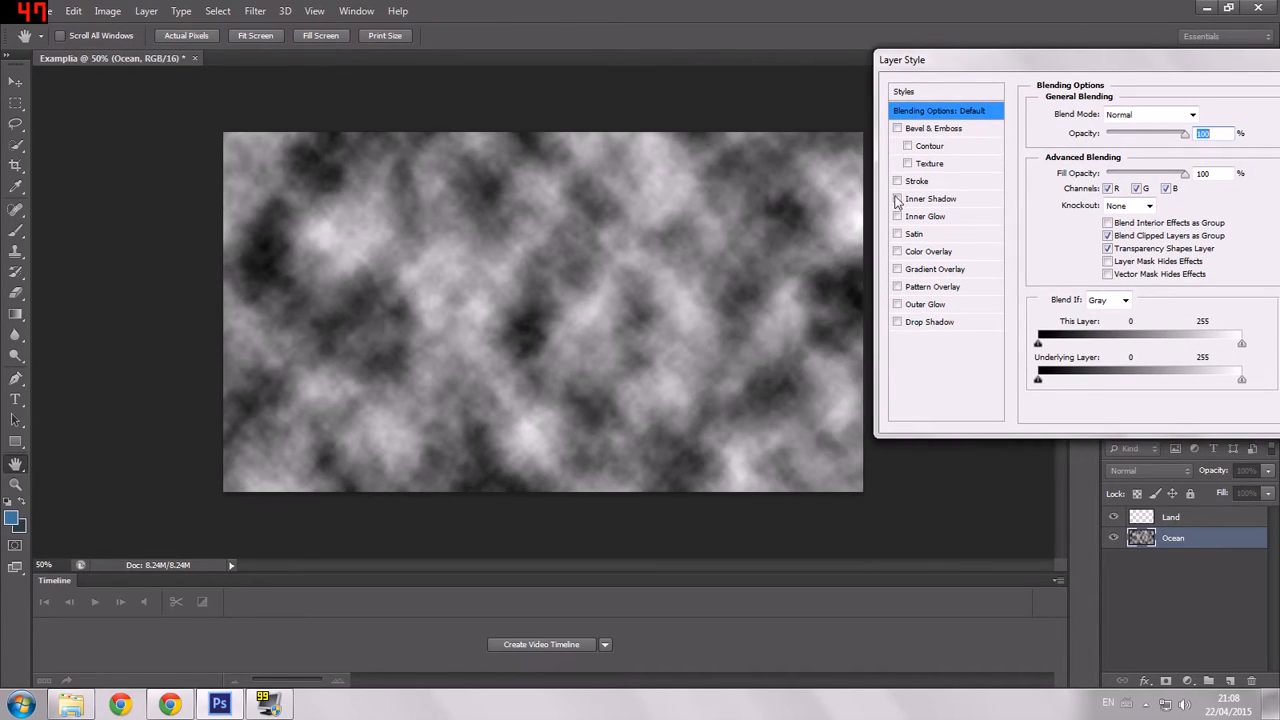
Add a Soft Light colour overlay in muted blue-grey (#44597a) to the Ocean layer
{"action": "left_click", "coordinate": [897, 251]}
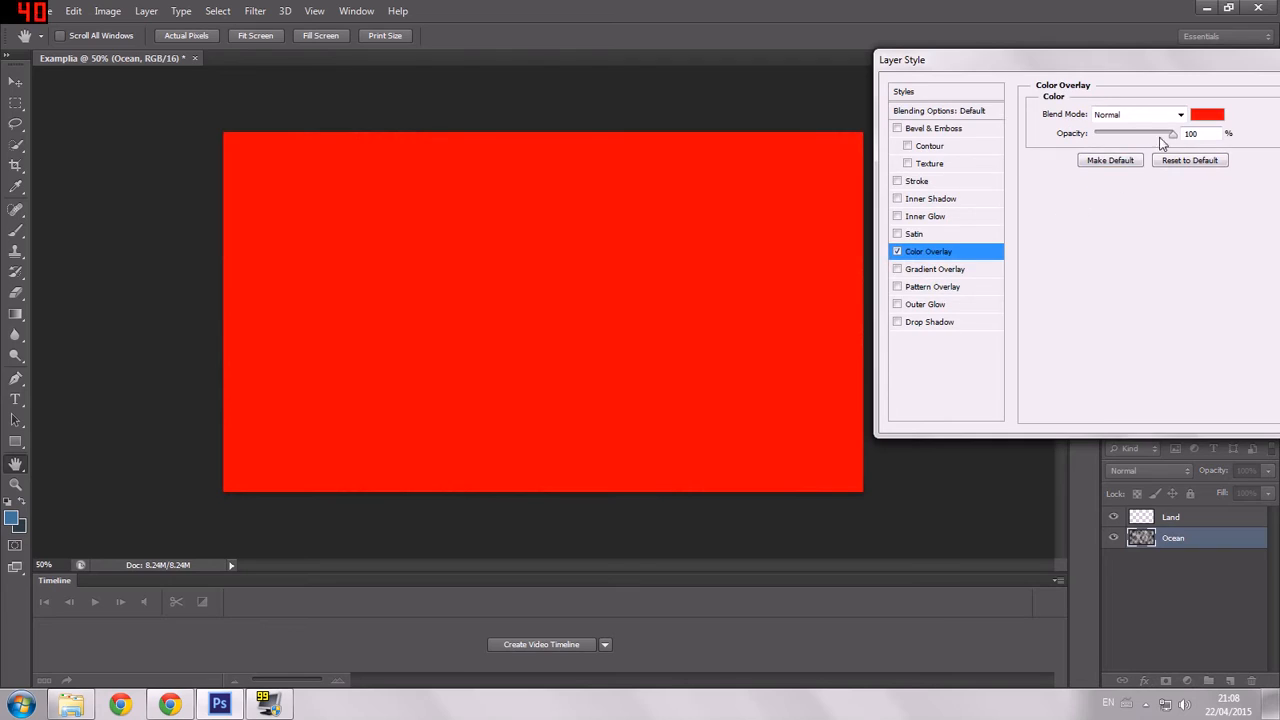
{"action": "left_click", "coordinate": [1180, 114]}
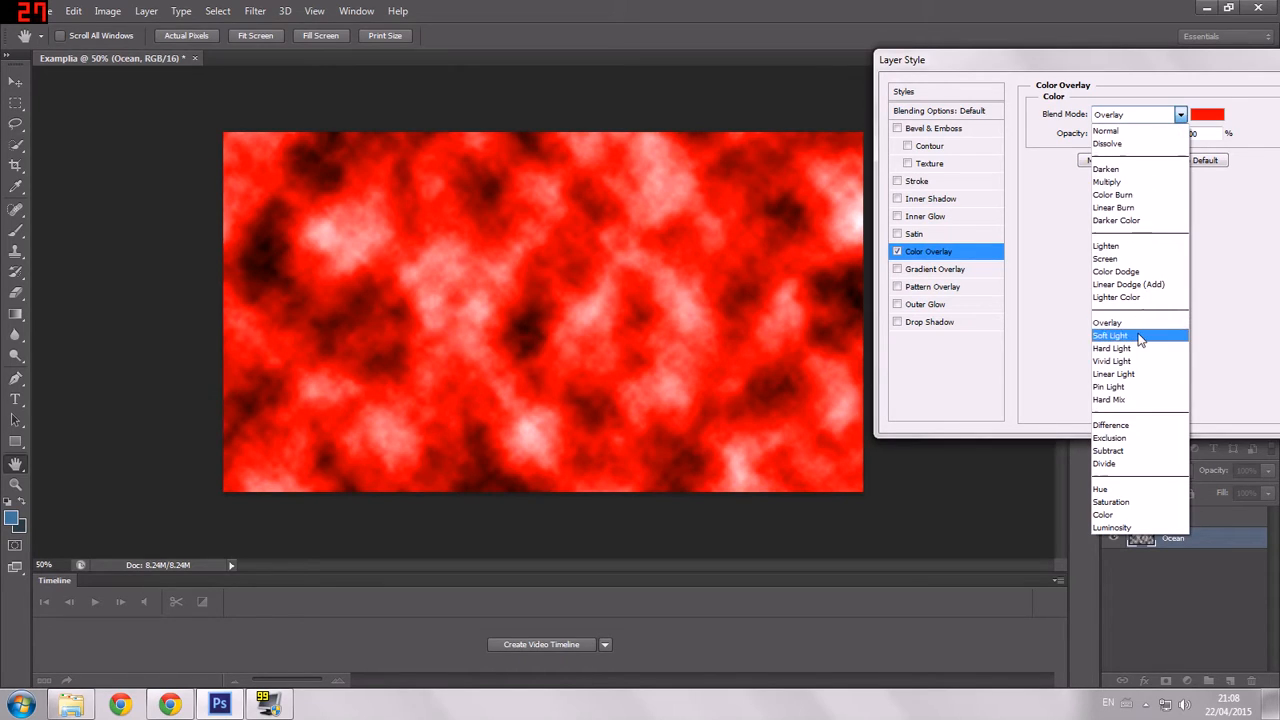
{"action": "left_click", "coordinate": [1112, 334]}
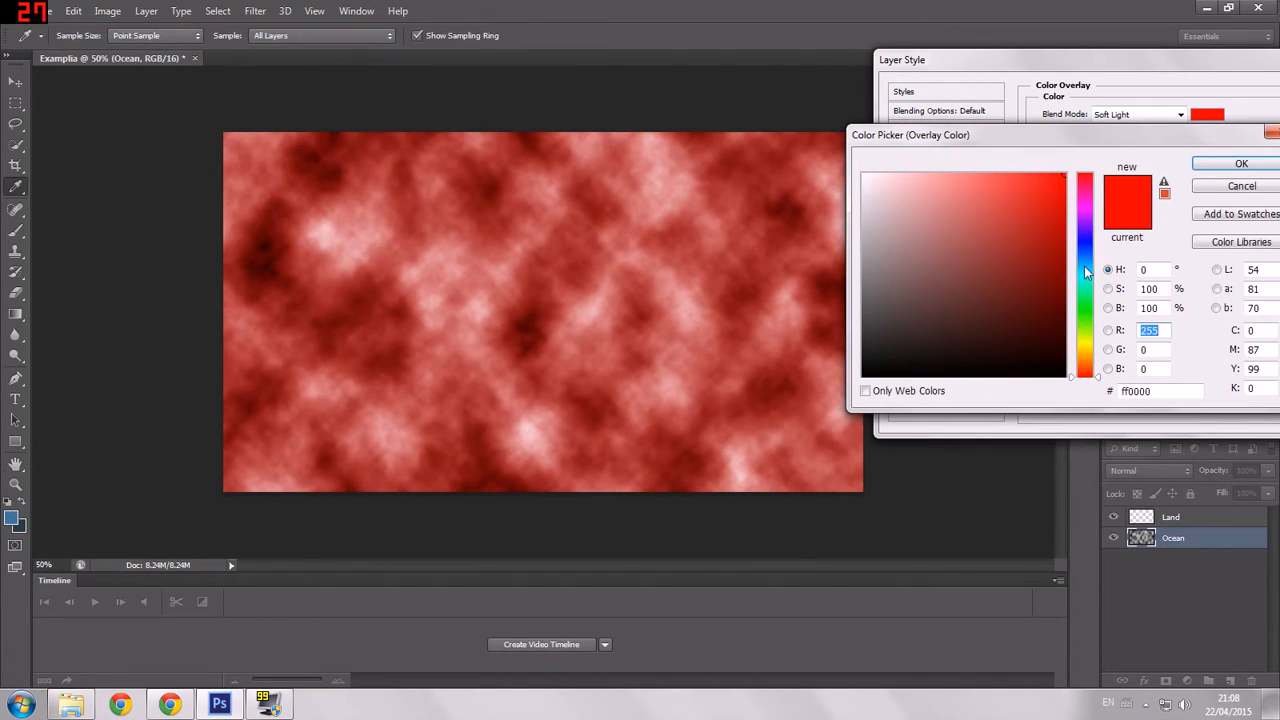
{"action": "left_click", "coordinate": [1086, 250]}
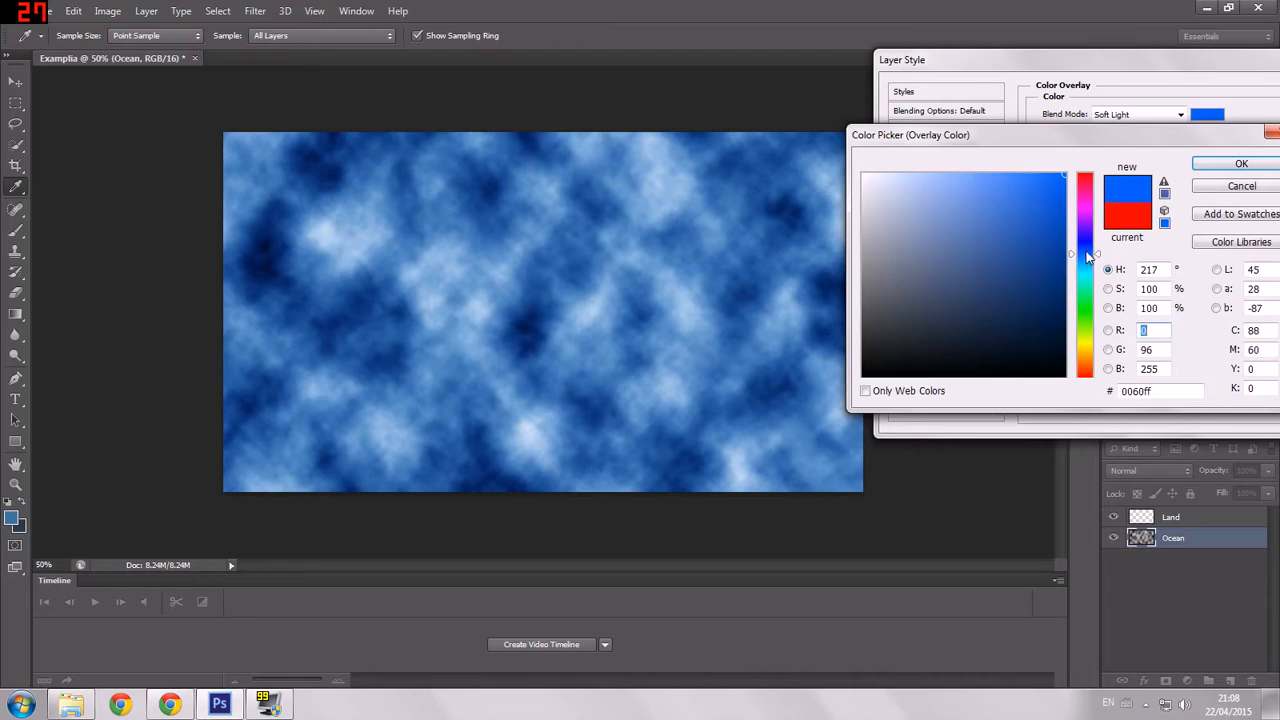
{"action": "left_click", "coordinate": [952, 302]}
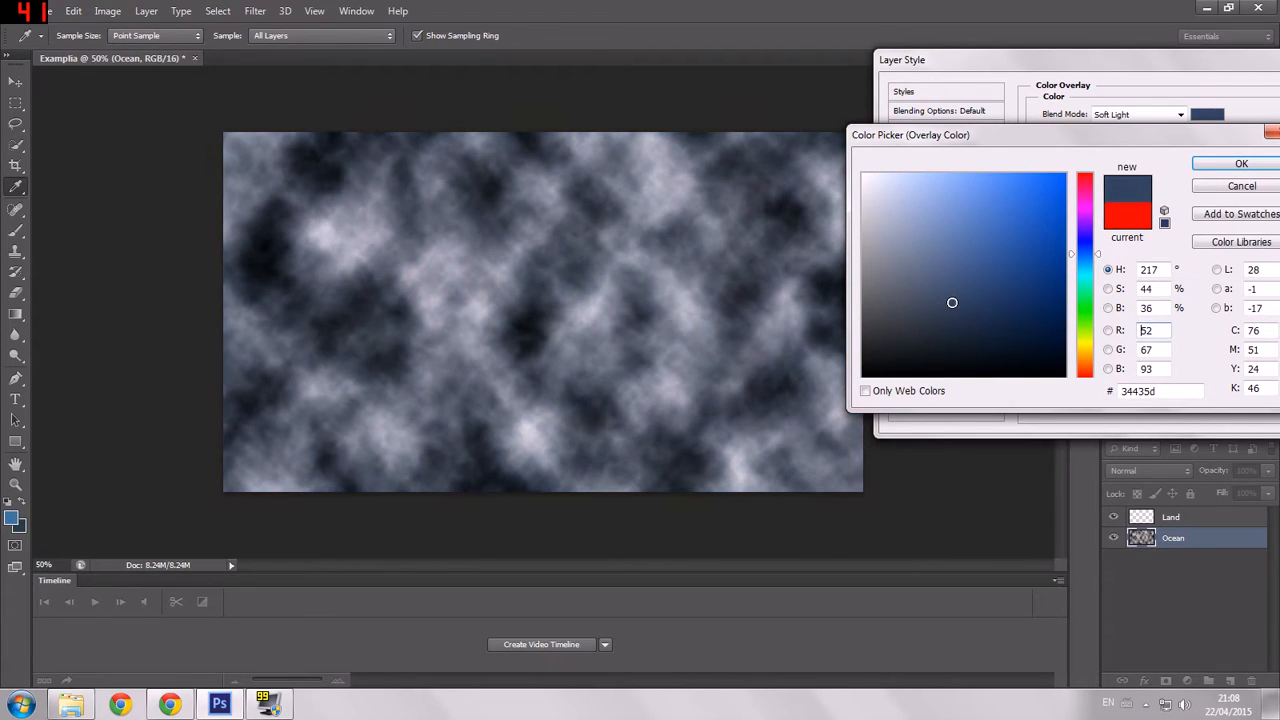
{"action": "left_click_drag", "start_coordinate": [952, 302], "coordinate": [952, 279]}
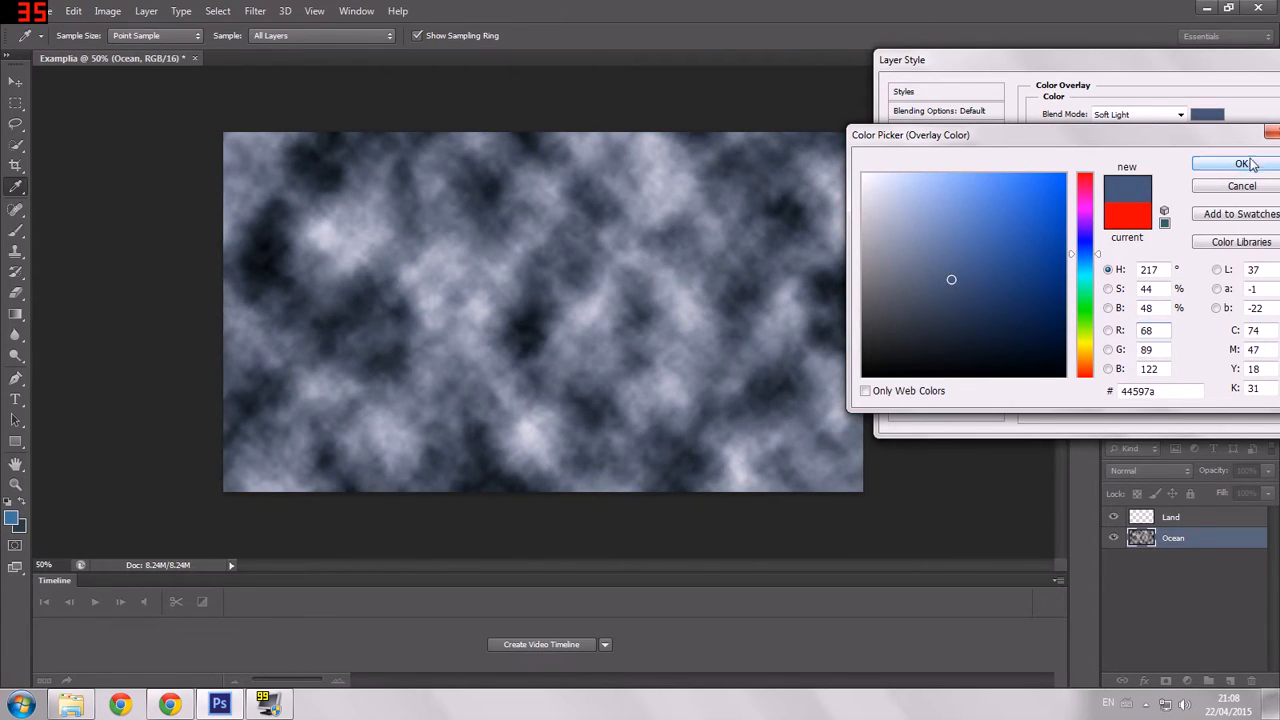
{"action": "left_click", "coordinate": [1242, 163]}
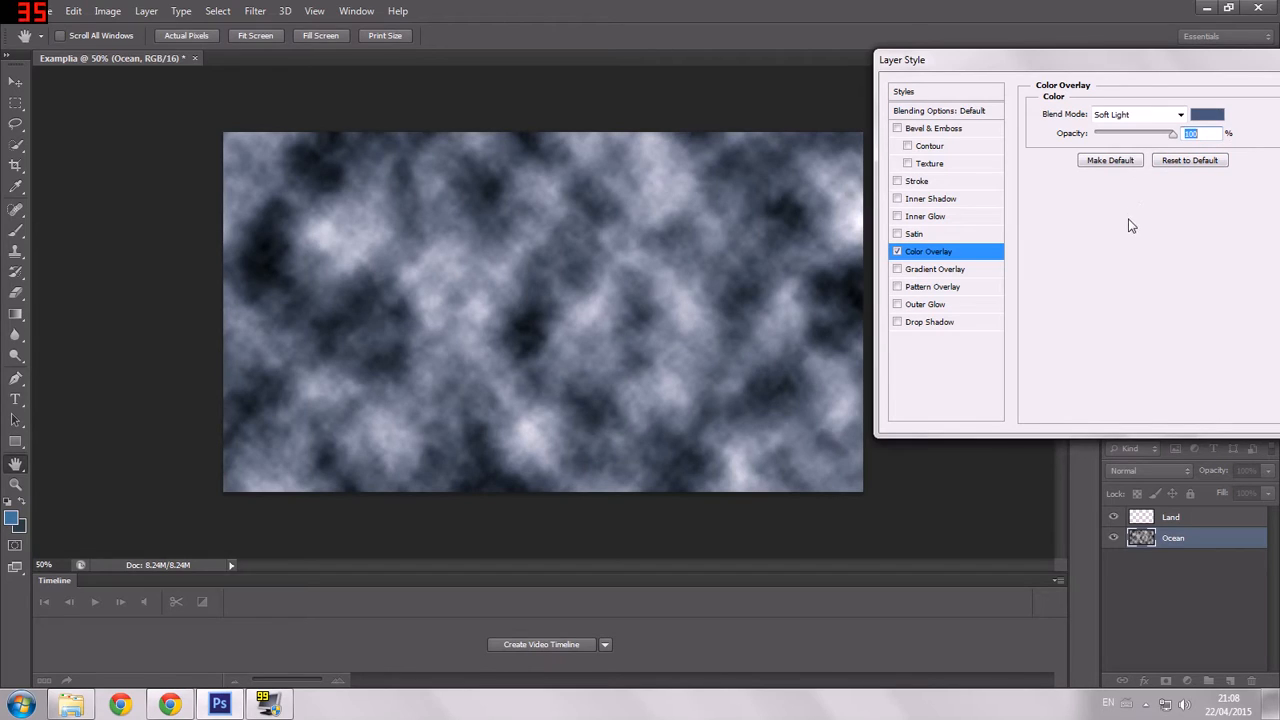
{"action": "mouse_move", "coordinate": [1120, 221]}
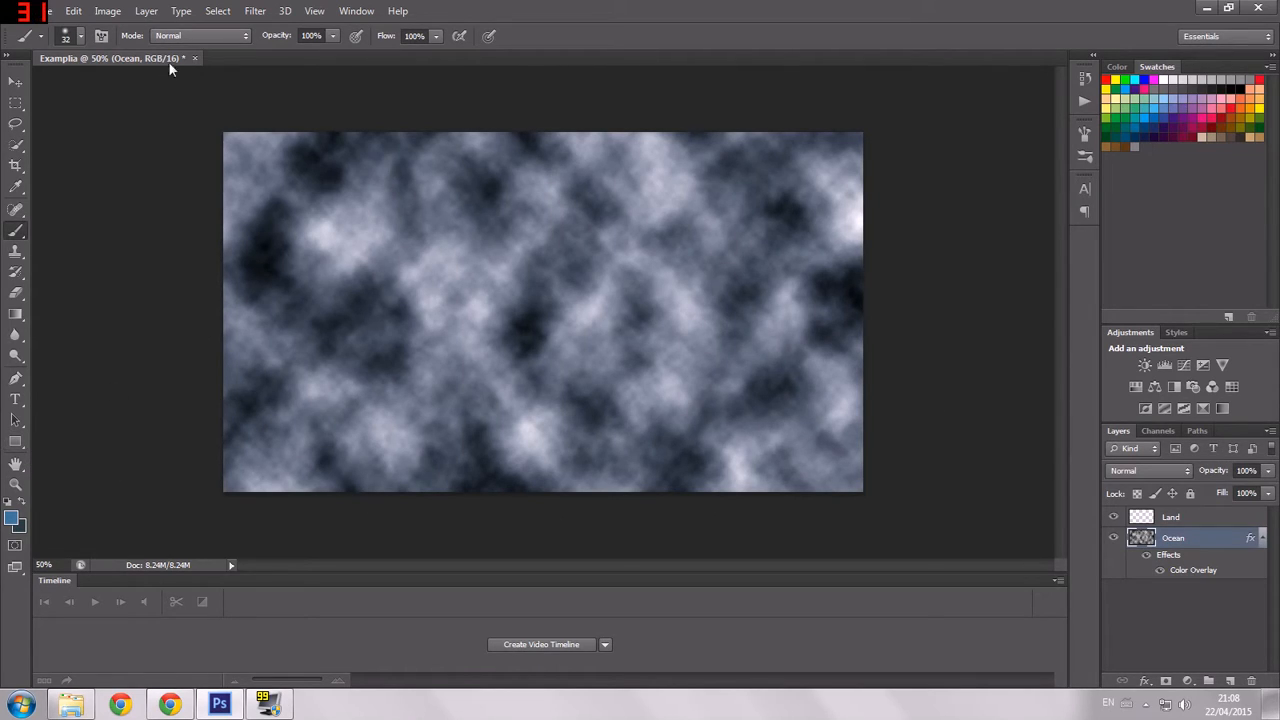
Delete the cloudy Ocean layer and create a new empty Ocean layer beneath Land
{"action": "left_click", "coordinate": [254, 11]}
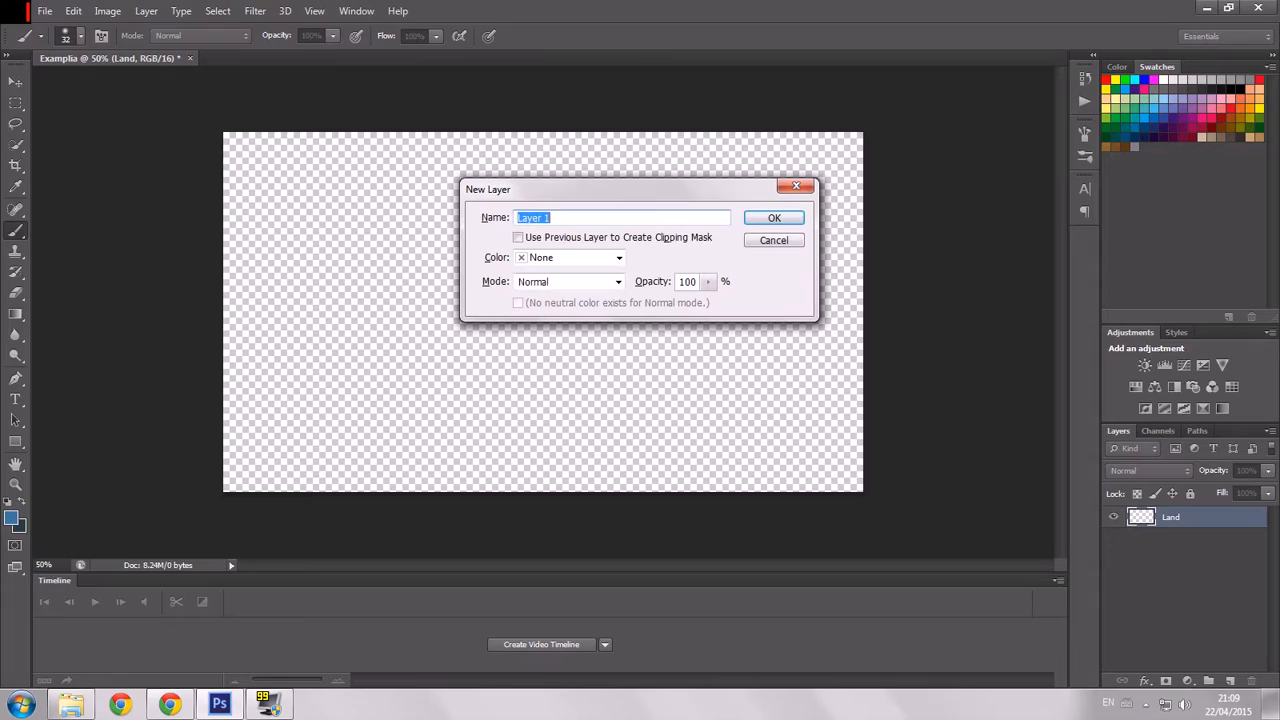
{"action": "left_click", "coordinate": [774, 218]}
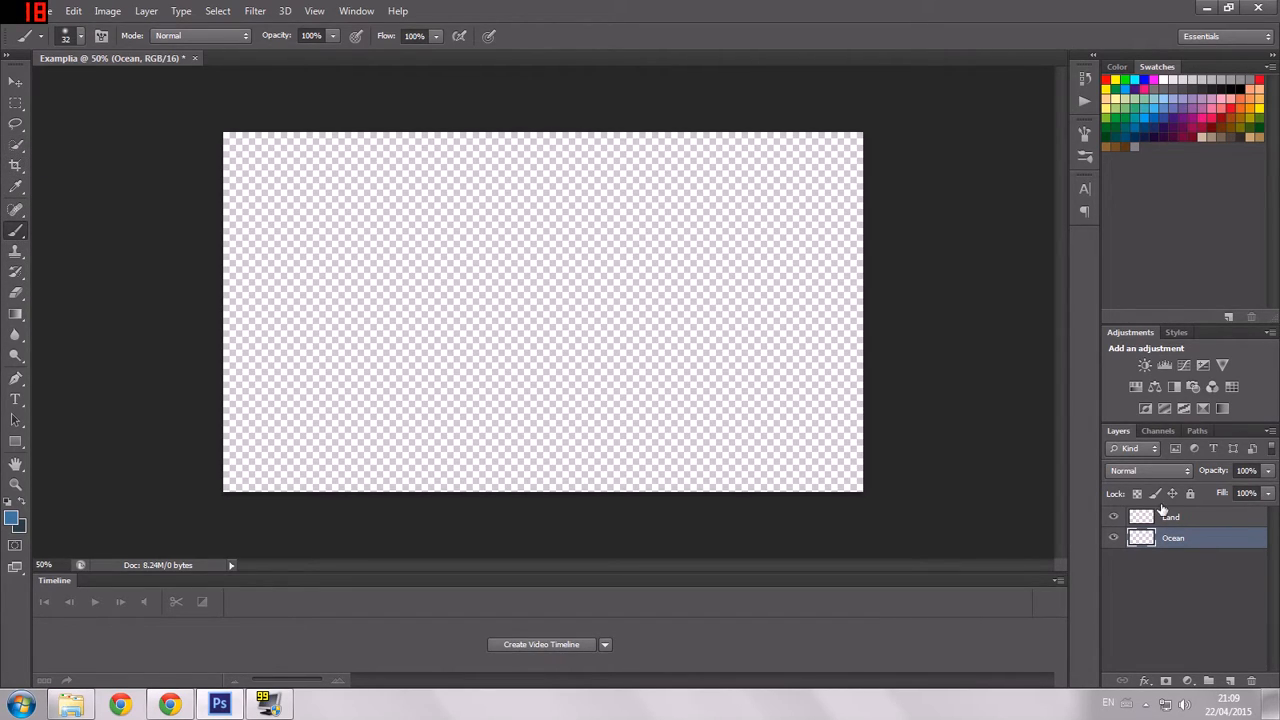
Fill the Ocean layer with solid foreground blue, toggling a colour overlay on then off
{"action": "double_click", "coordinate": [1173, 537]}
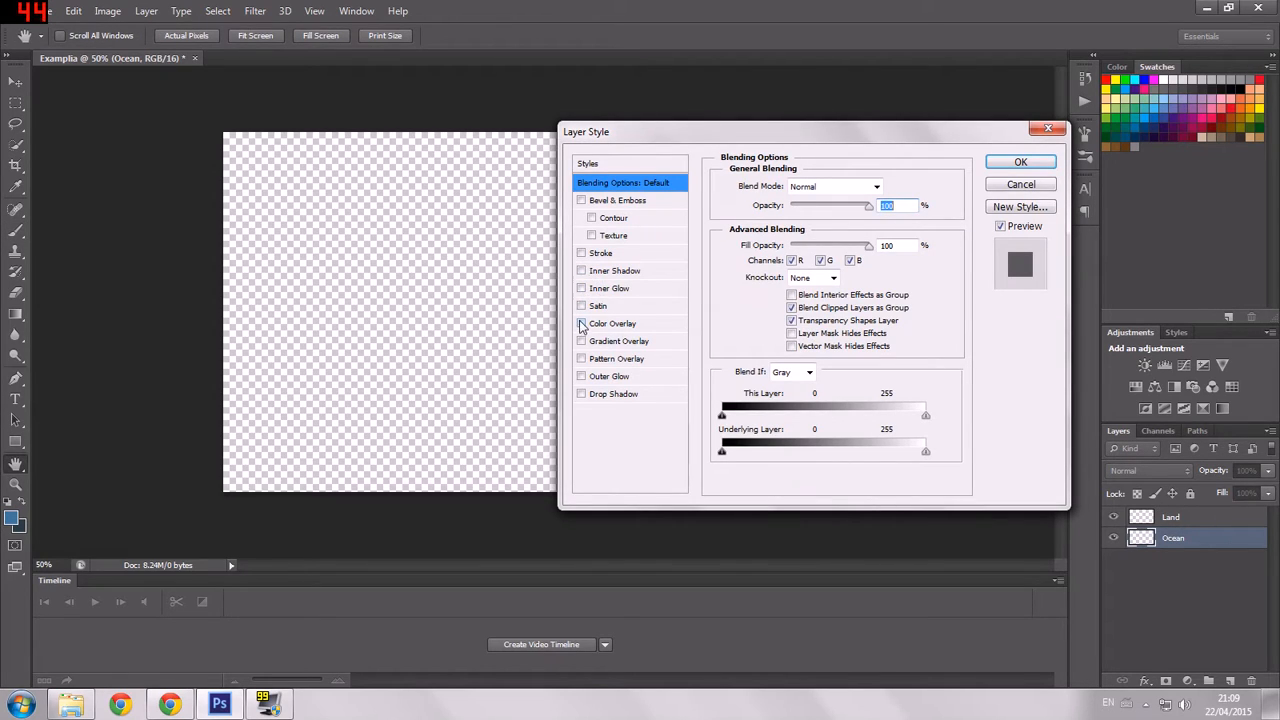
{"action": "left_click", "coordinate": [581, 323]}
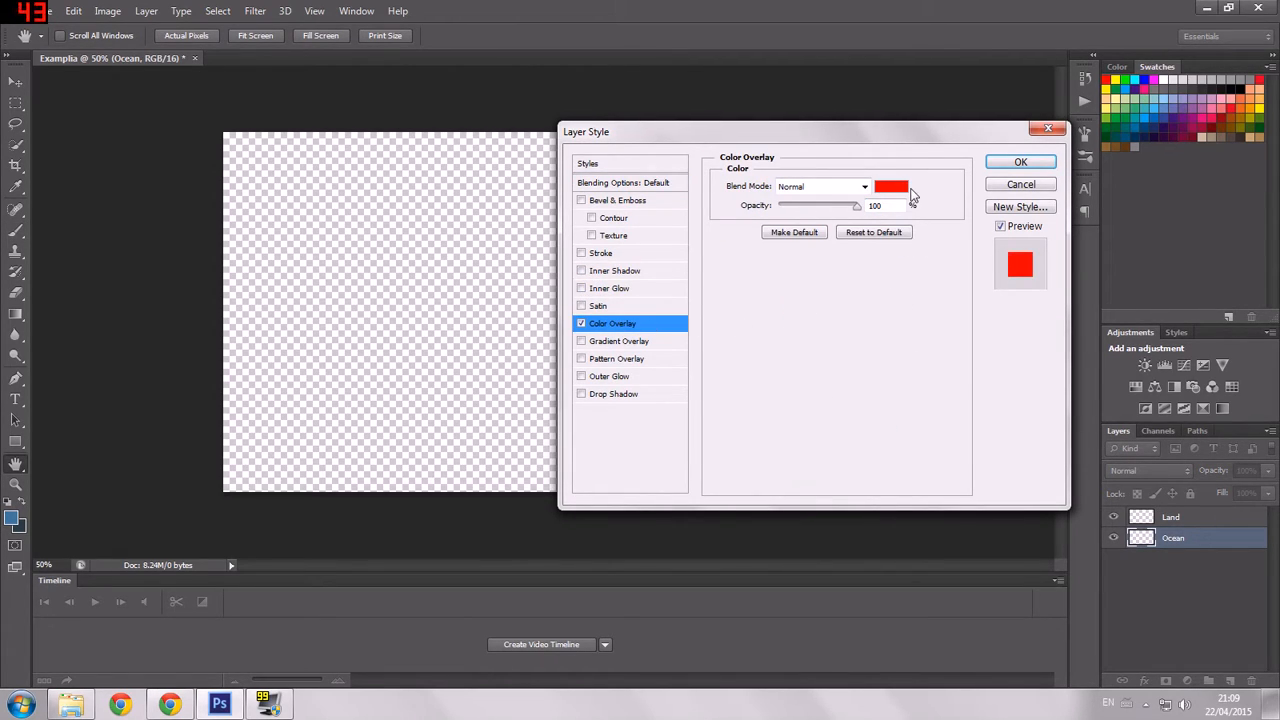
{"action": "left_click", "coordinate": [1020, 161]}
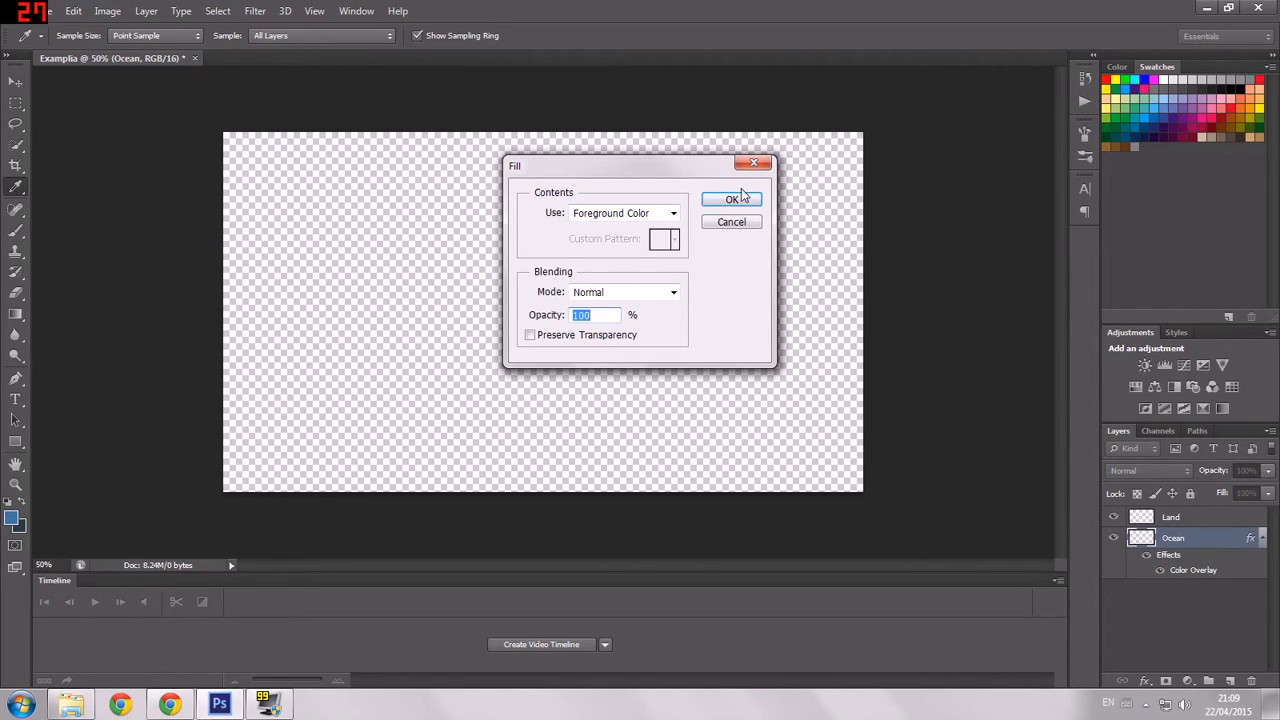
{"action": "left_click", "coordinate": [731, 199]}
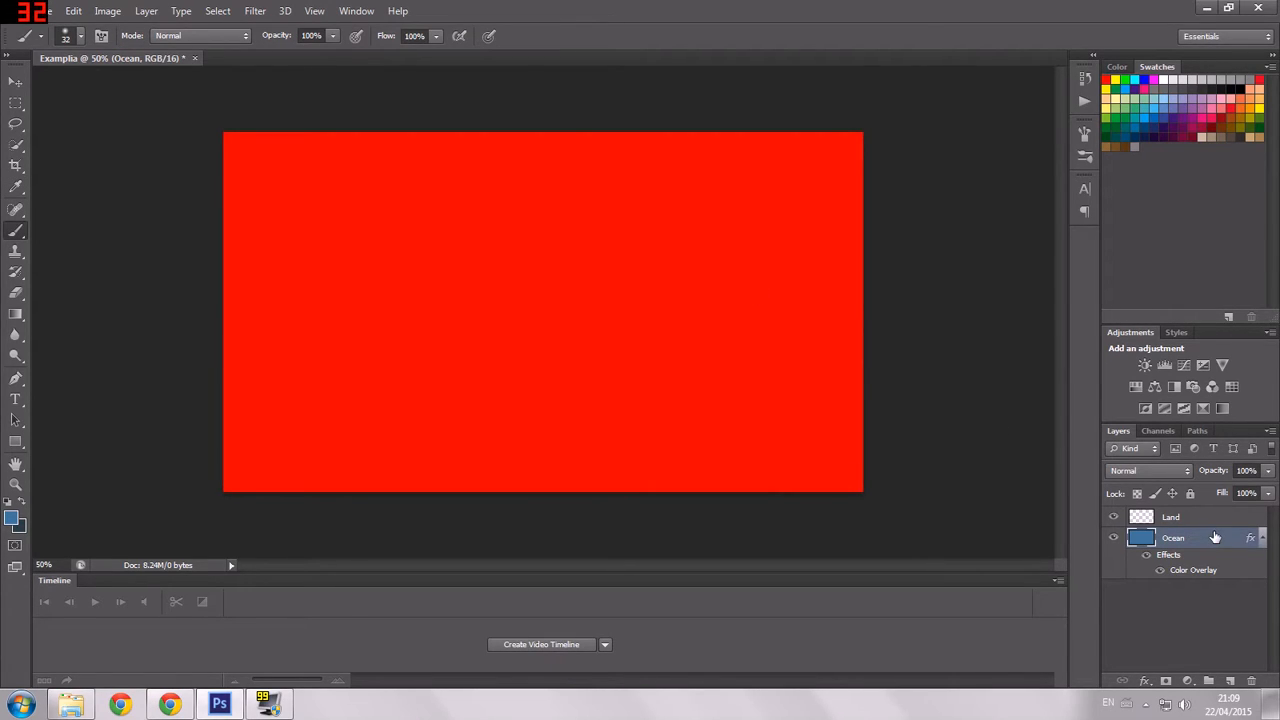
{"action": "double_click", "coordinate": [1173, 537]}
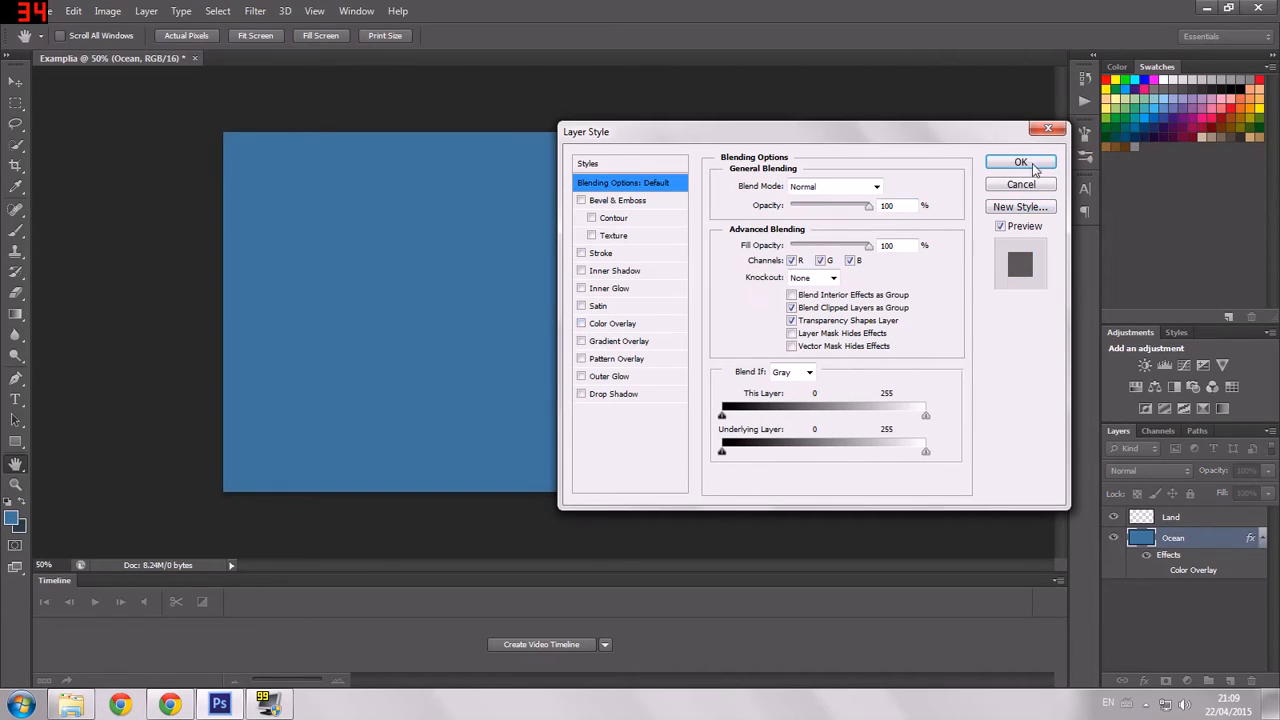
{"action": "left_click", "coordinate": [1020, 162]}
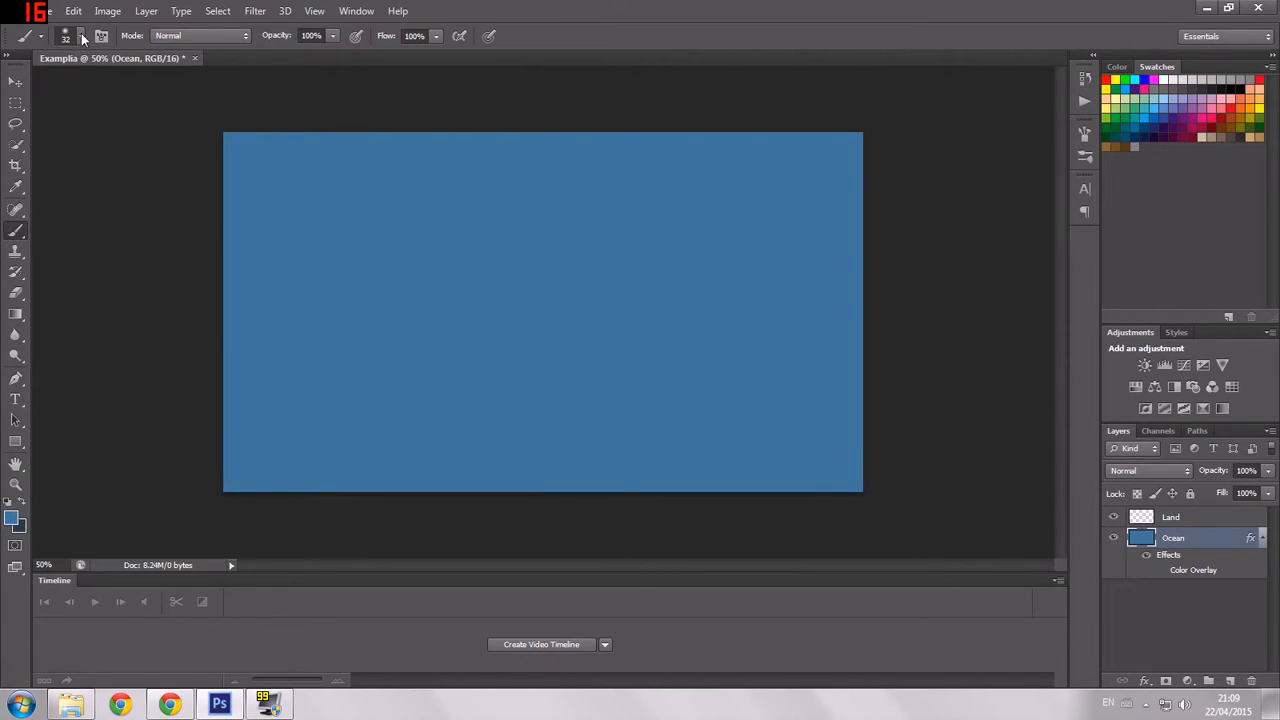
With a 422 px brush at 7% flow, paint dark navy shading along the ocean edges
{"action": "left_click", "coordinate": [82, 36]}
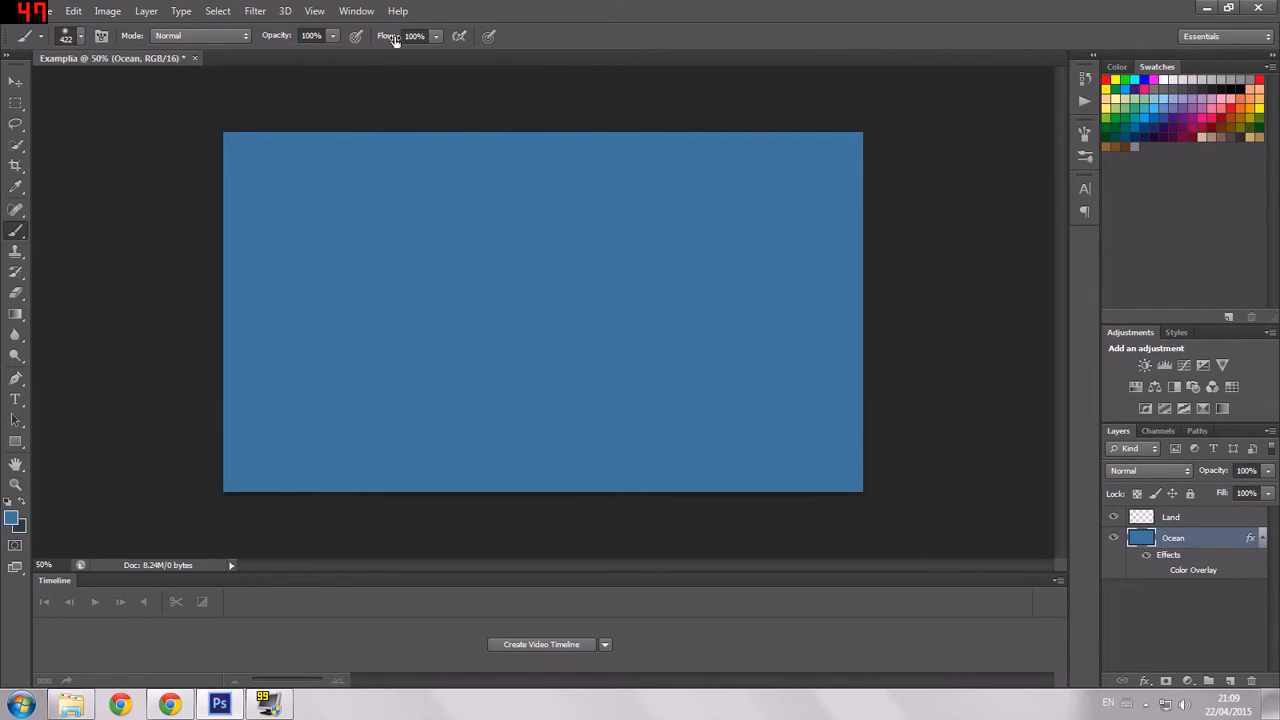
{"action": "left_click", "coordinate": [435, 36]}
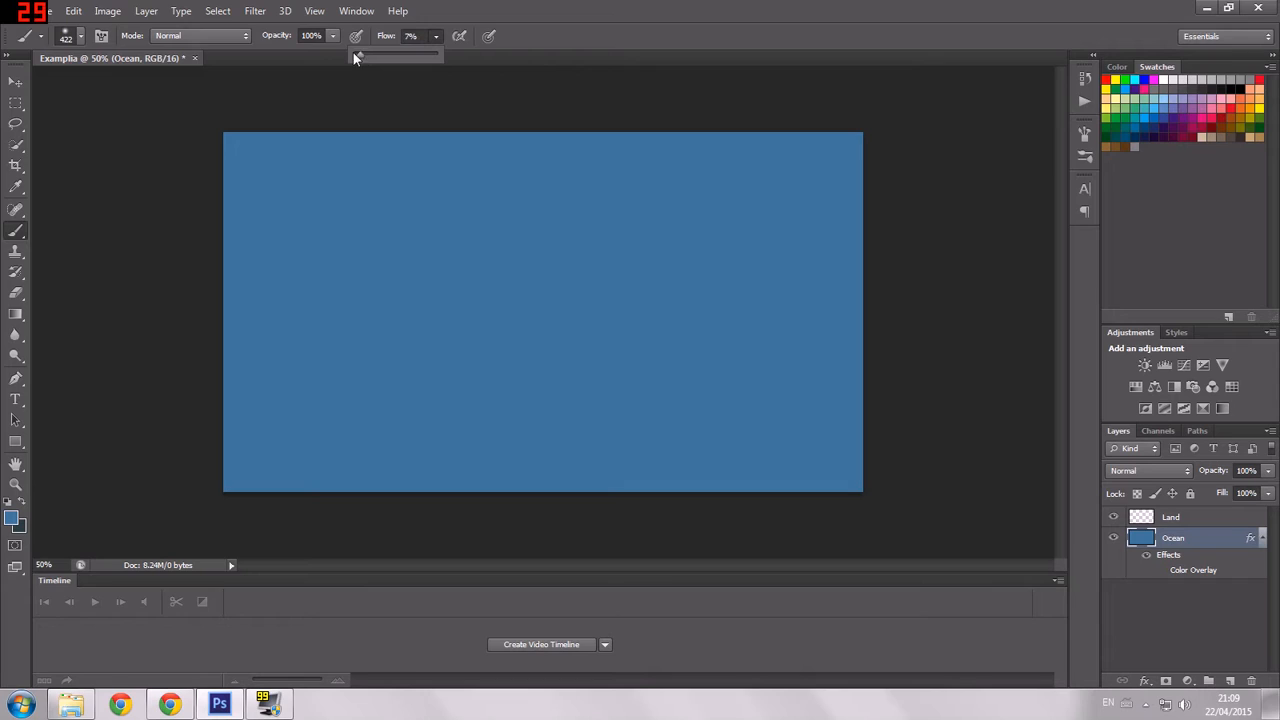
{"action": "left_click", "coordinate": [65, 36]}
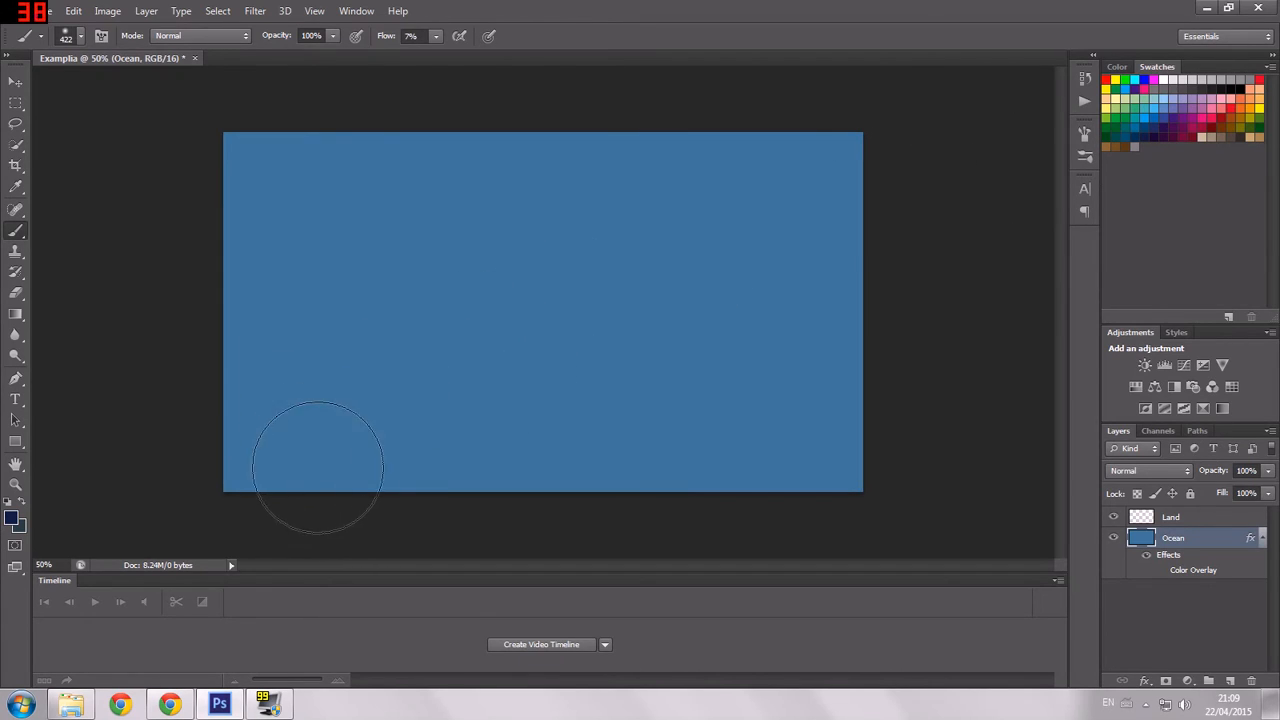
{"action": "mouse_move", "coordinate": [218, 385]}
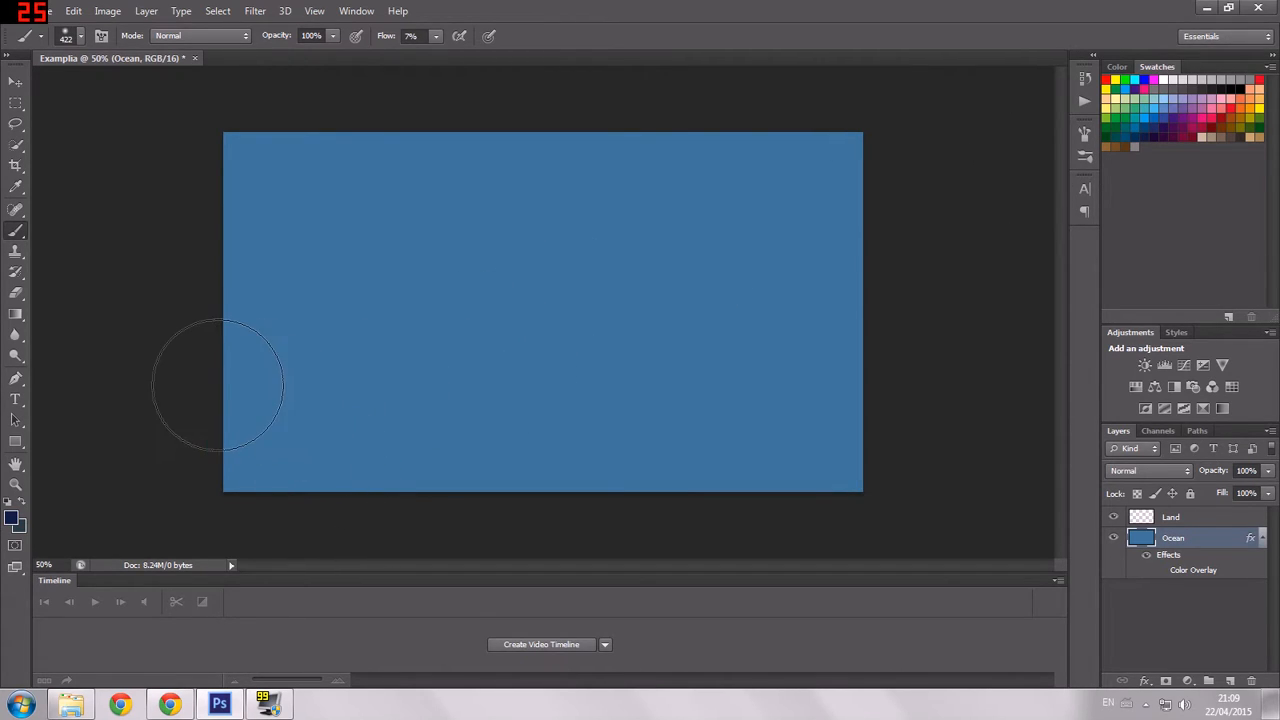
{"action": "left_click_drag", "start_coordinate": [217, 385], "coordinate": [817, 385]}
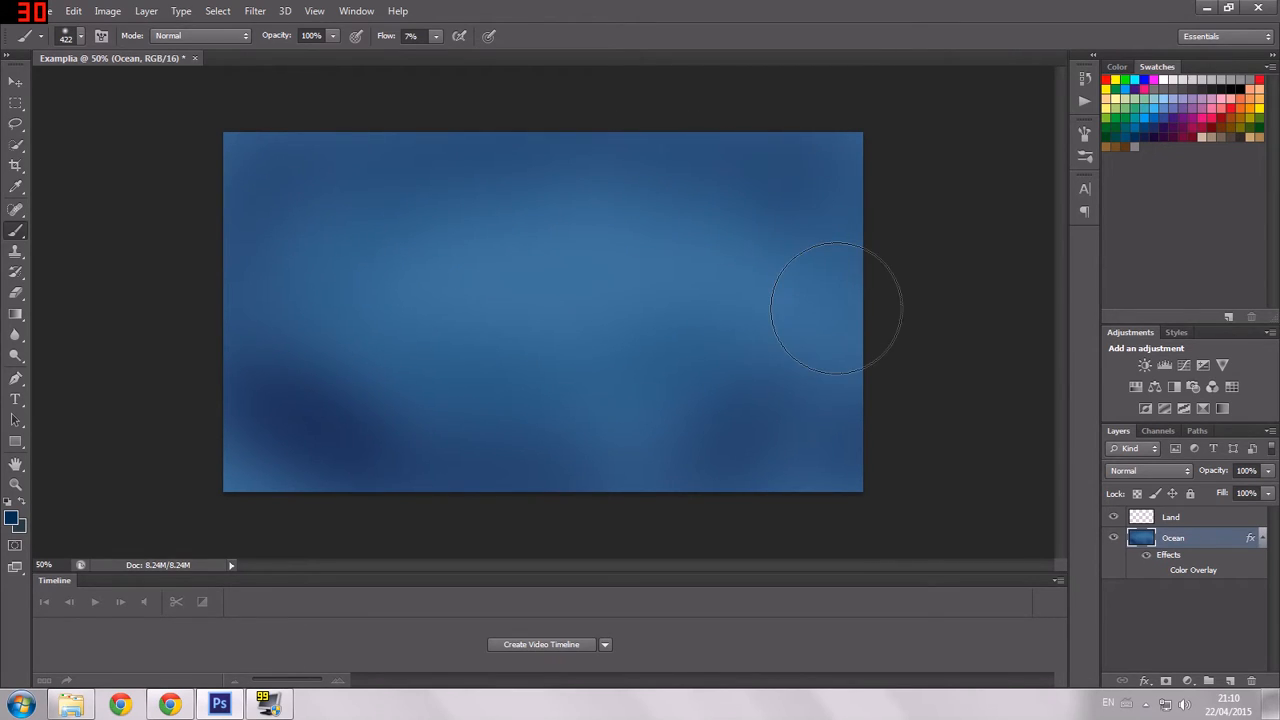
{"action": "mouse_move", "coordinate": [298, 485]}
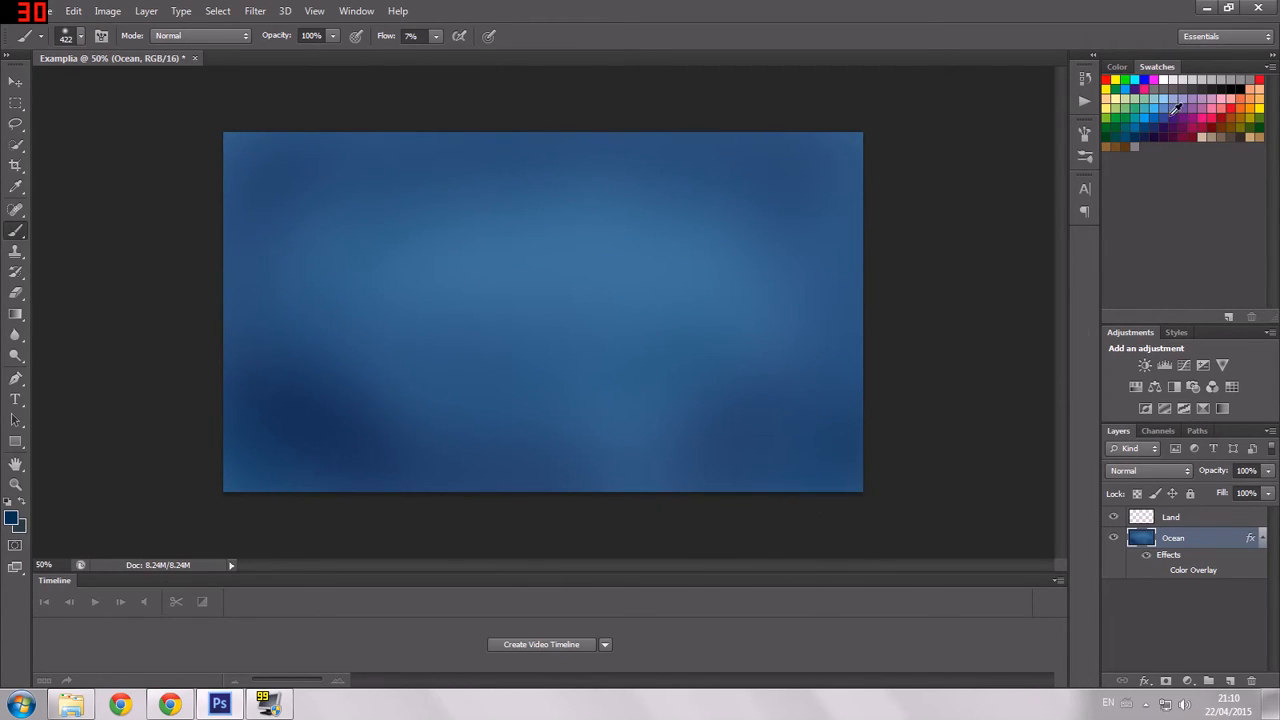
{"action": "mouse_move", "coordinate": [443, 290]}
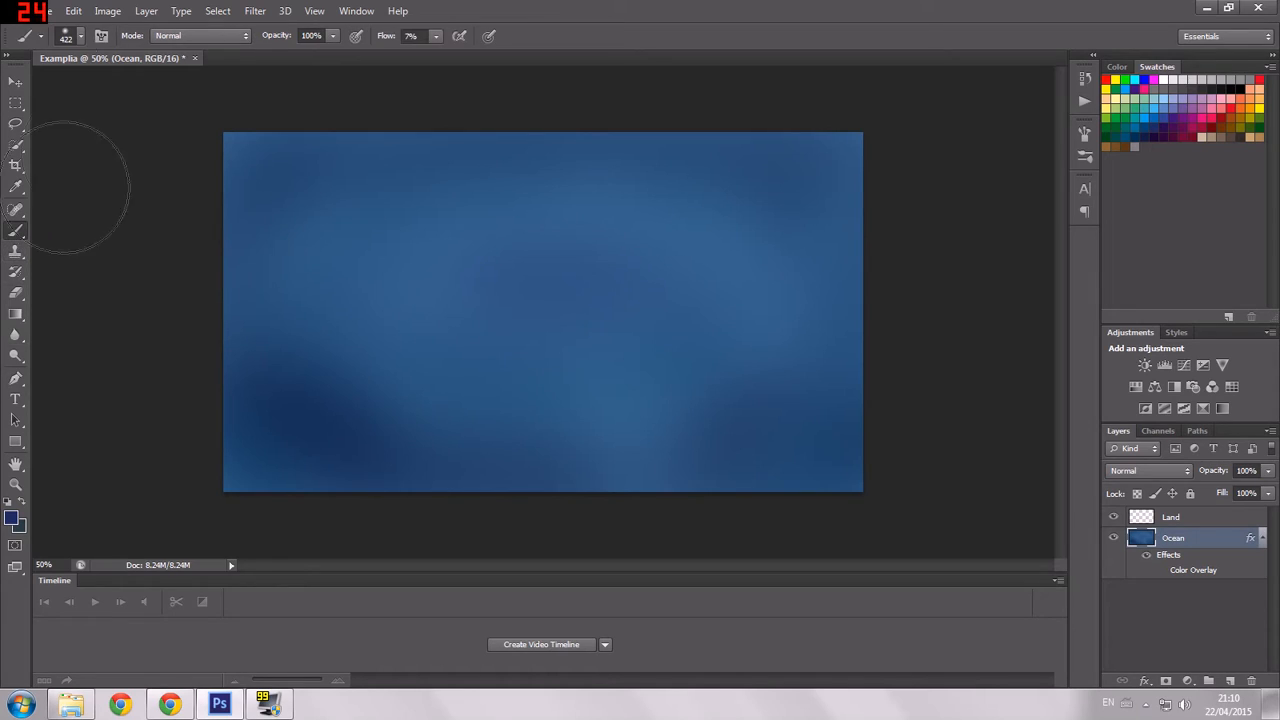
{"action": "mouse_move", "coordinate": [66, 36]}
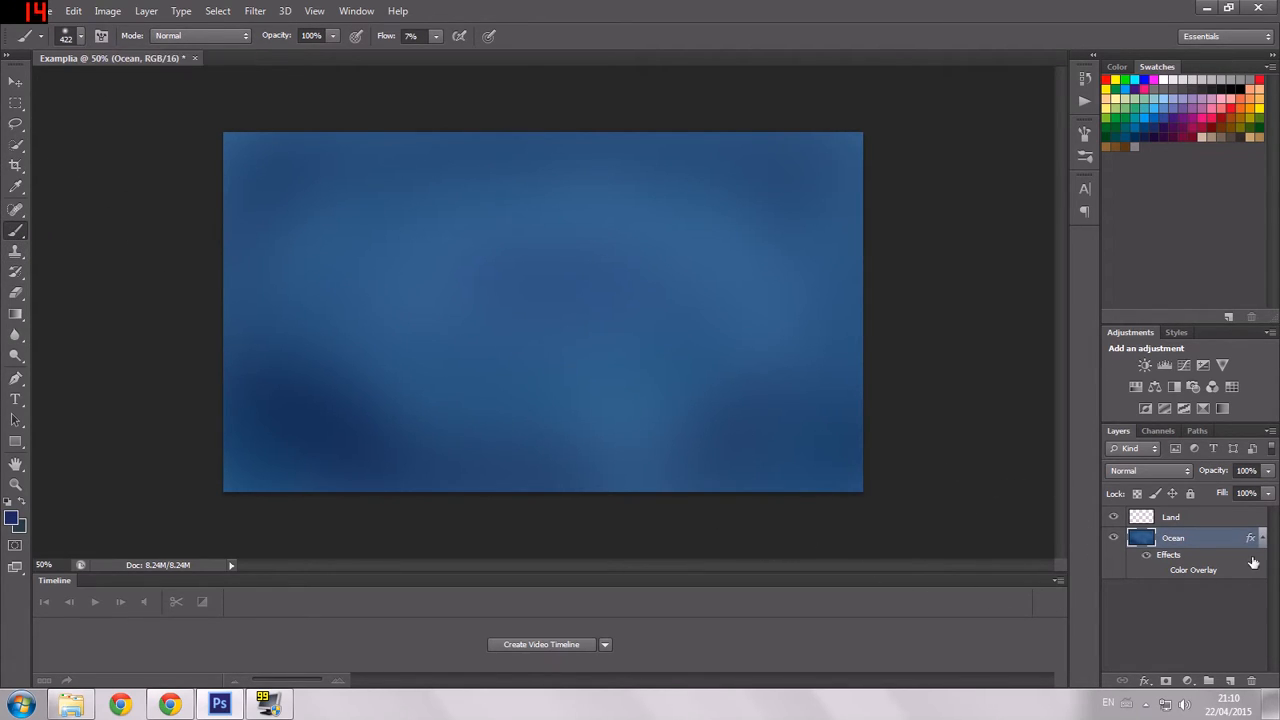
Select the Land layer and load the land-shape brush library
{"action": "left_click", "coordinate": [1170, 517]}
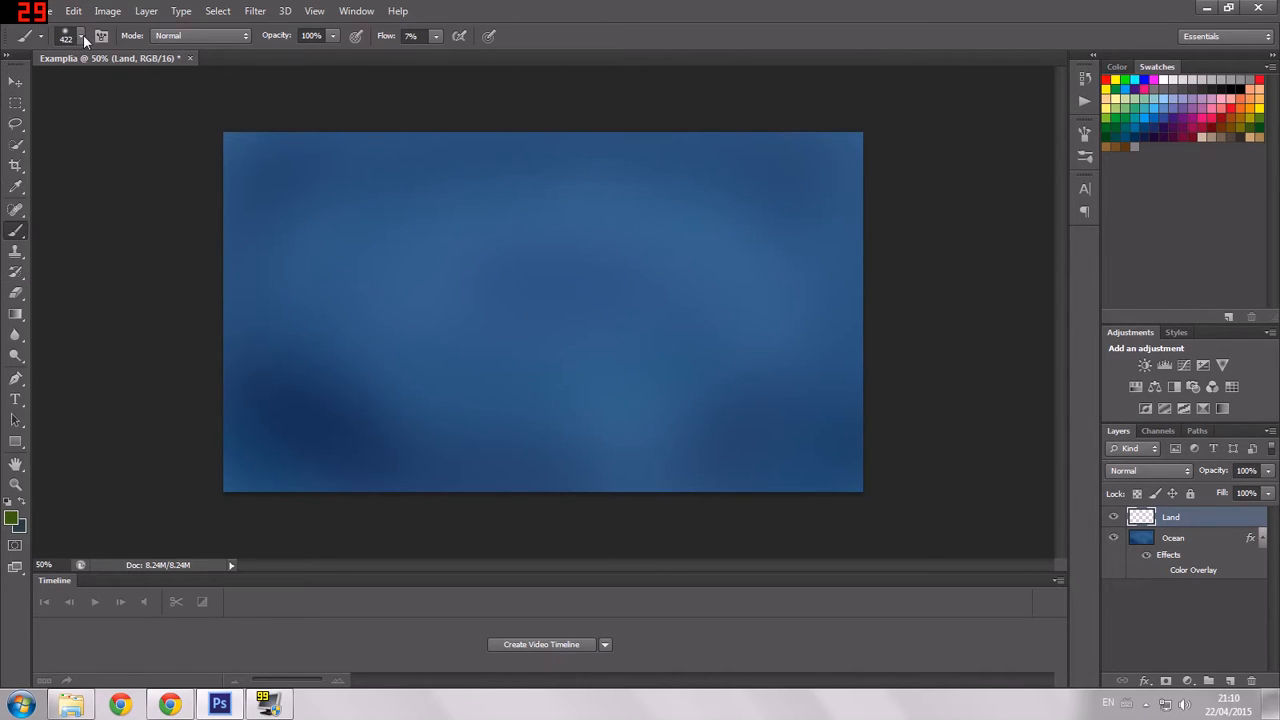
{"action": "left_click", "coordinate": [81, 36]}
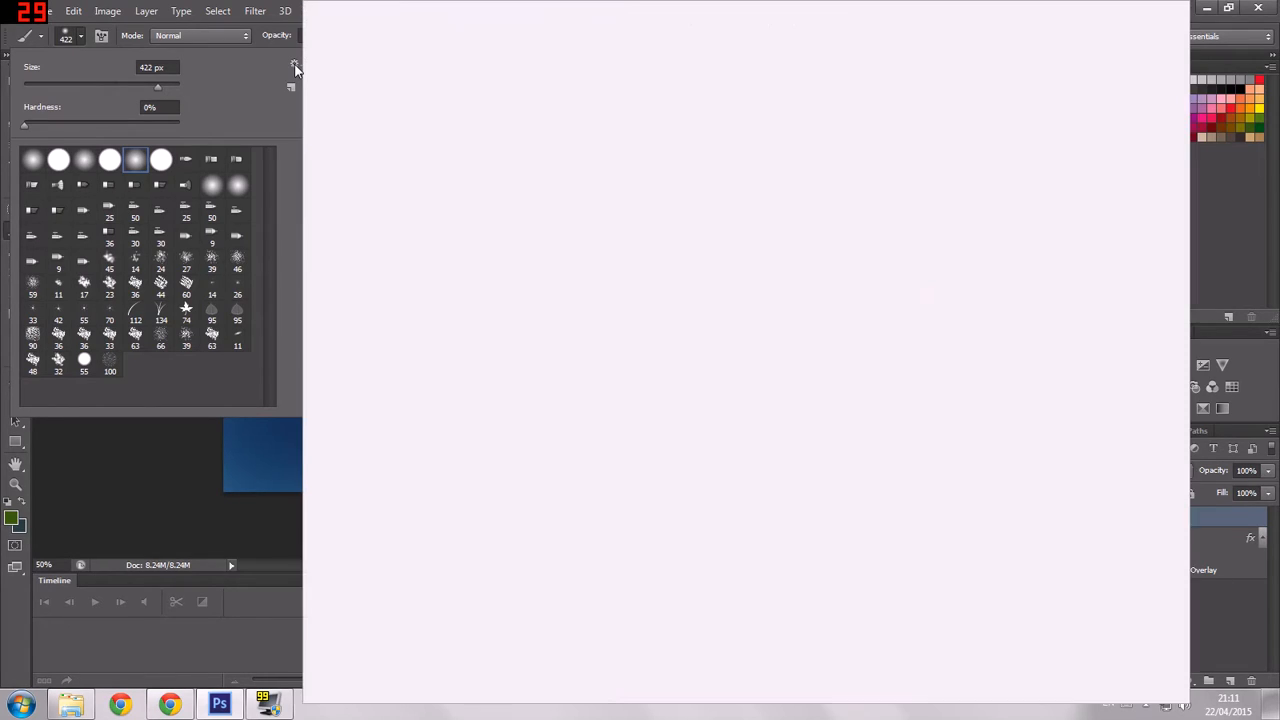
{"action": "left_click", "coordinate": [294, 63]}
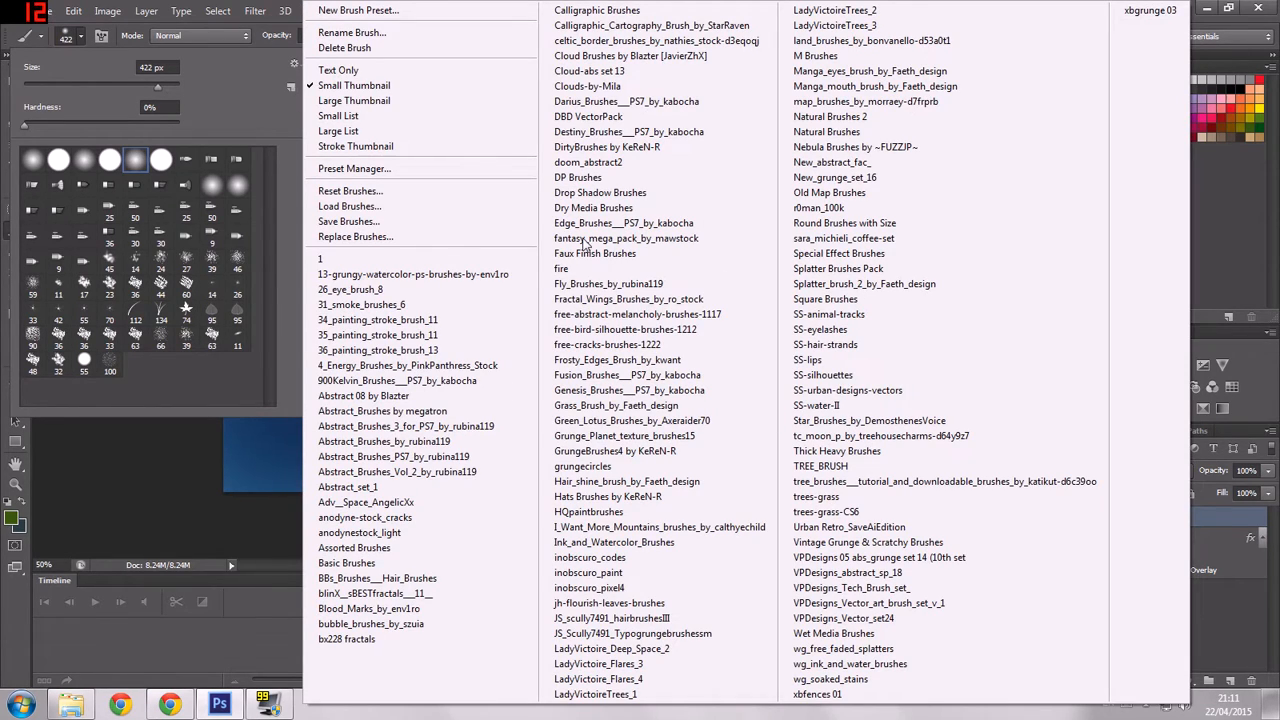
{"action": "left_click", "coordinate": [420, 456]}
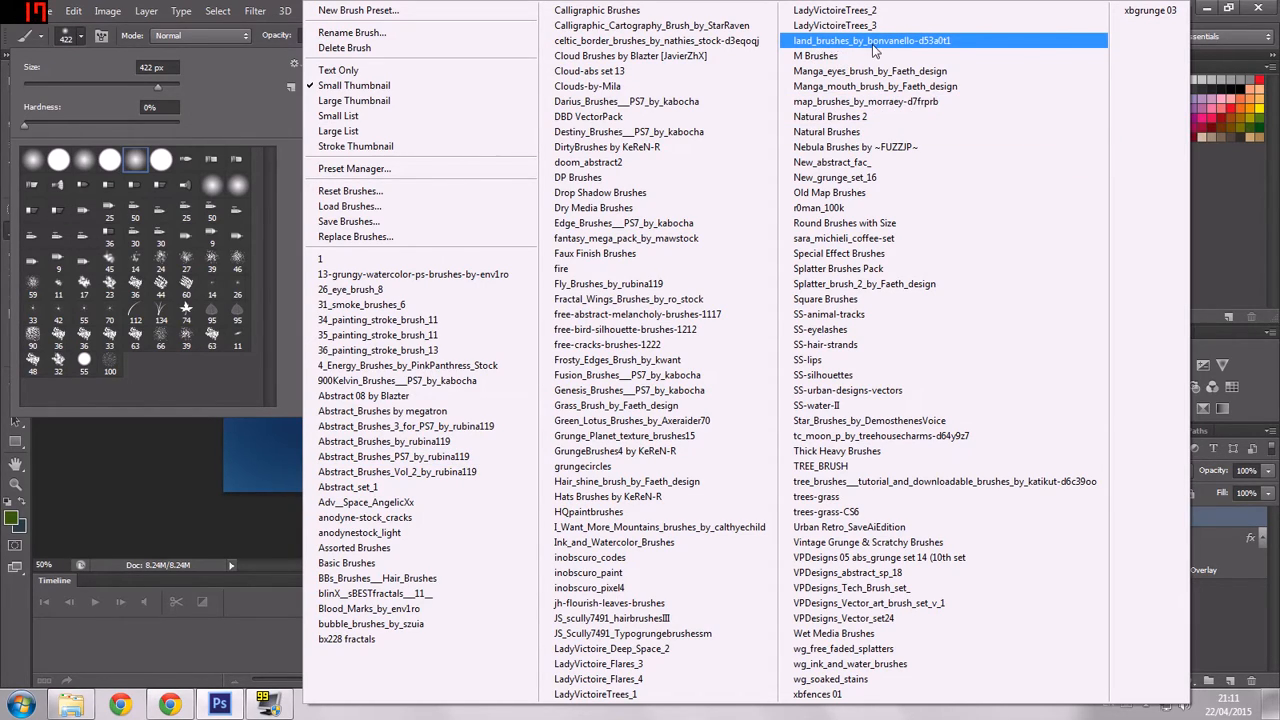
{"action": "mouse_move", "coordinate": [925, 45]}
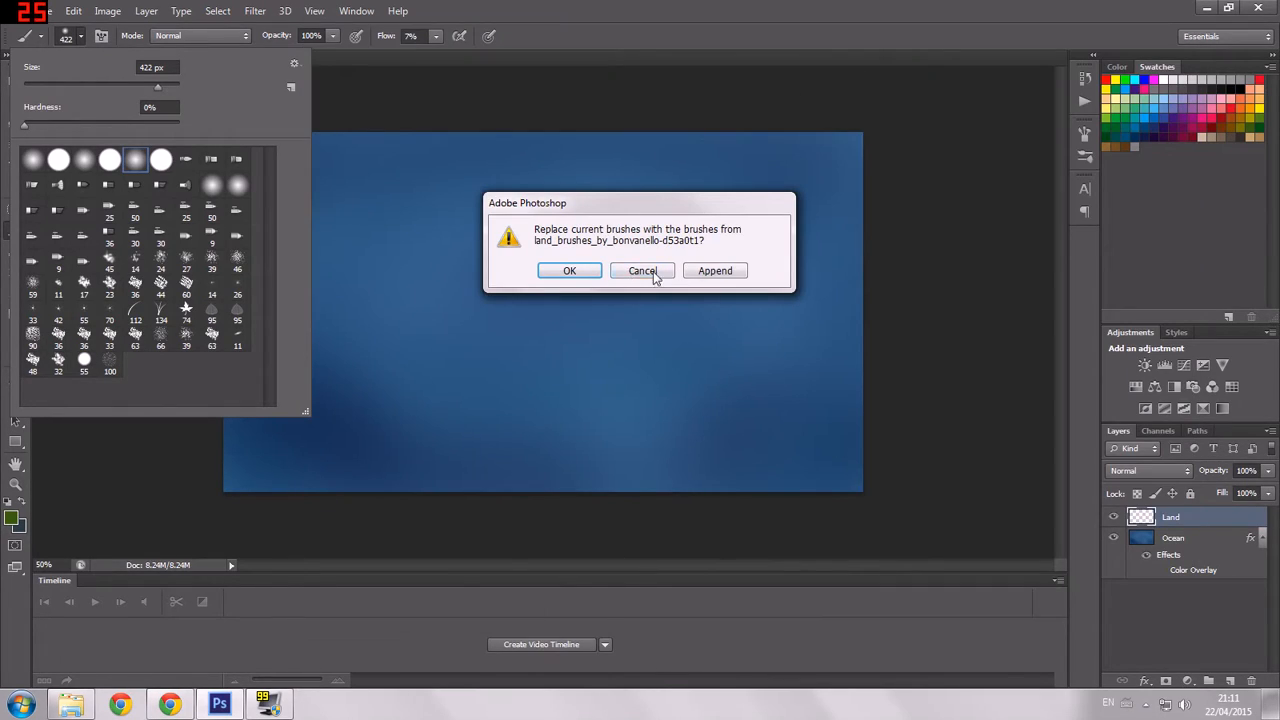
Choose a large landmass-shaped brush tip from the presets
{"action": "left_click", "coordinate": [642, 270]}
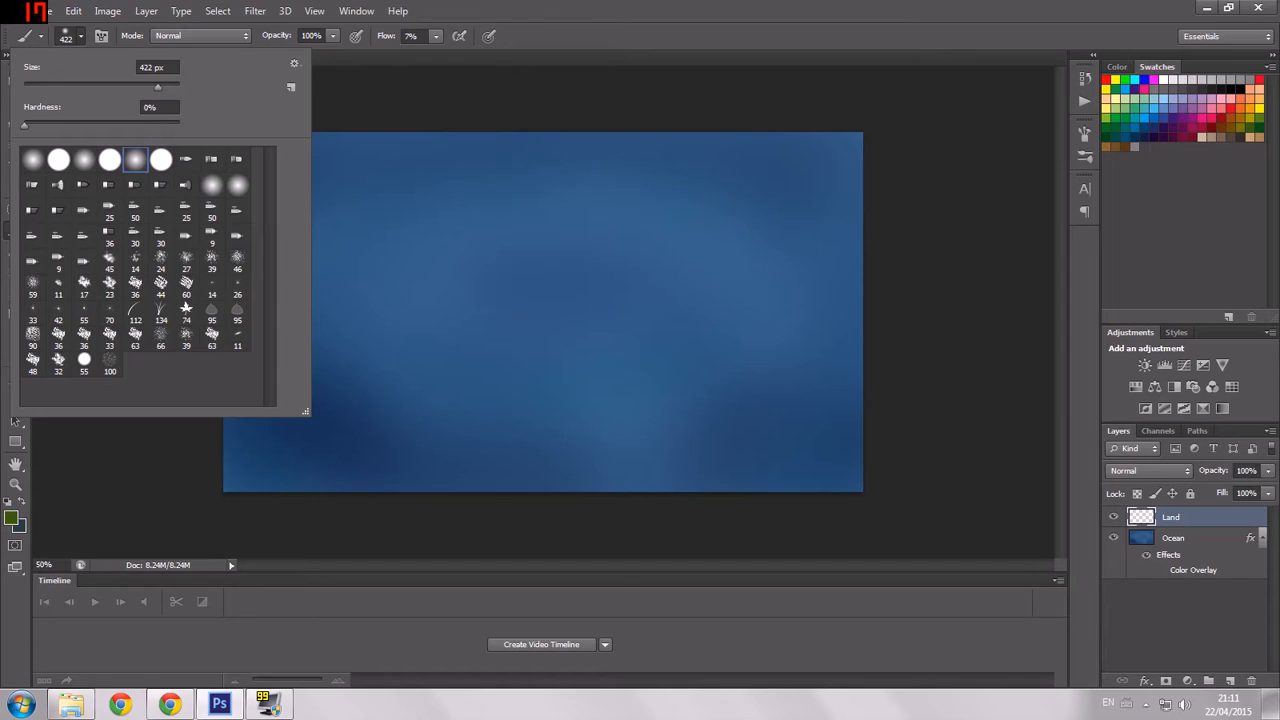
{"action": "scroll", "scroll_direction": "down", "scroll_amount": 3}
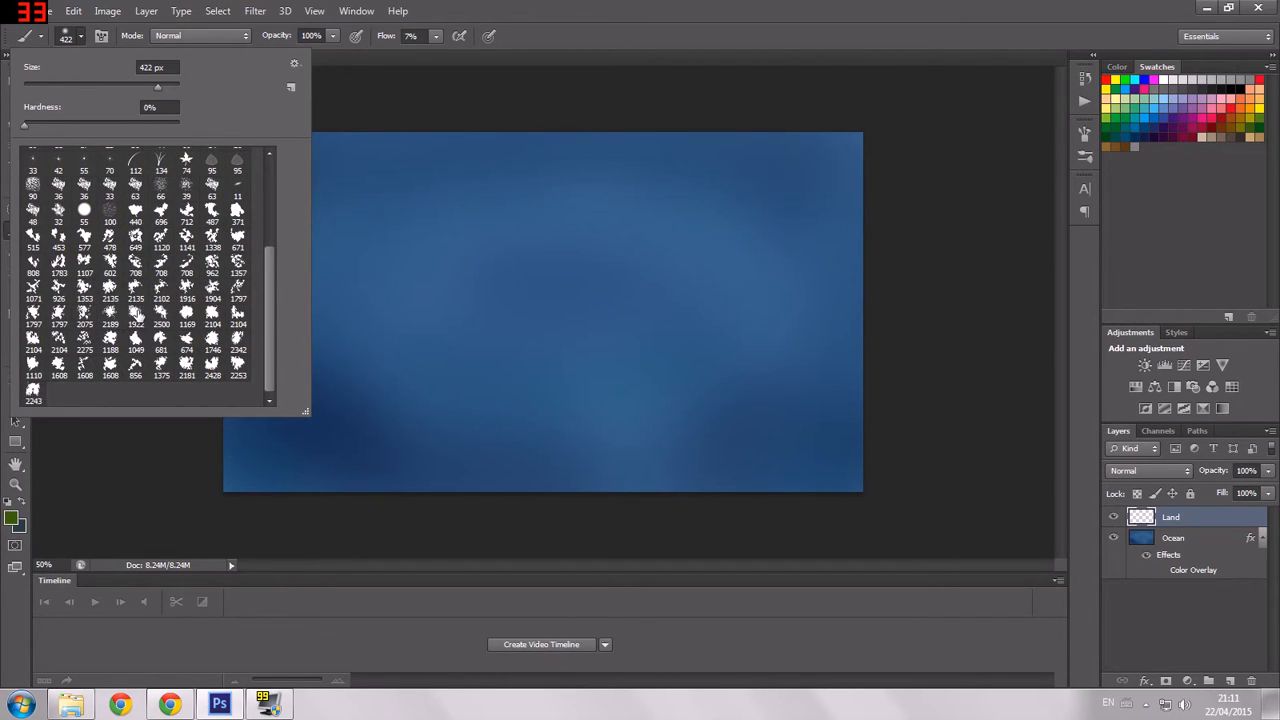
{"action": "left_click", "coordinate": [135, 237]}
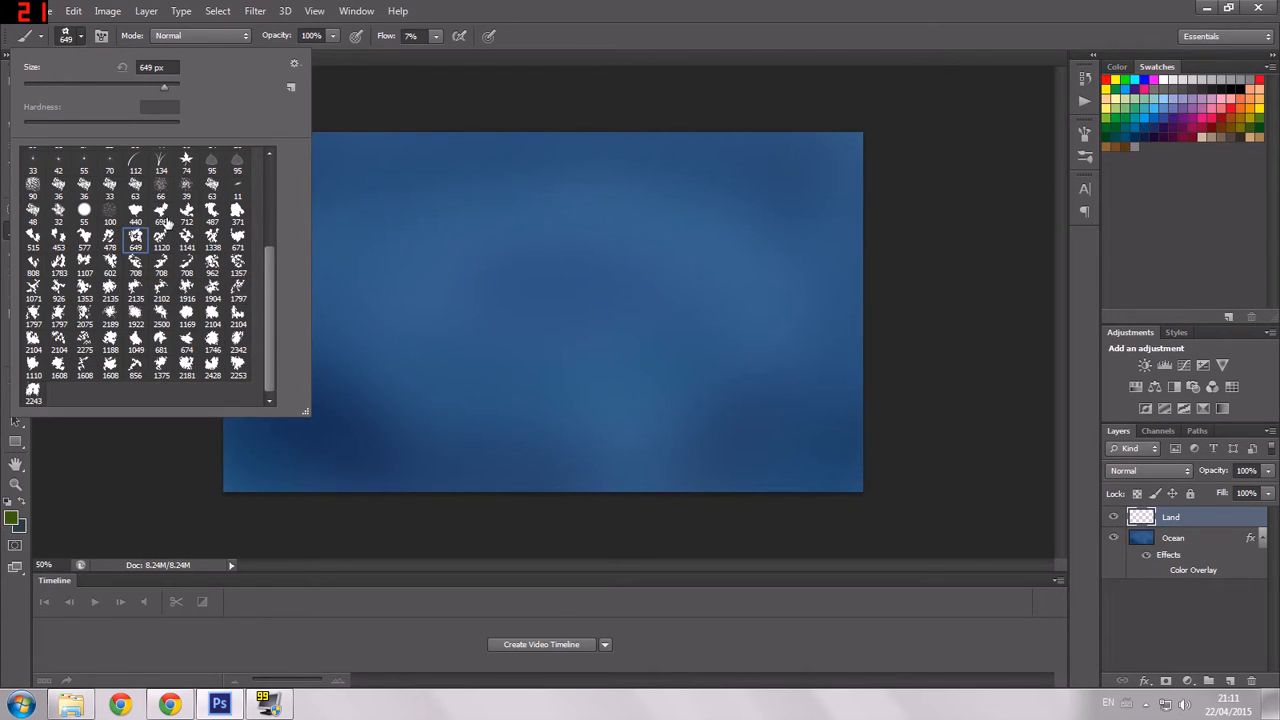
{"action": "left_click", "coordinate": [160, 210]}
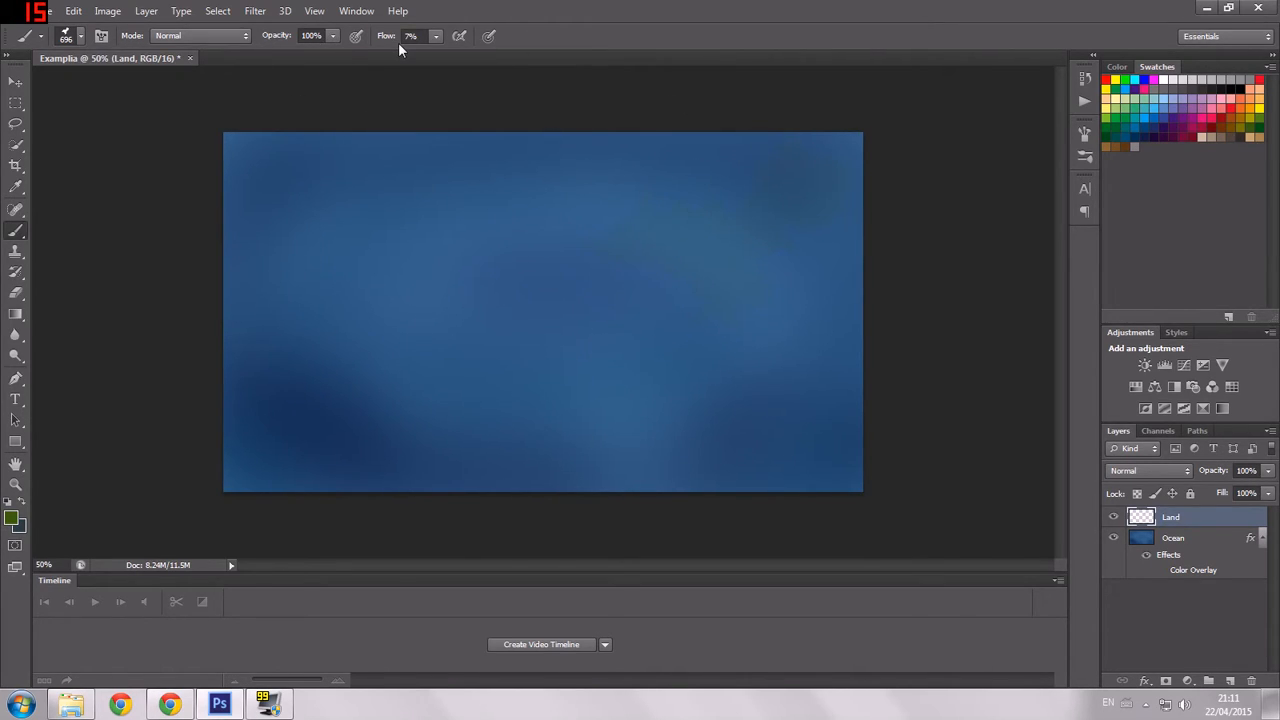
Stamp a green continent at the top right and switch to a smaller island brush
{"action": "left_click", "coordinate": [435, 36]}
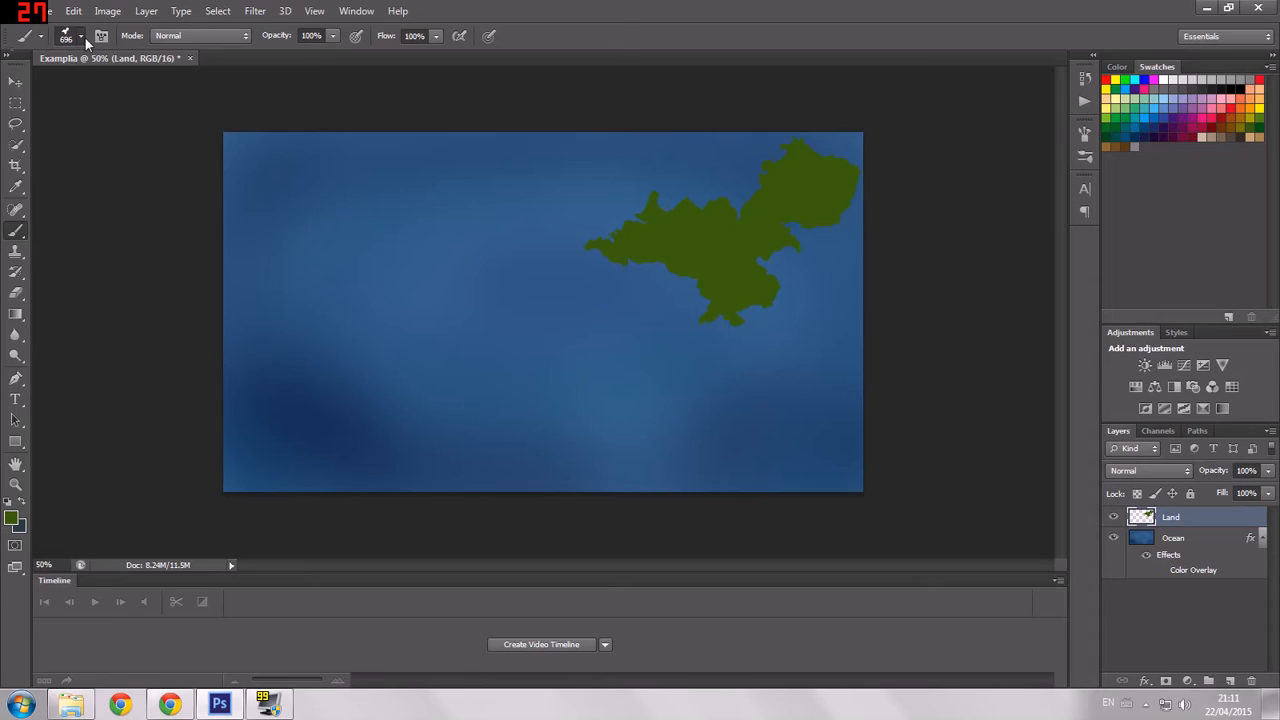
{"action": "left_click", "coordinate": [80, 35]}
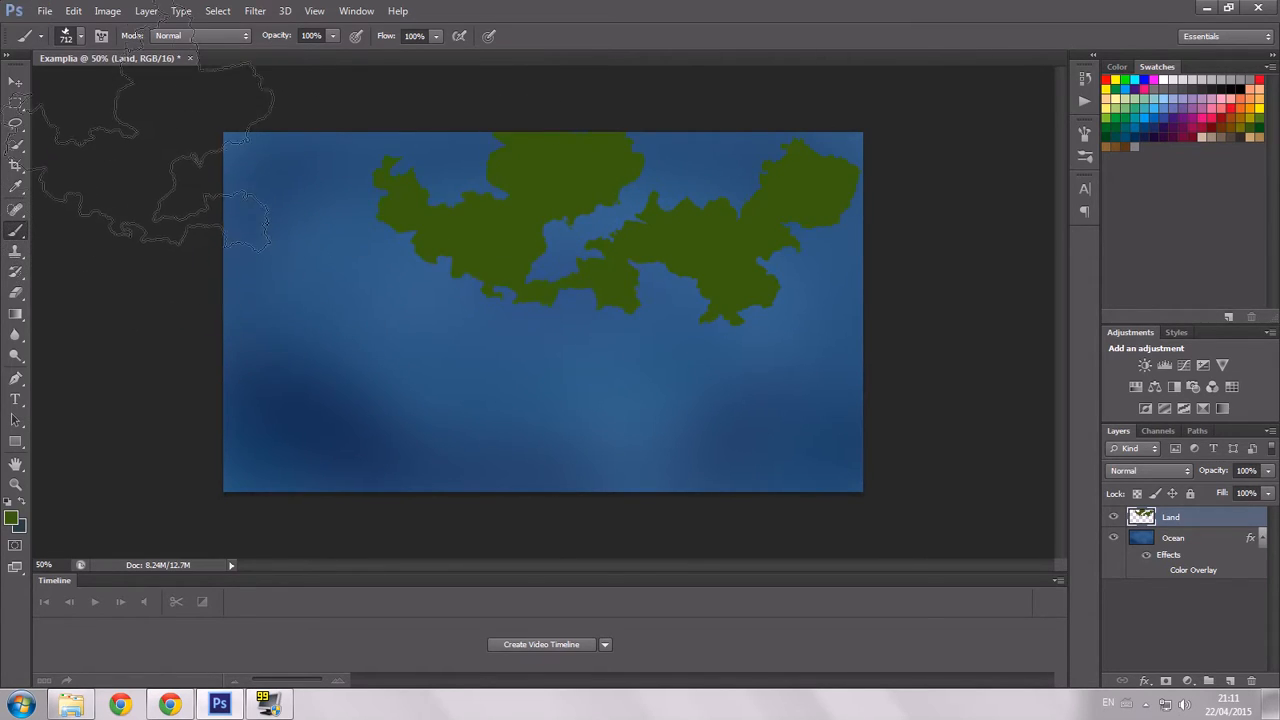
{"action": "left_click", "coordinate": [80, 35]}
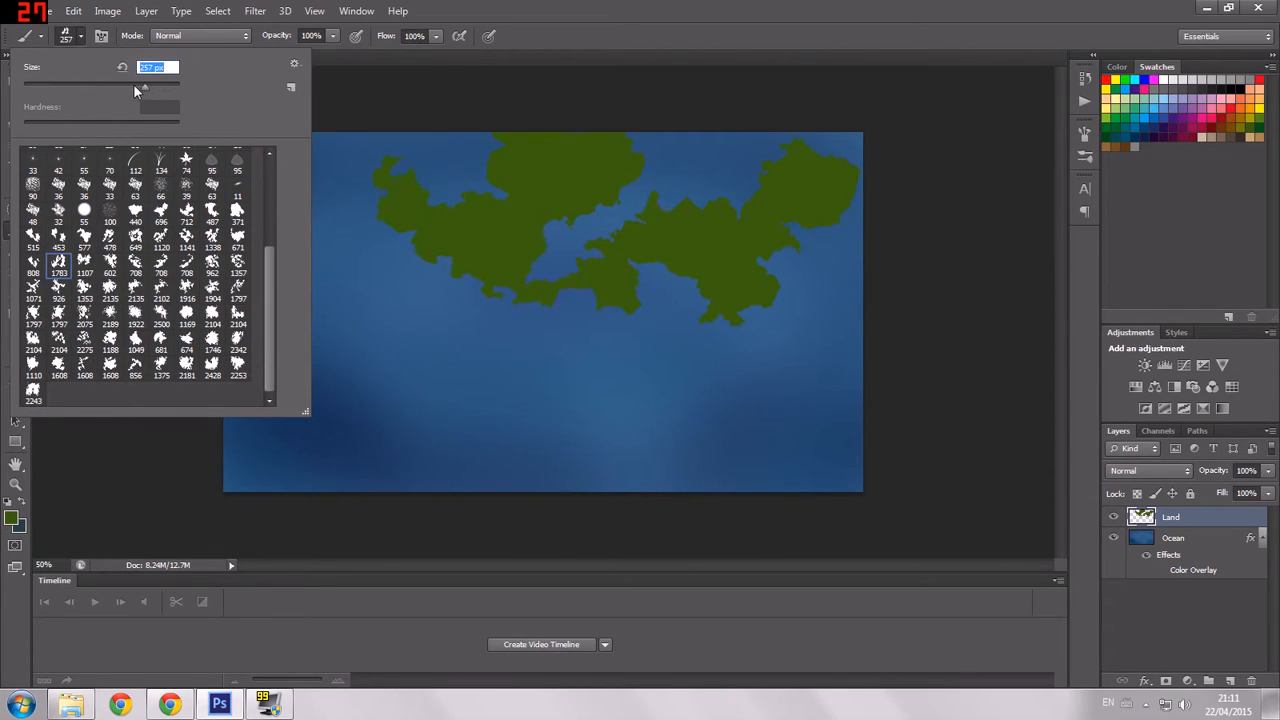
{"action": "left_click", "coordinate": [800, 335]}
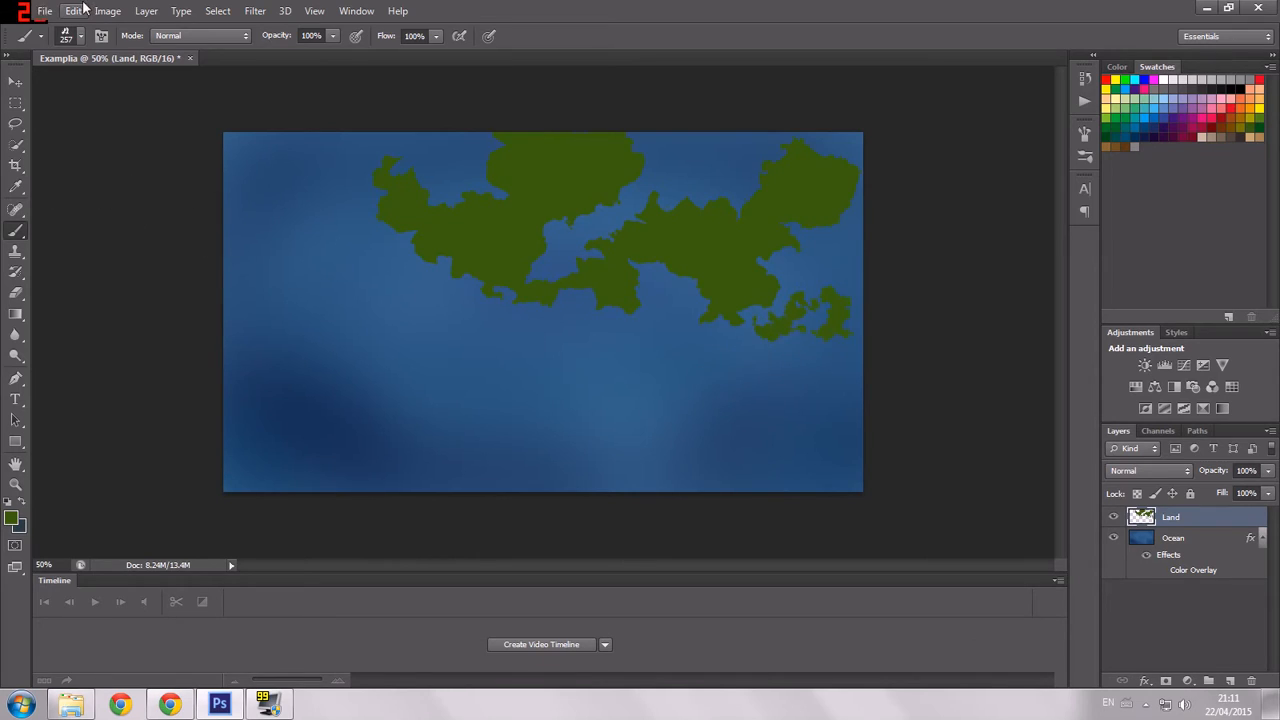
{"action": "left_click", "coordinate": [65, 36]}
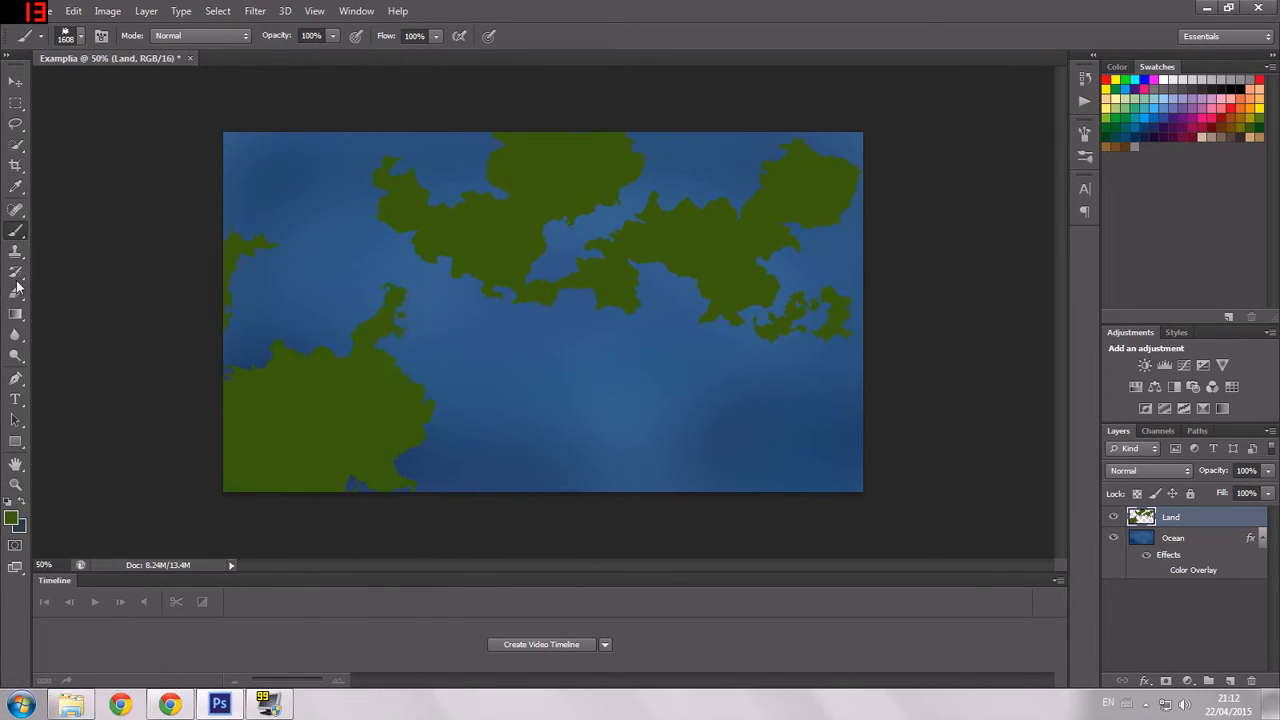
Stamp a continent near the bottom centre and pick another landmass brush shape
{"action": "left_click", "coordinate": [80, 36]}
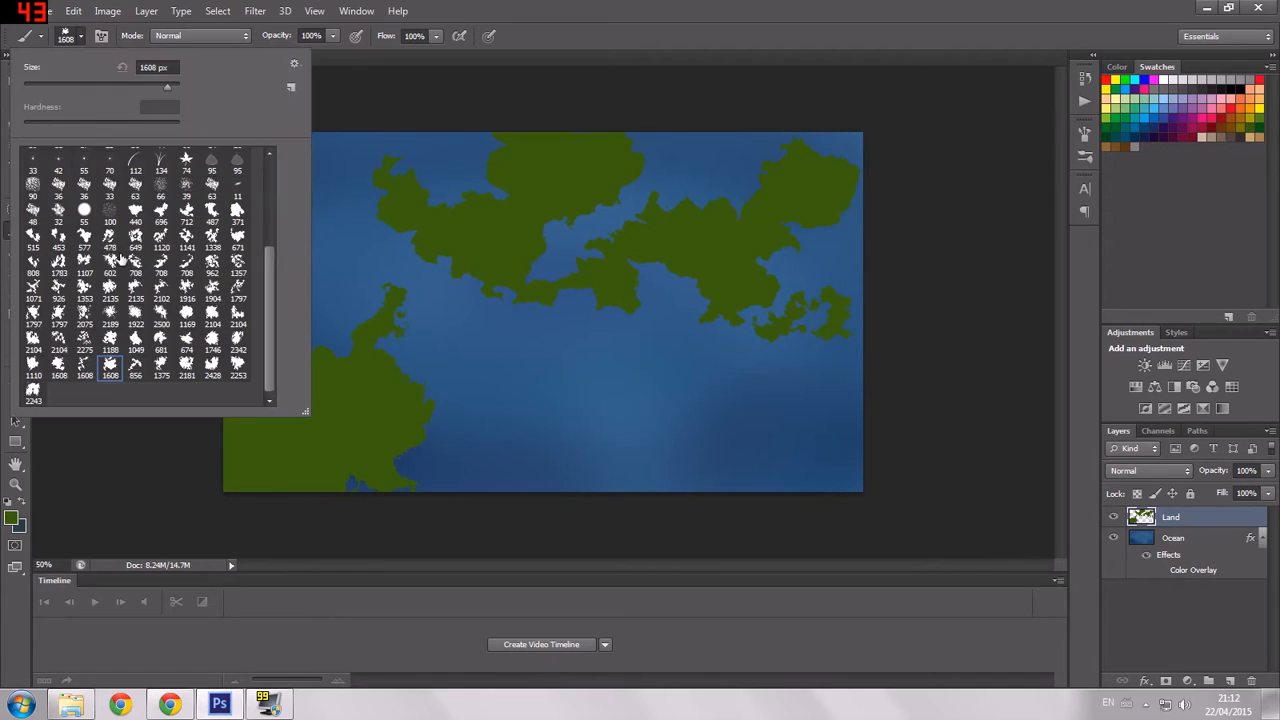
{"action": "left_click", "coordinate": [135, 235]}
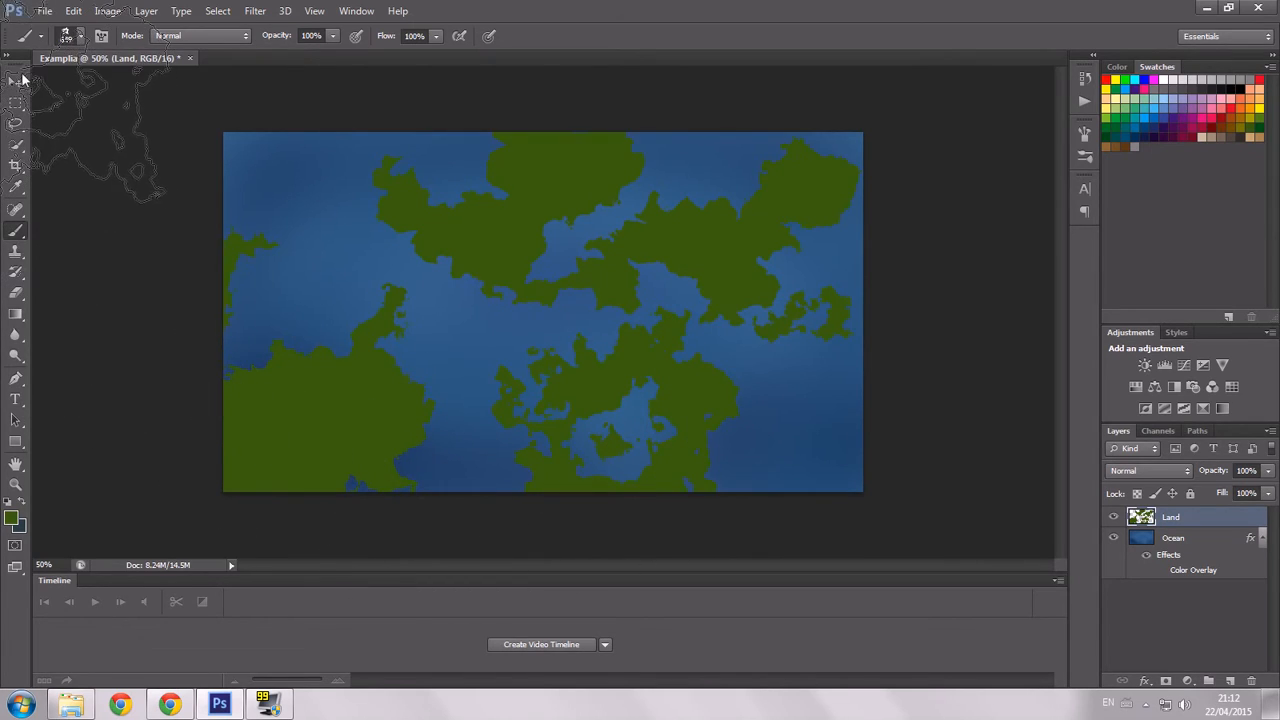
{"action": "left_click", "coordinate": [80, 35]}
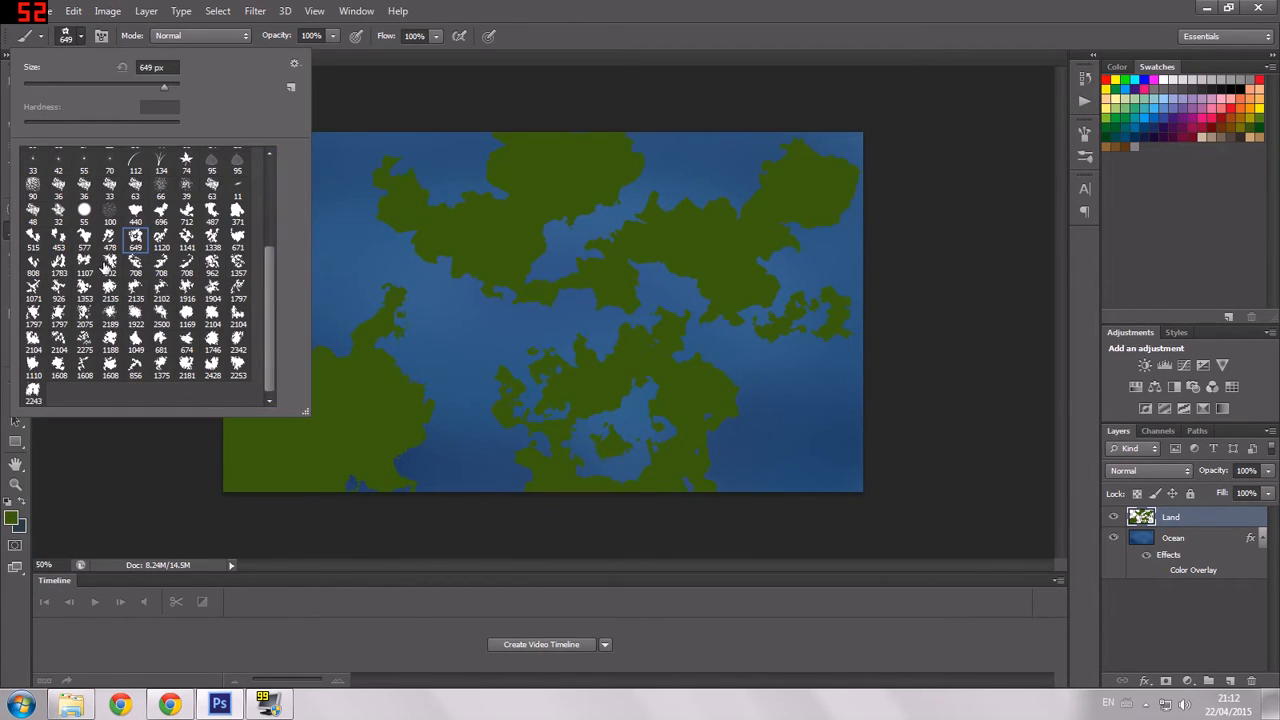
{"action": "left_click", "coordinate": [58, 247]}
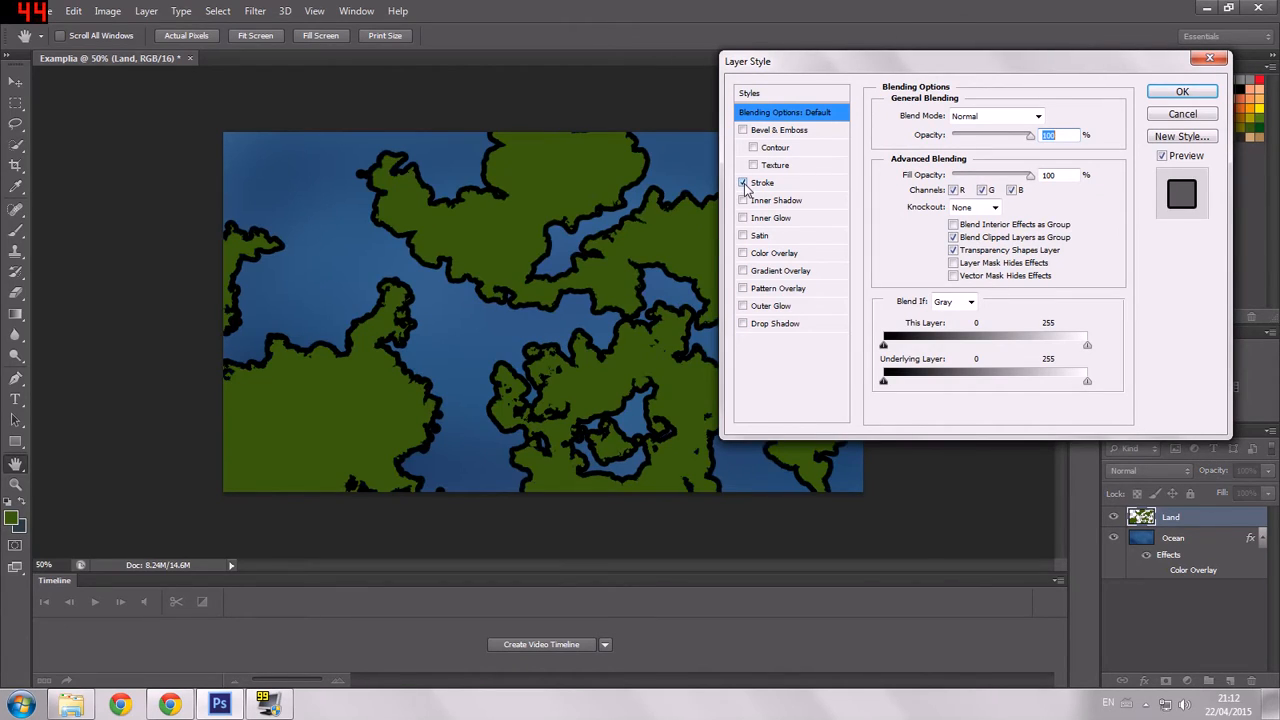
Give the Land layer a black stroke and a drop shadow centred at distance 0
{"action": "left_click", "coordinate": [762, 182]}
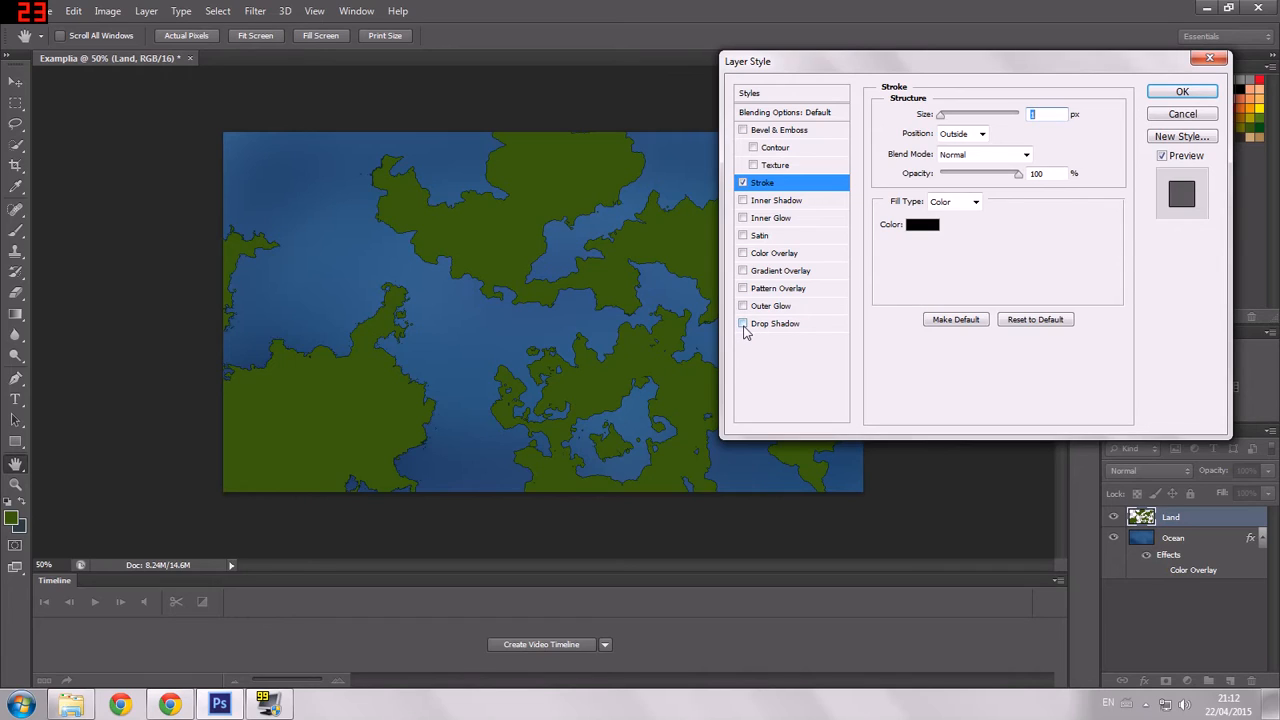
{"action": "left_click", "coordinate": [743, 323]}
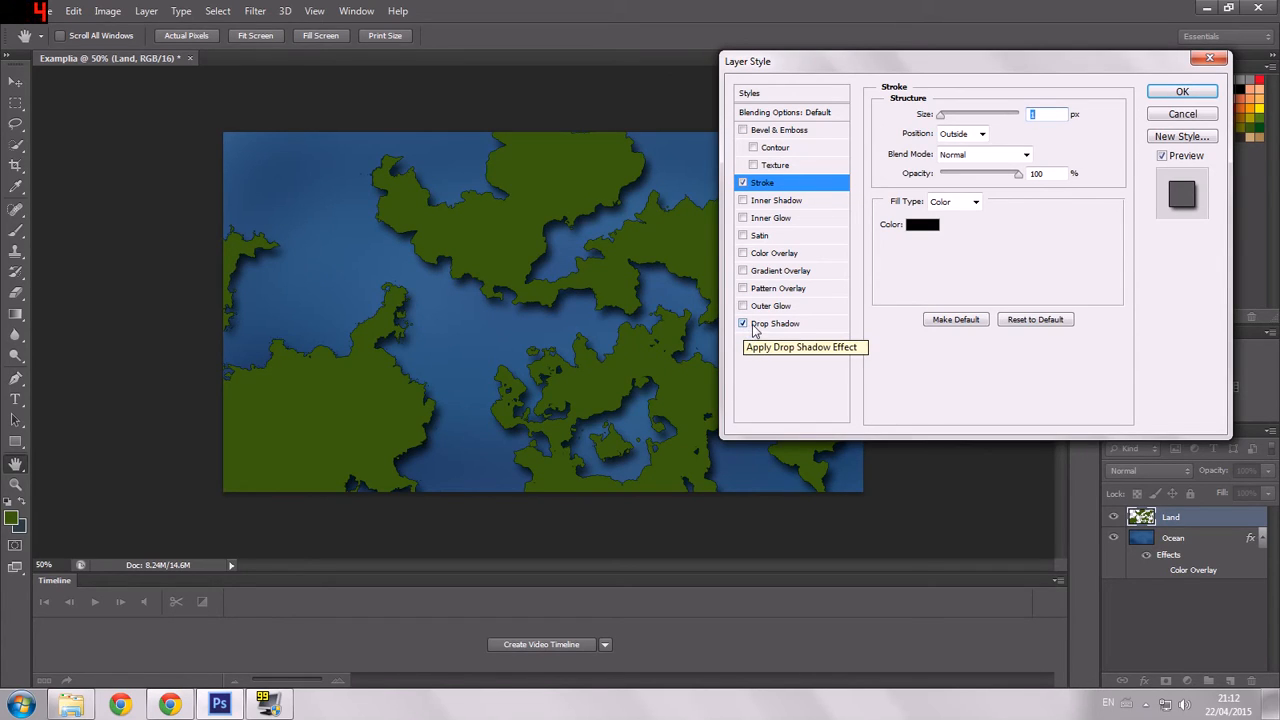
{"action": "left_click", "coordinate": [775, 323]}
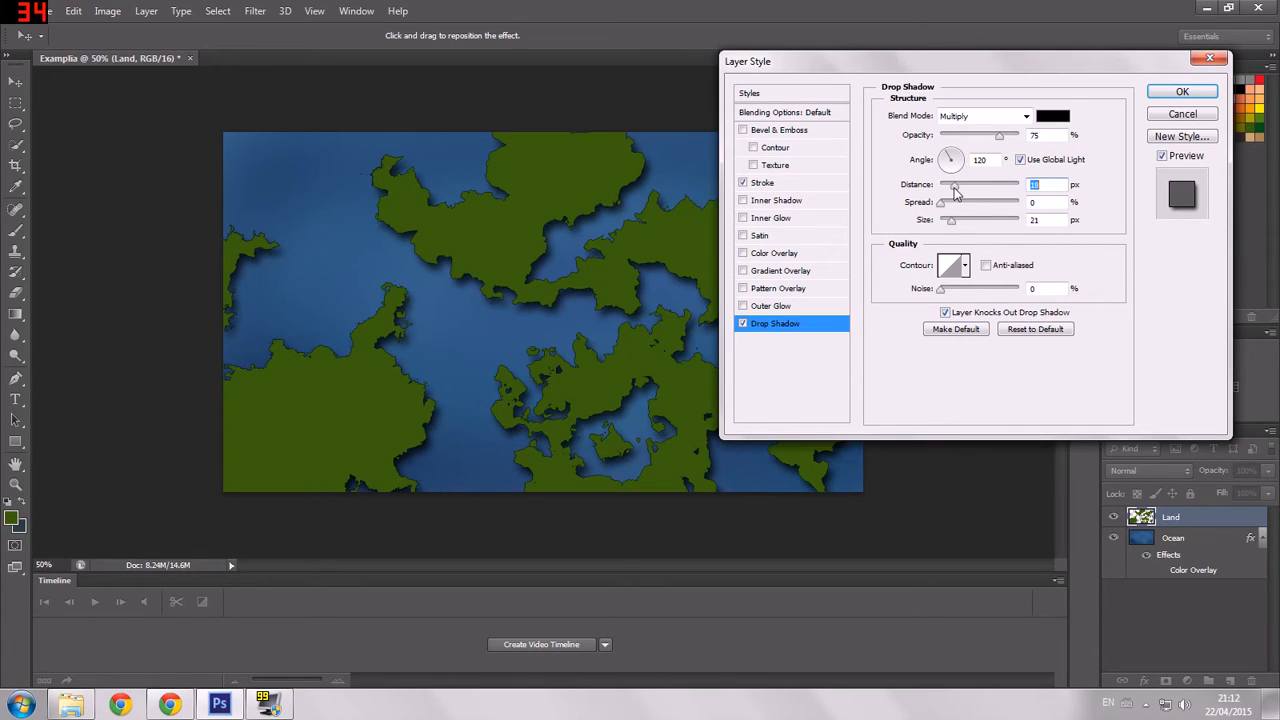
{"action": "left_click_drag", "start_coordinate": [957, 184], "coordinate": [942, 184]}
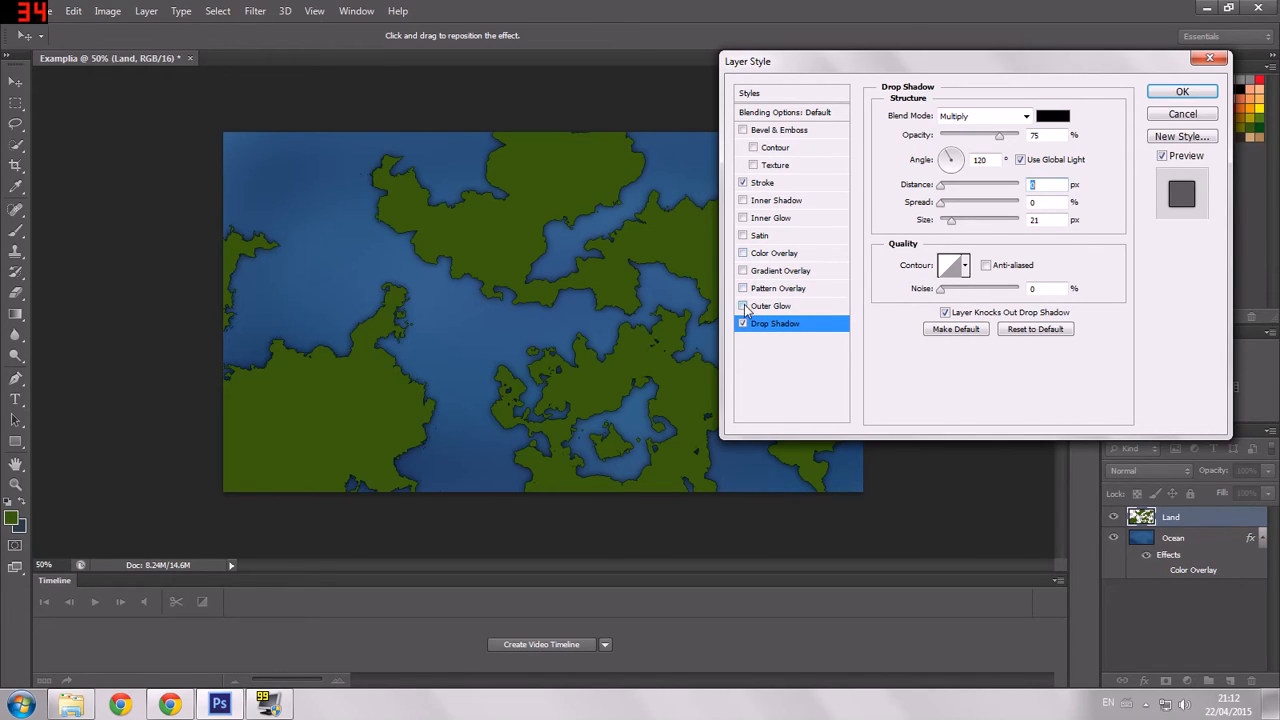
Add an outer glow to the continents and set its colour to a dark blue
{"action": "left_click", "coordinate": [743, 306]}
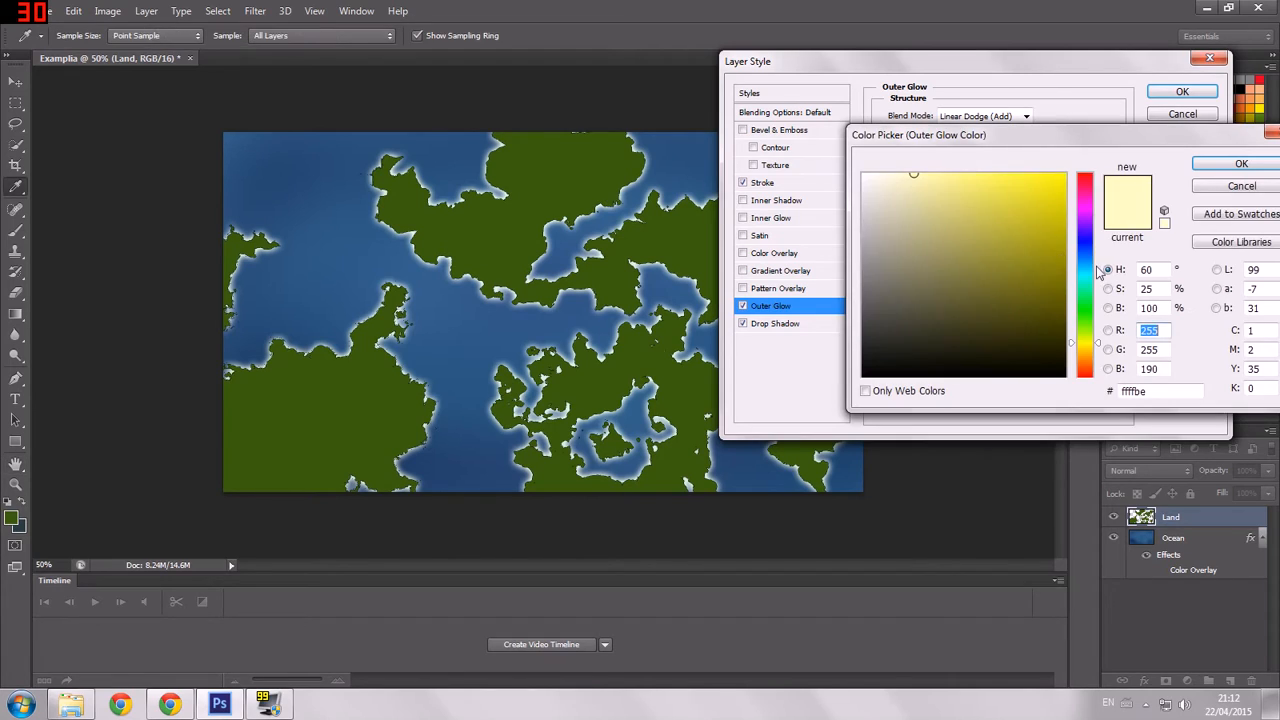
{"action": "left_click", "coordinate": [987, 238]}
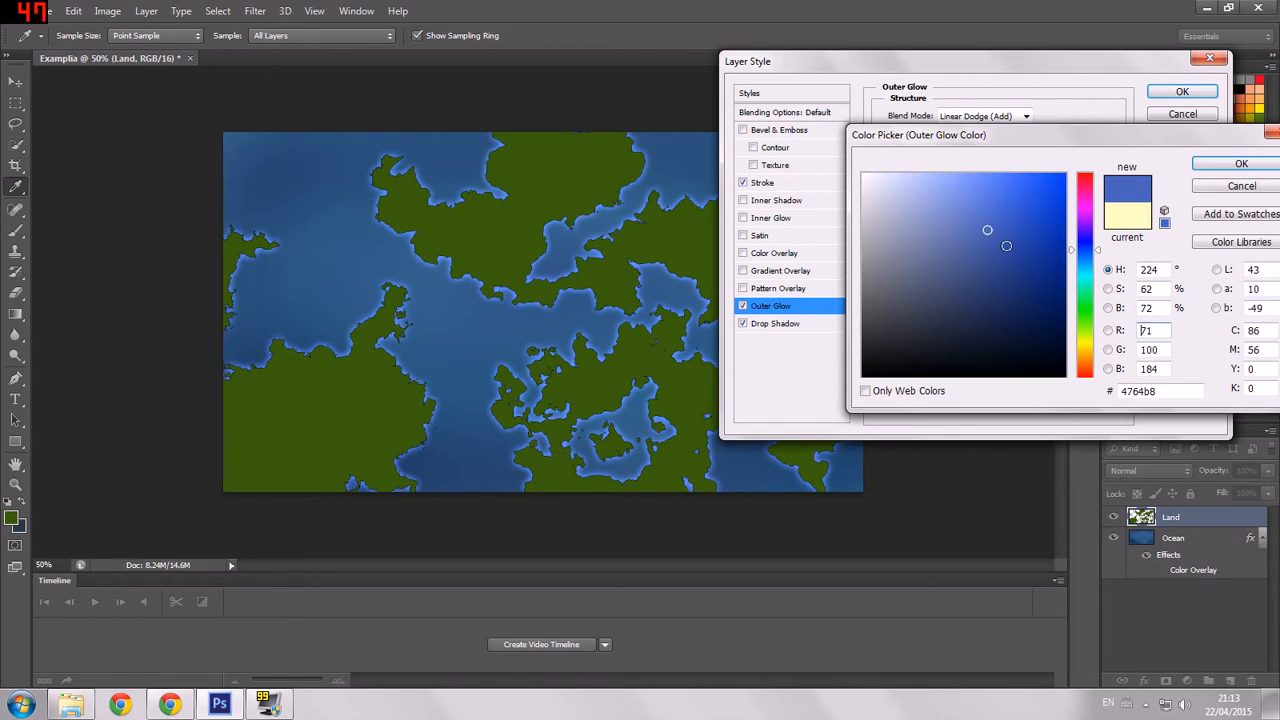
{"action": "left_click", "coordinate": [1008, 246]}
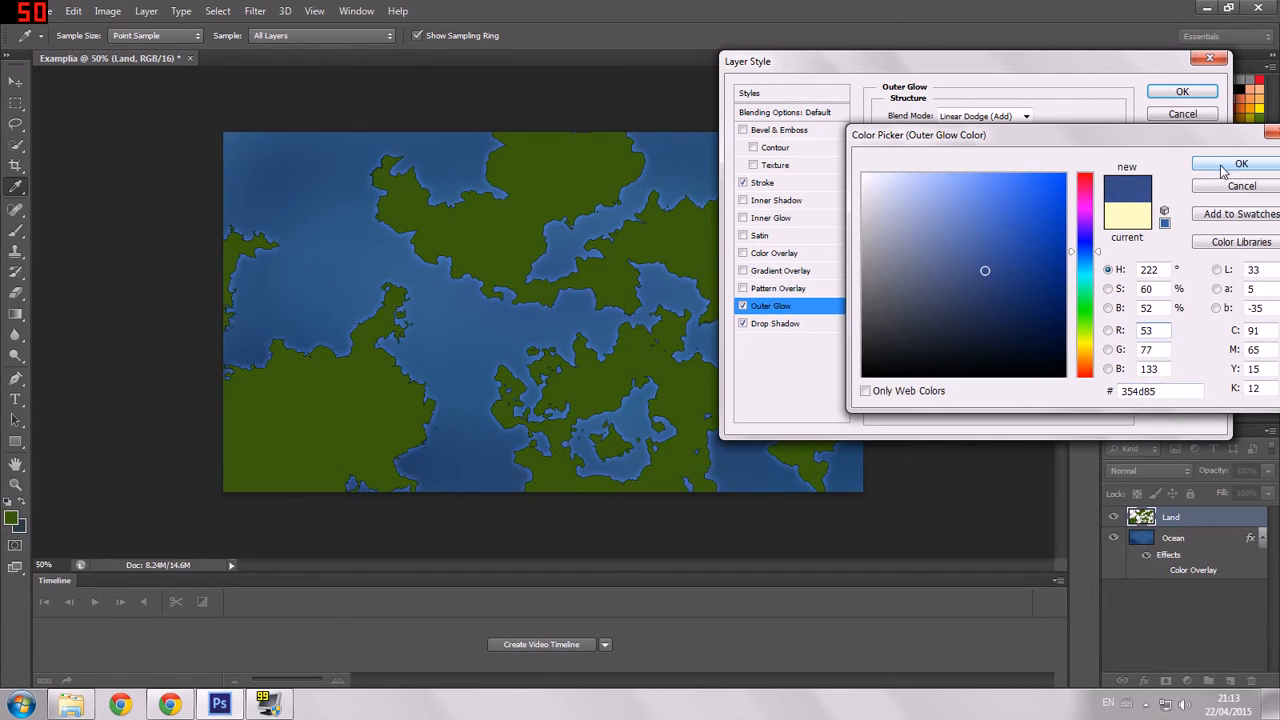
{"action": "left_click", "coordinate": [1241, 163]}
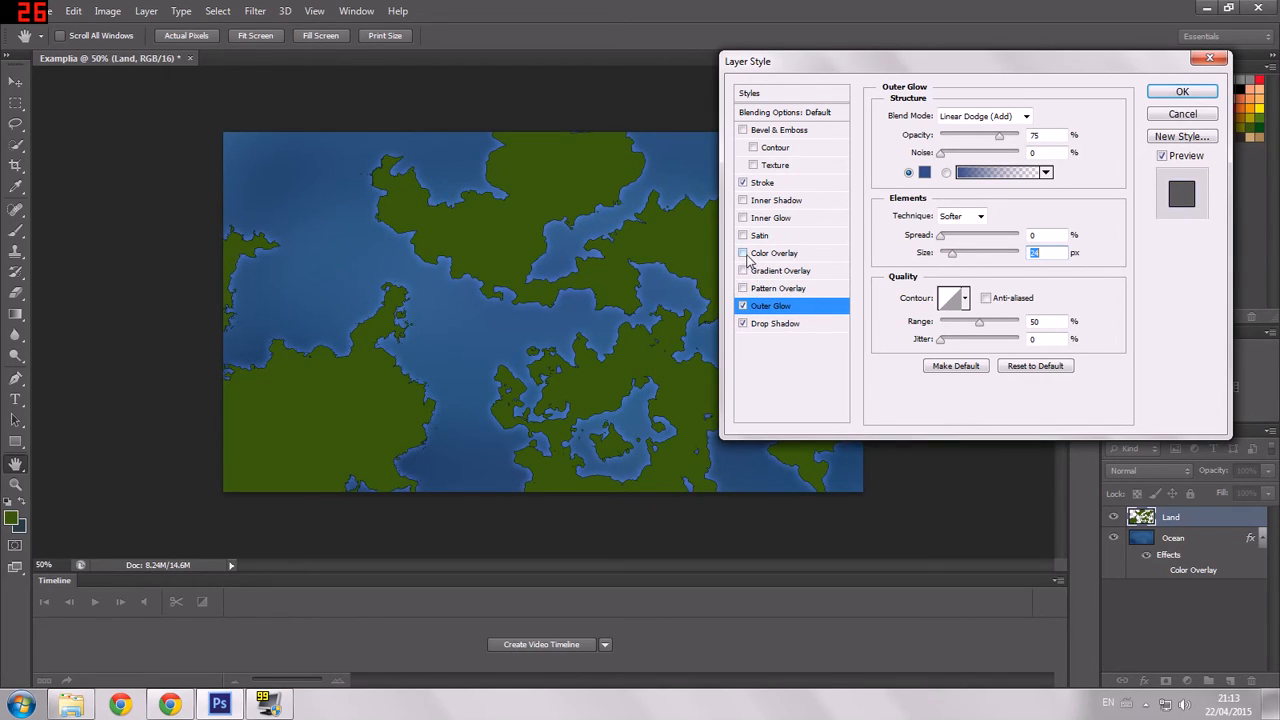
{"action": "left_click", "coordinate": [743, 253]}
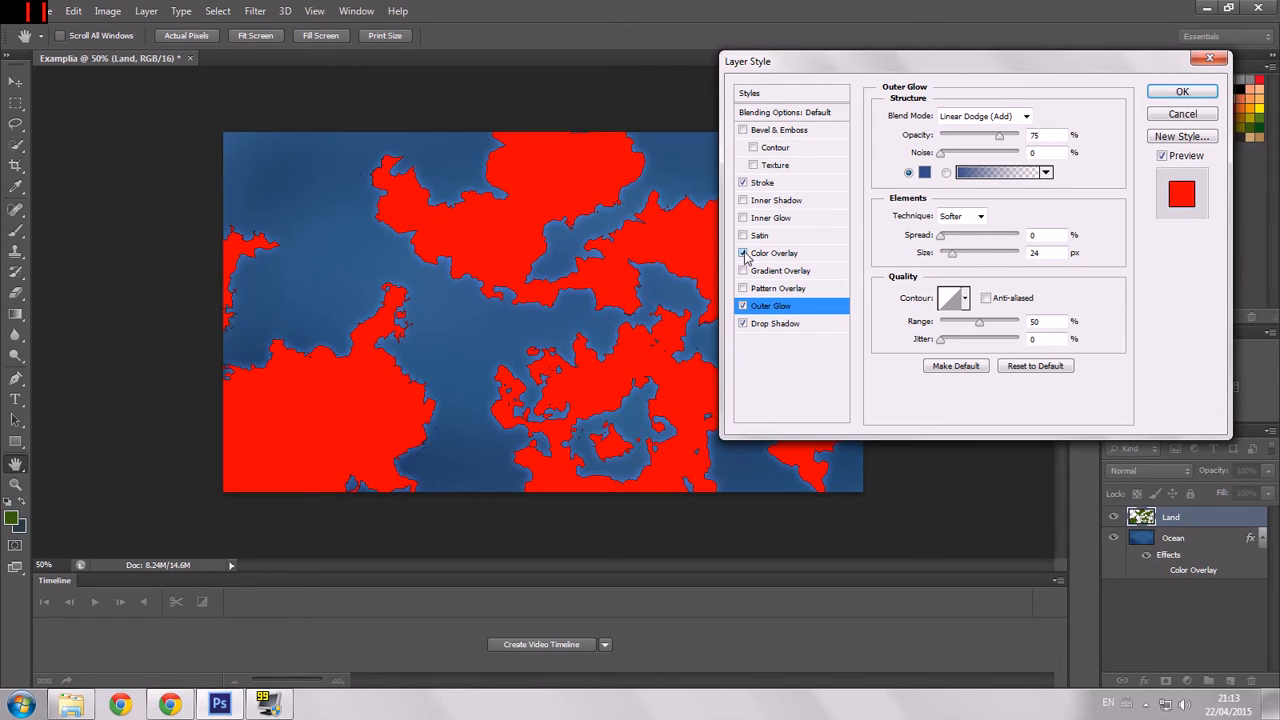
{"action": "left_click", "coordinate": [743, 253]}
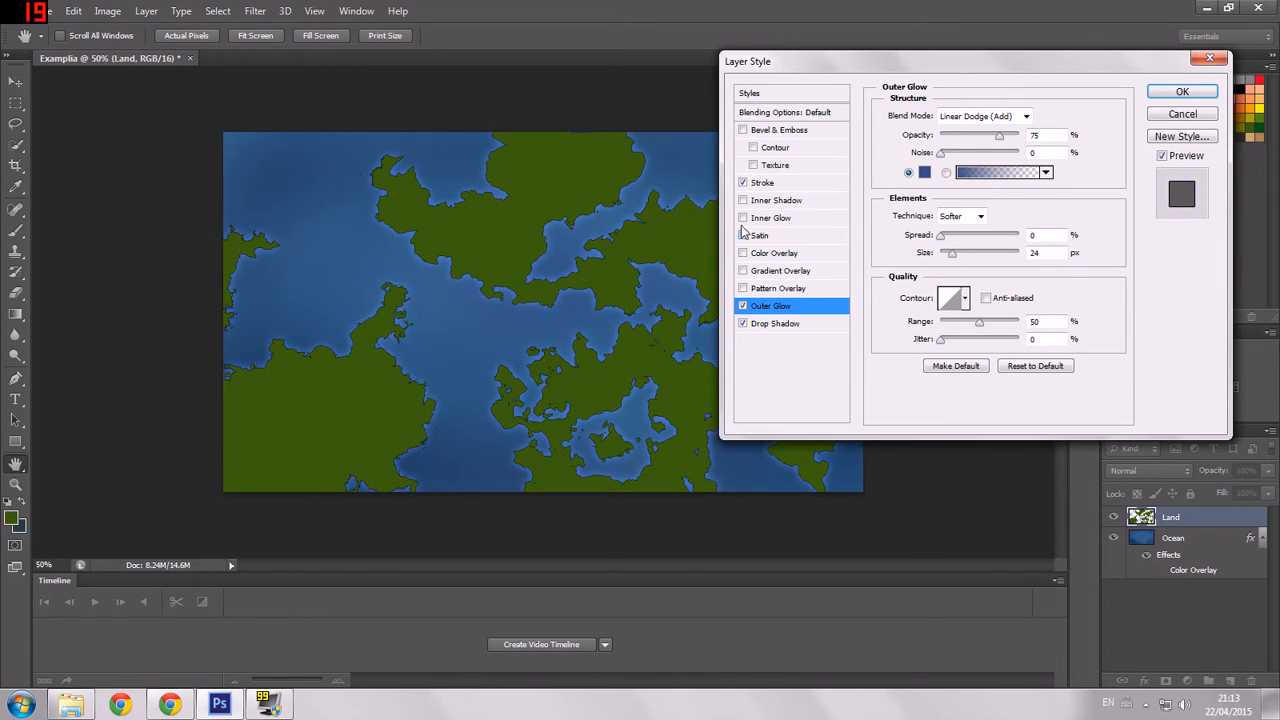
{"action": "left_click", "coordinate": [743, 218]}
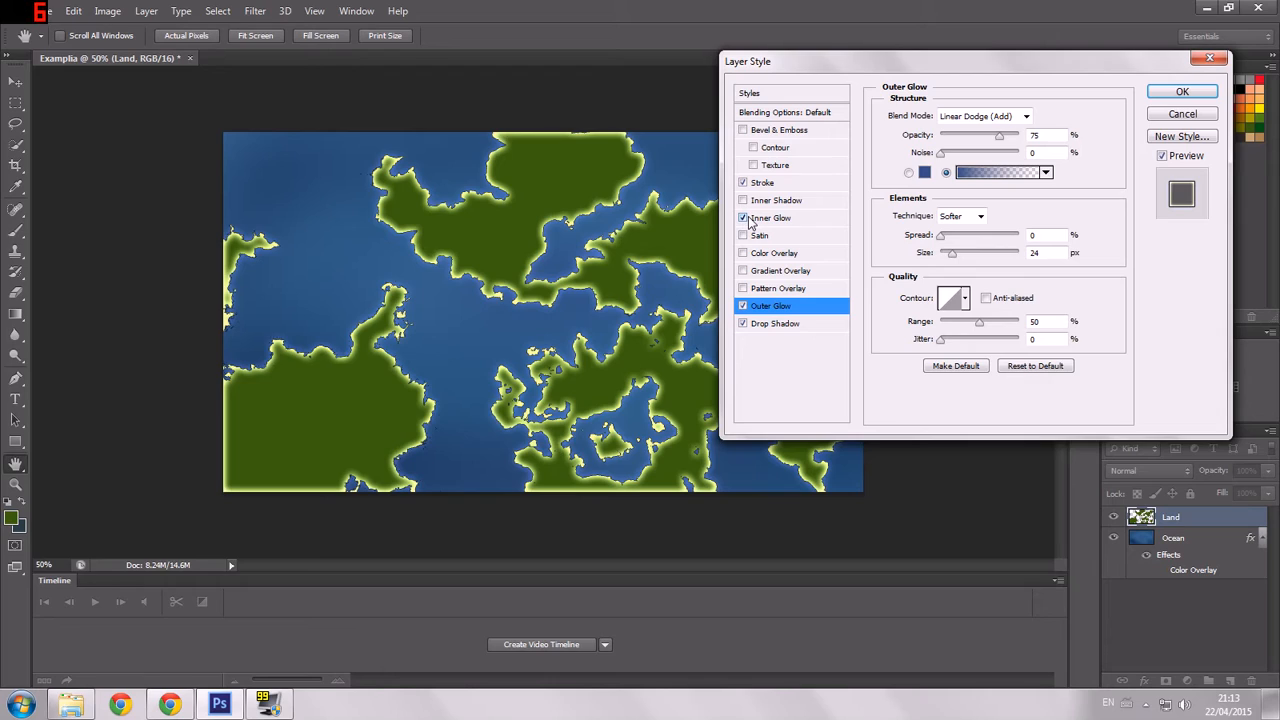
{"action": "mouse_move", "coordinate": [743, 218]}
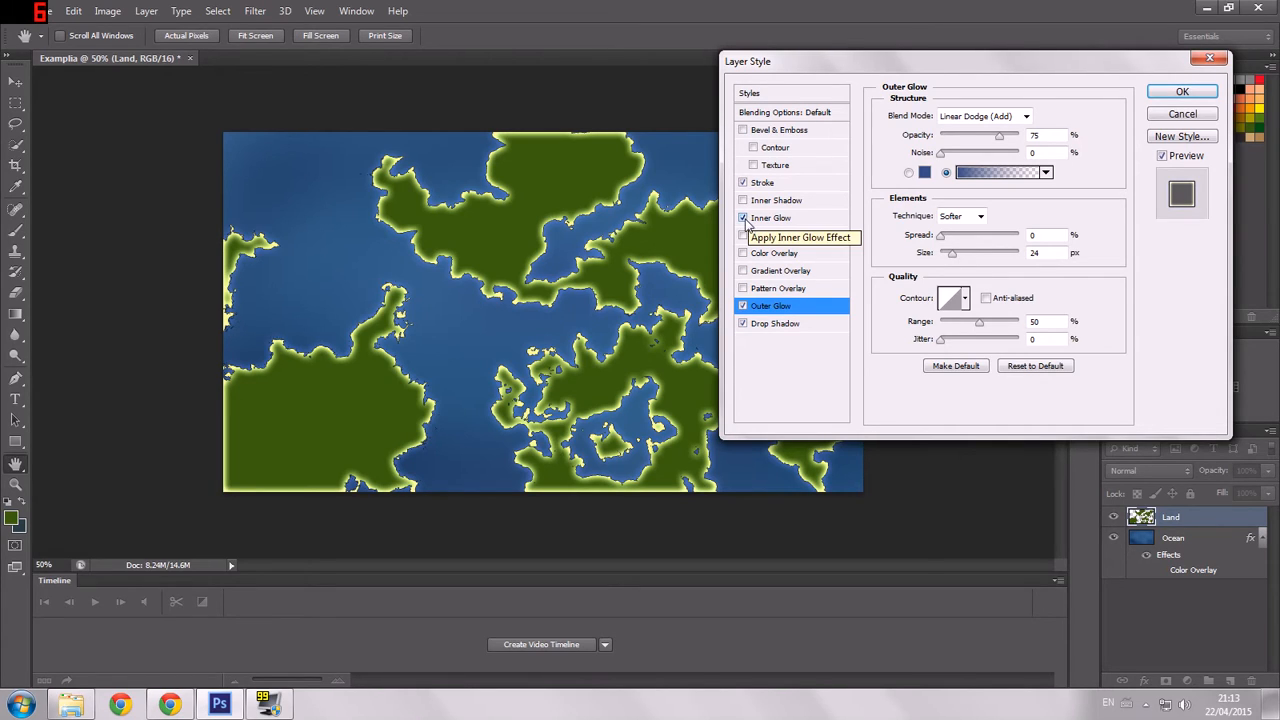
{"action": "left_click", "coordinate": [743, 217]}
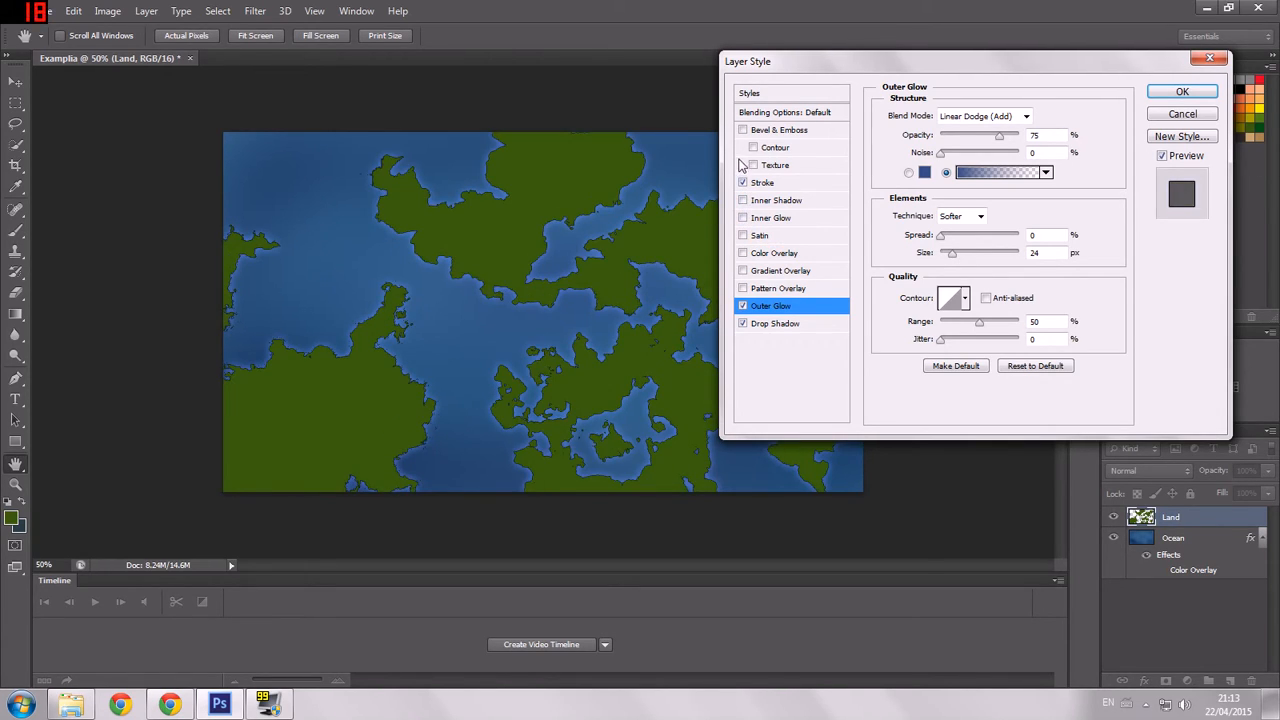
{"action": "left_click", "coordinate": [743, 130]}
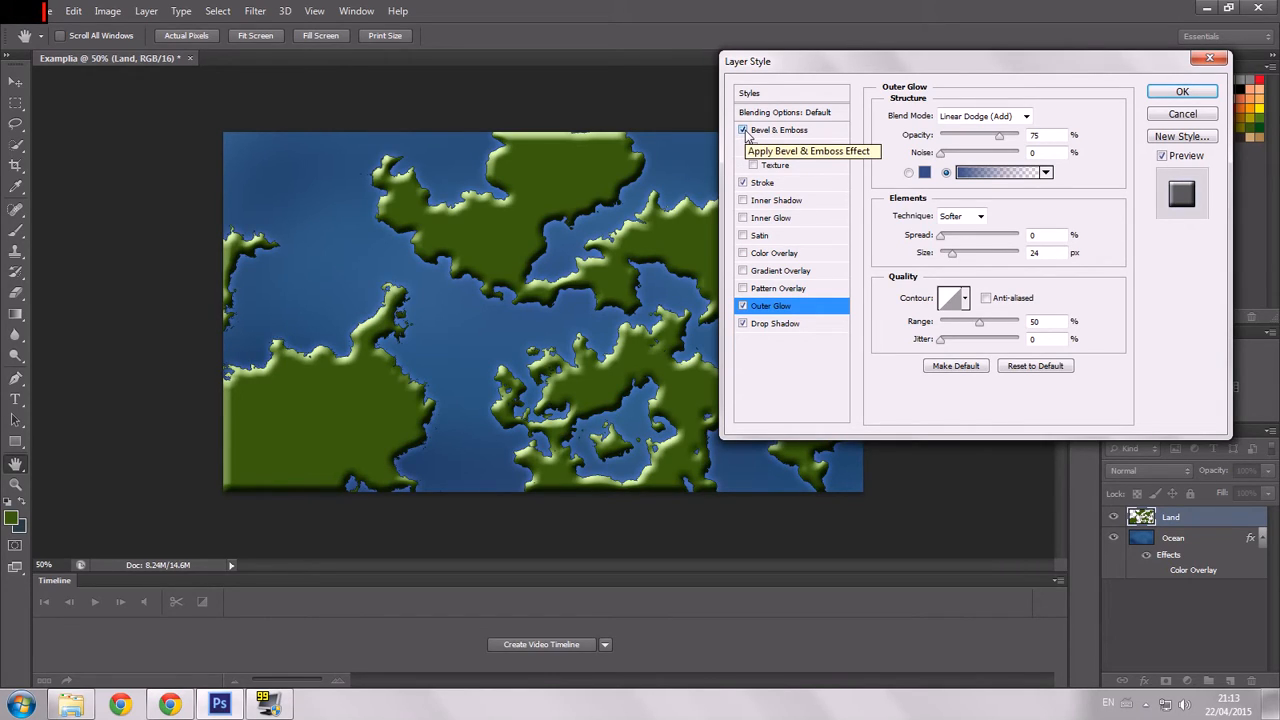
{"action": "left_click", "coordinate": [743, 130]}
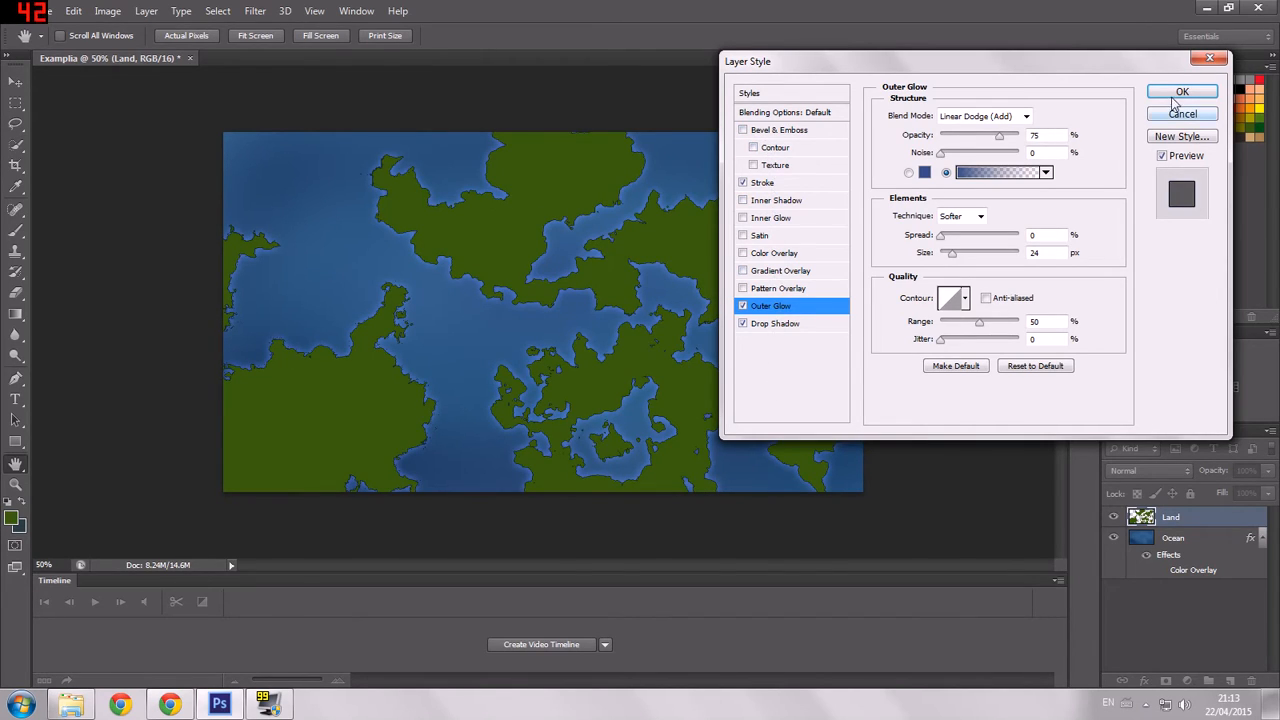
Apply the Land layer effects and create a new layer named 'Landmarks' above it
{"action": "left_click", "coordinate": [1182, 91]}
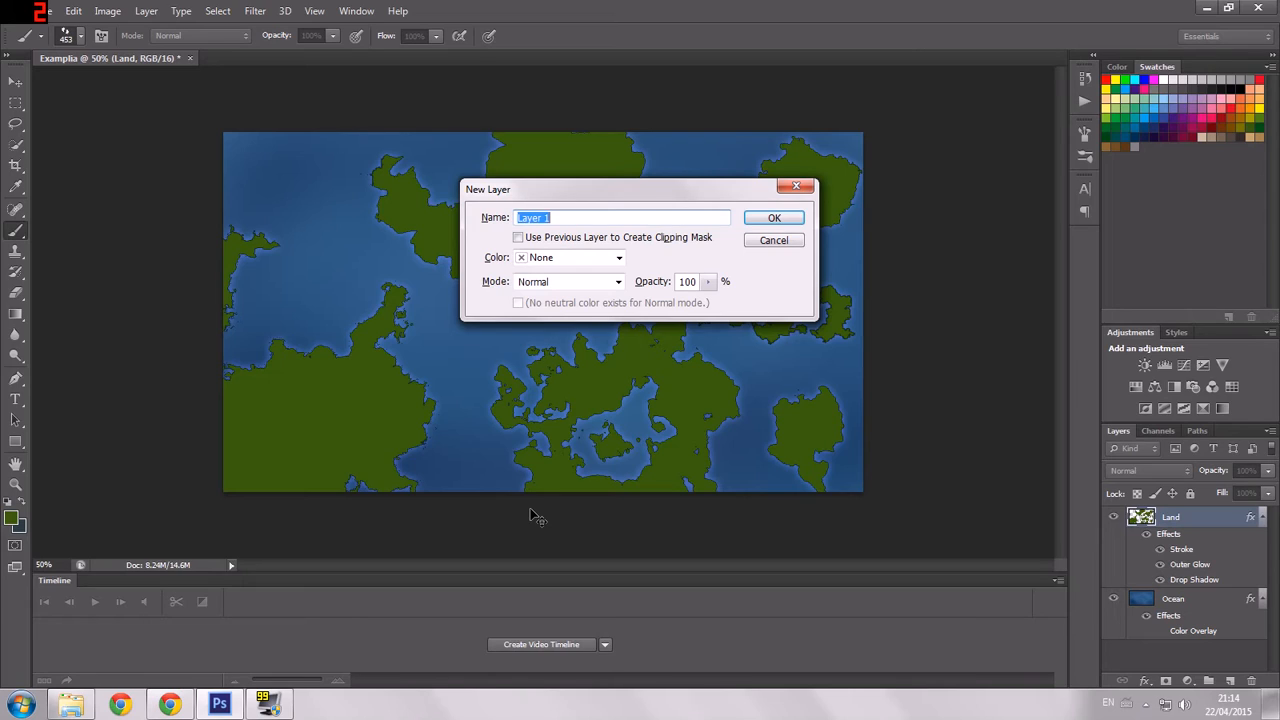
{"action": "type", "text": "Landmark"}
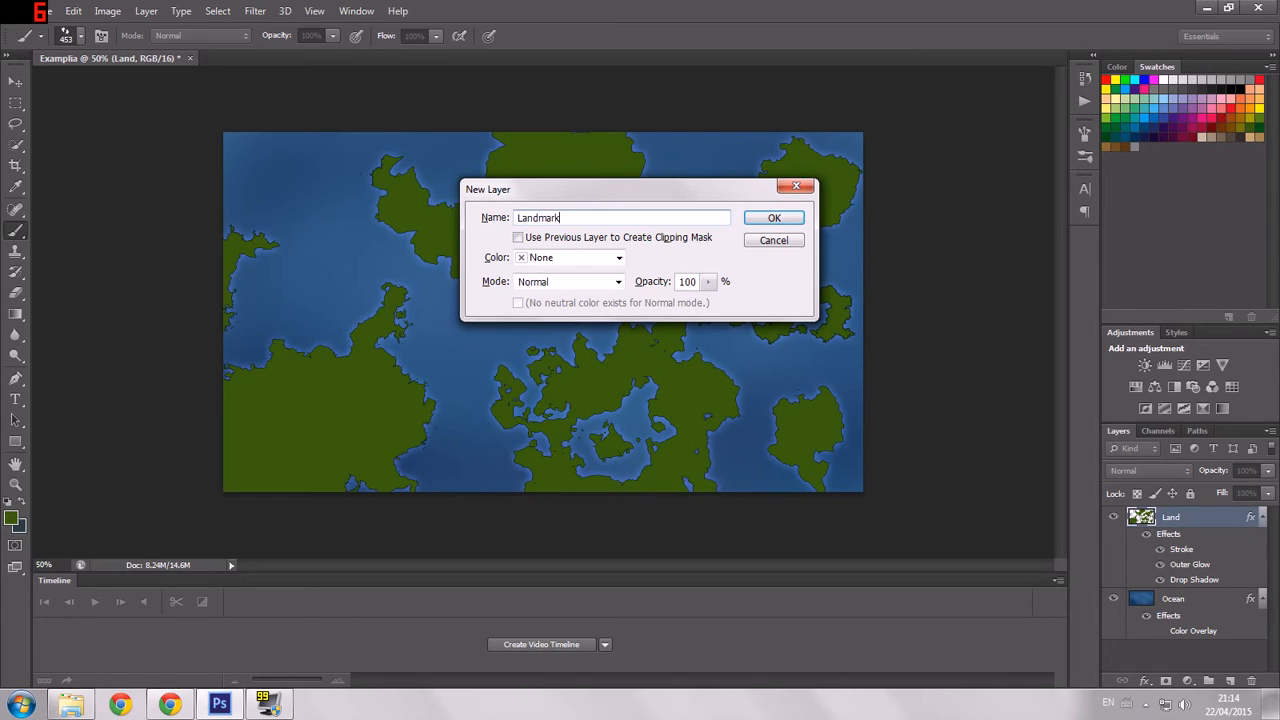
{"action": "left_click", "coordinate": [774, 218]}
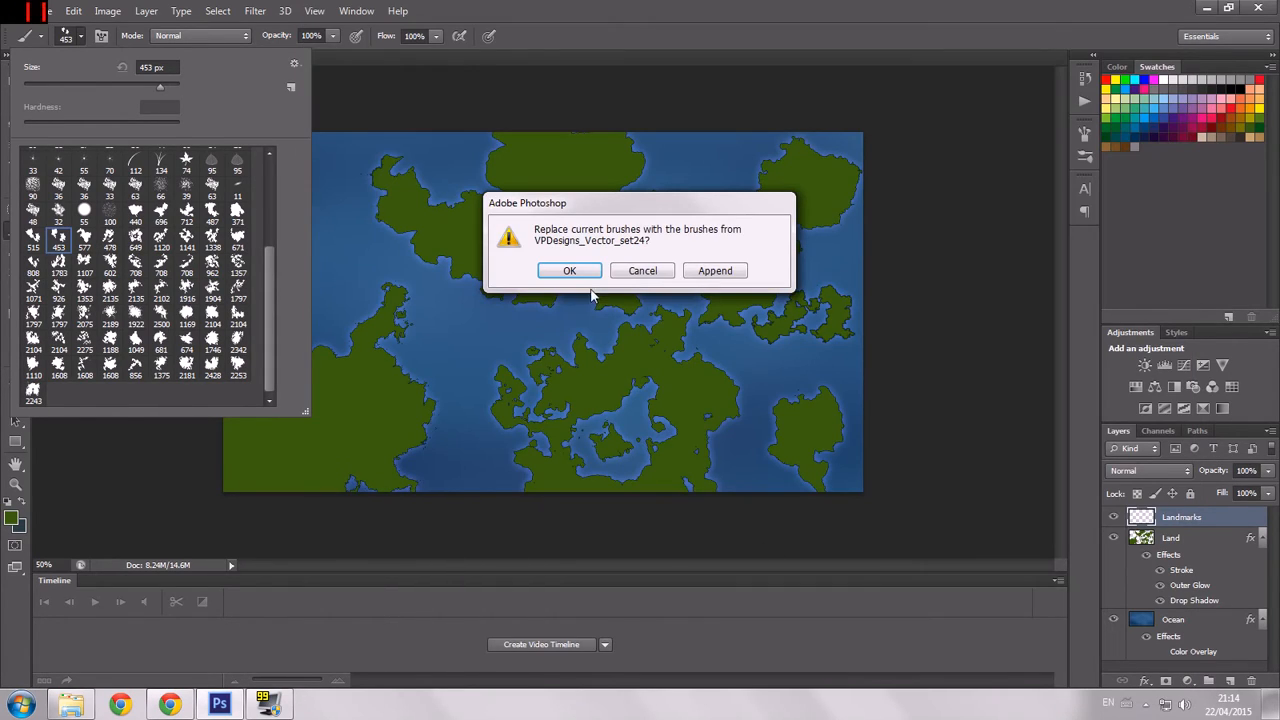
Replace the land brushes with another brush set and choose its 40 px tip
{"action": "left_click", "coordinate": [569, 270]}
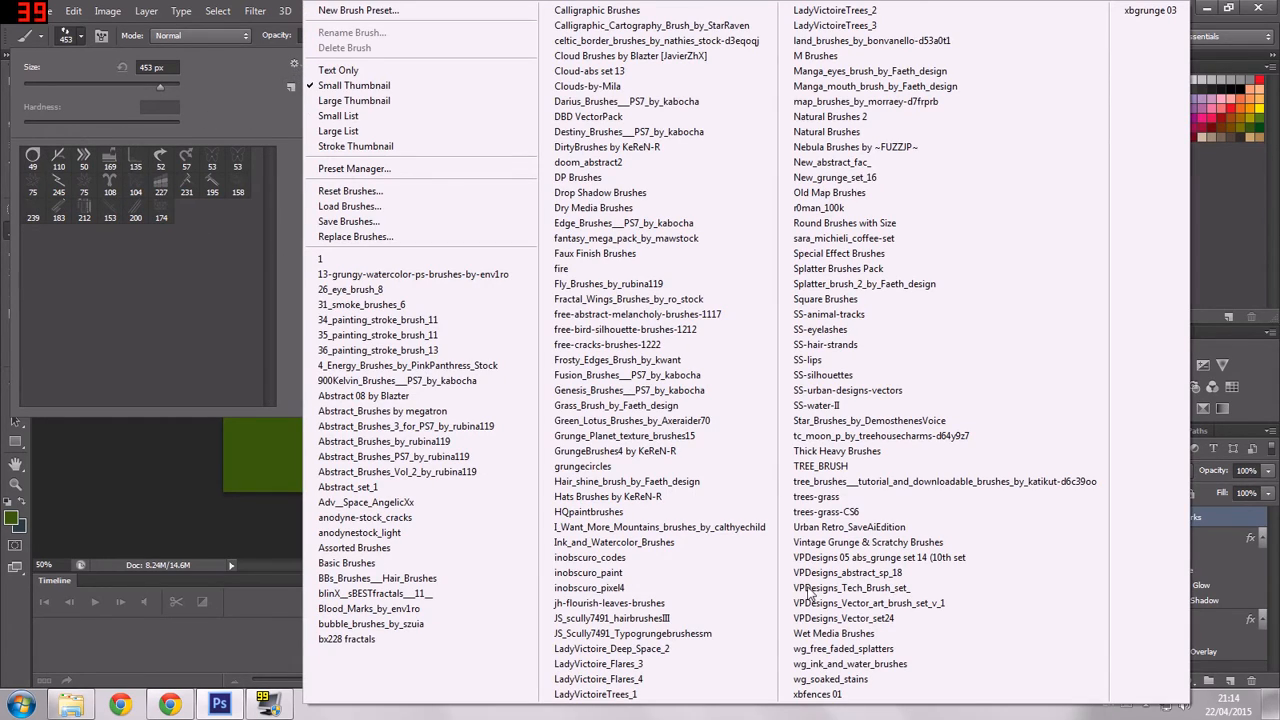
{"action": "left_click", "coordinate": [852, 587]}
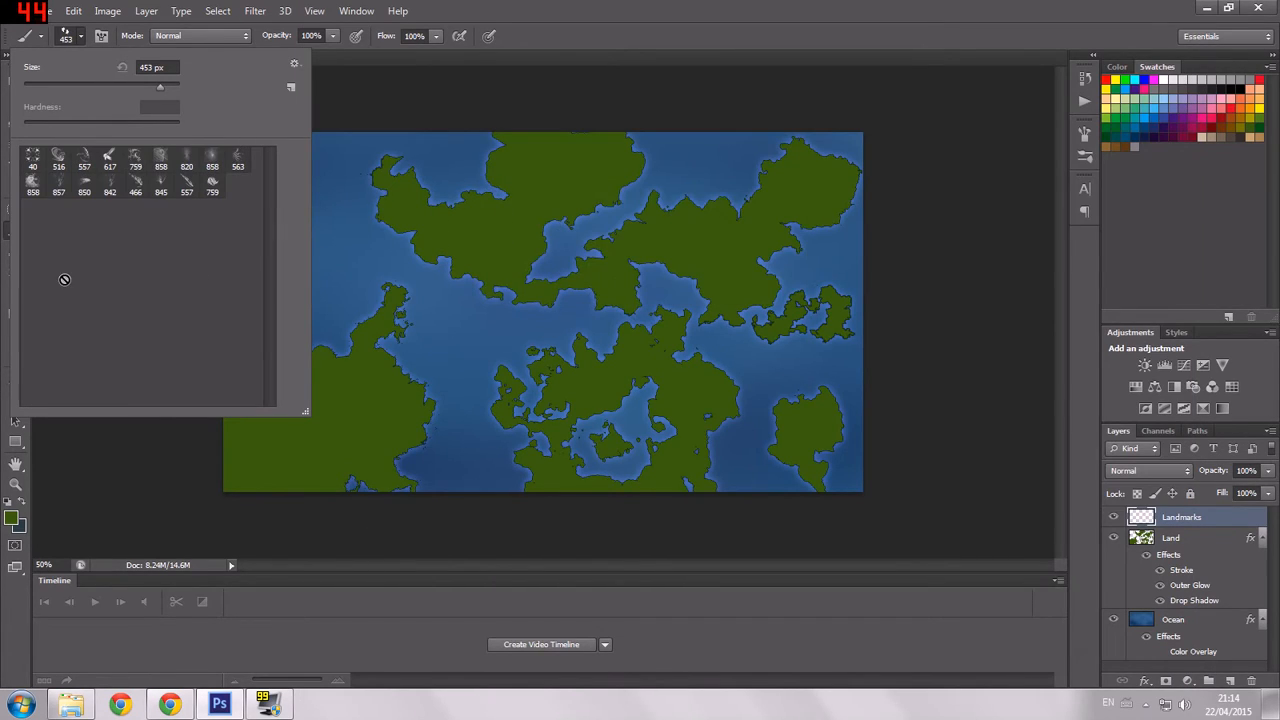
{"action": "left_click", "coordinate": [33, 157]}
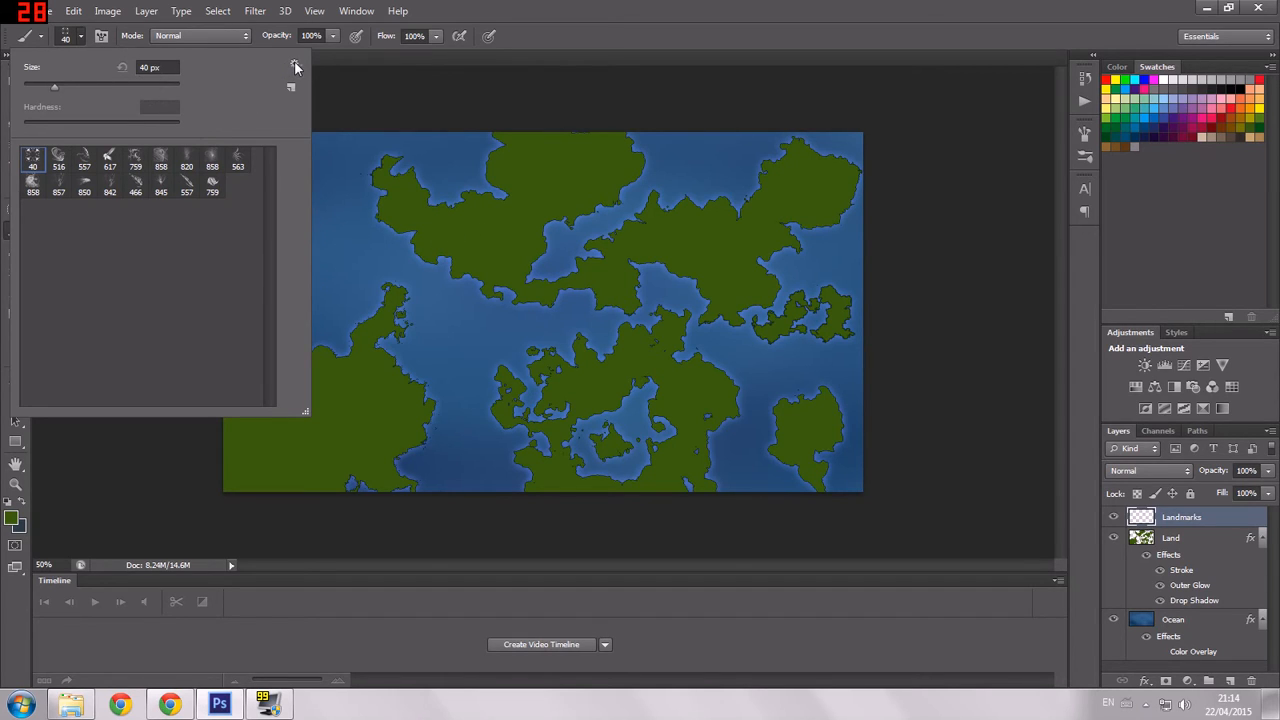
{"action": "left_click", "coordinate": [295, 63]}
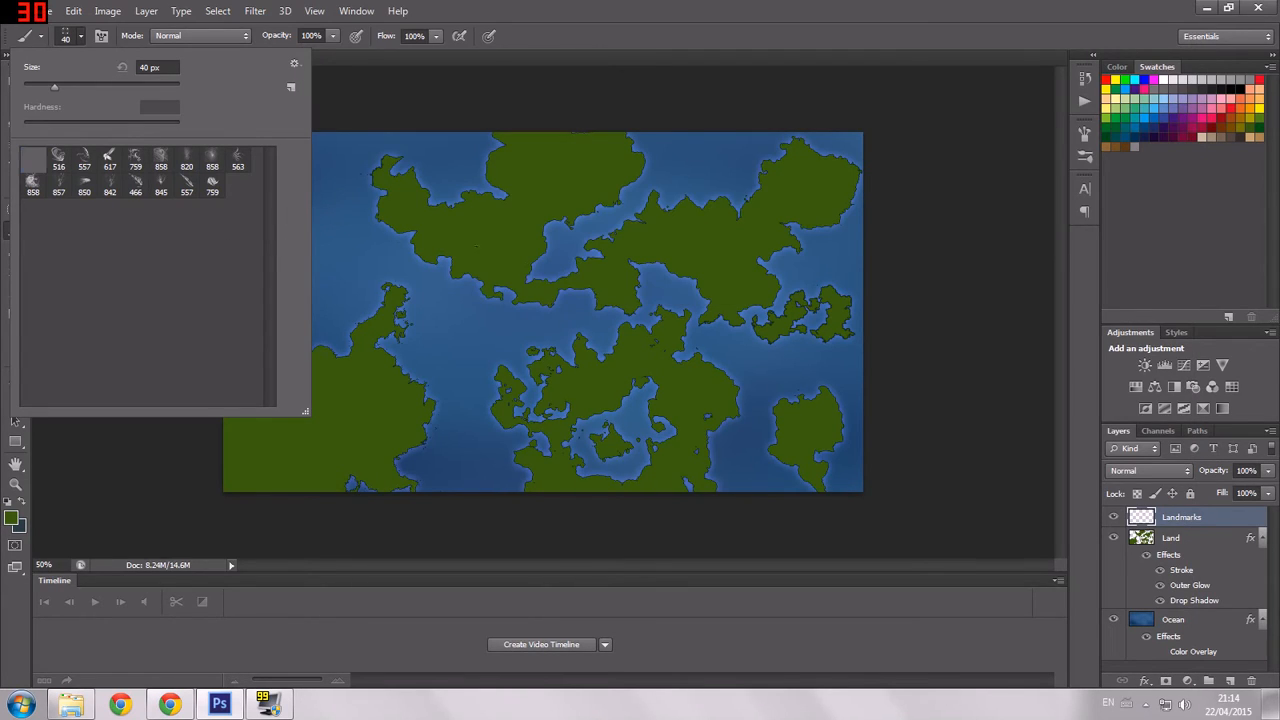
Paint a small red town dot on a continent with the landmark brush
{"action": "left_click", "coordinate": [58, 159]}
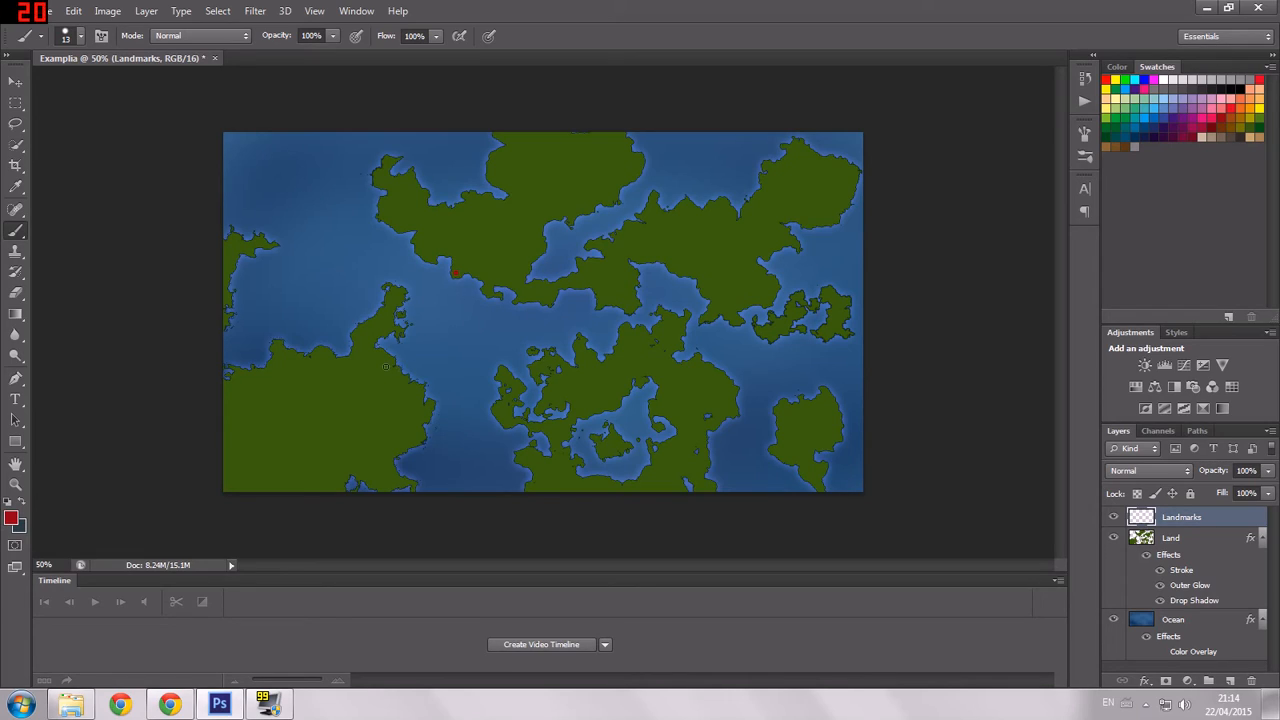
{"action": "left_click", "coordinate": [398, 300]}
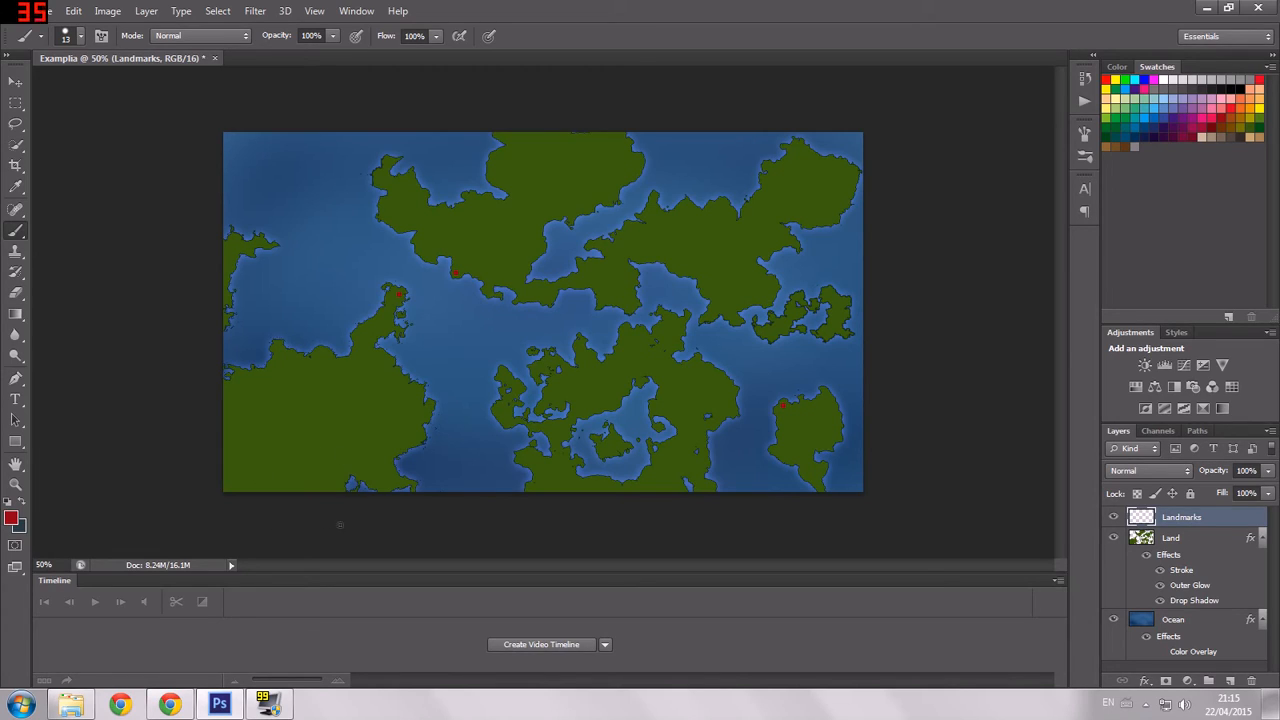
{"action": "mouse_move", "coordinate": [249, 440]}
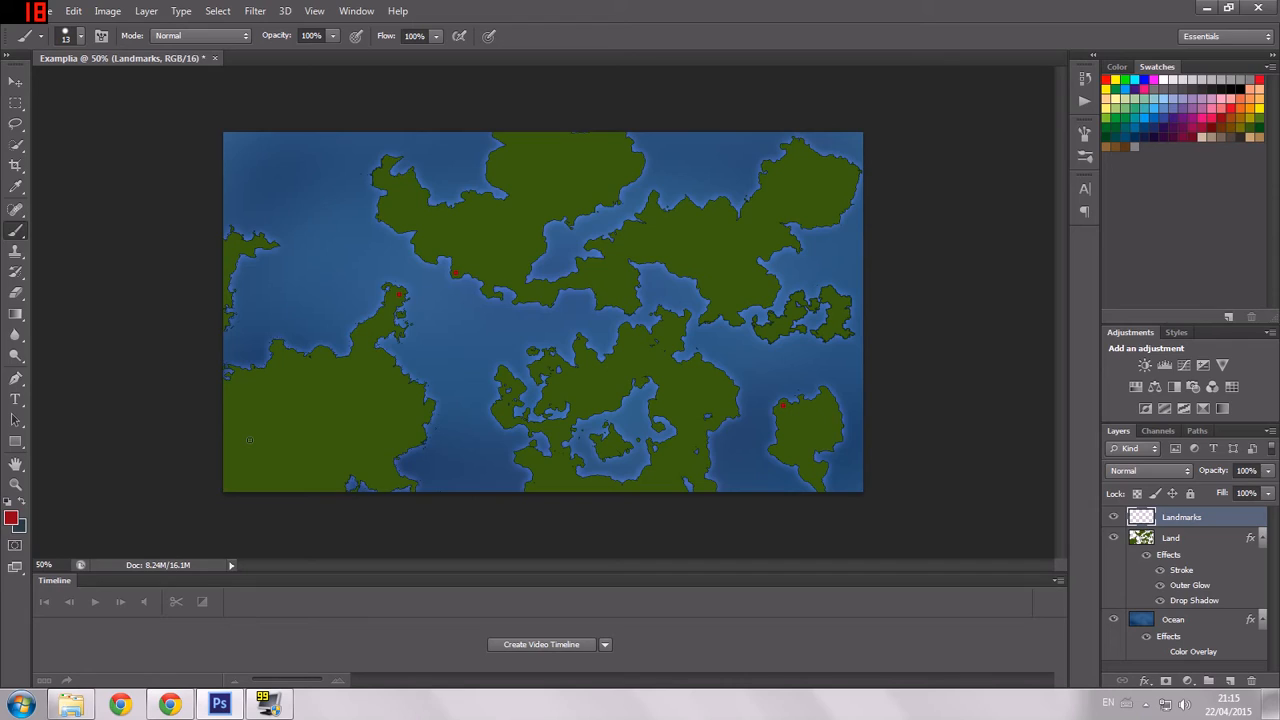
{"action": "mouse_move", "coordinate": [1063, 83]}
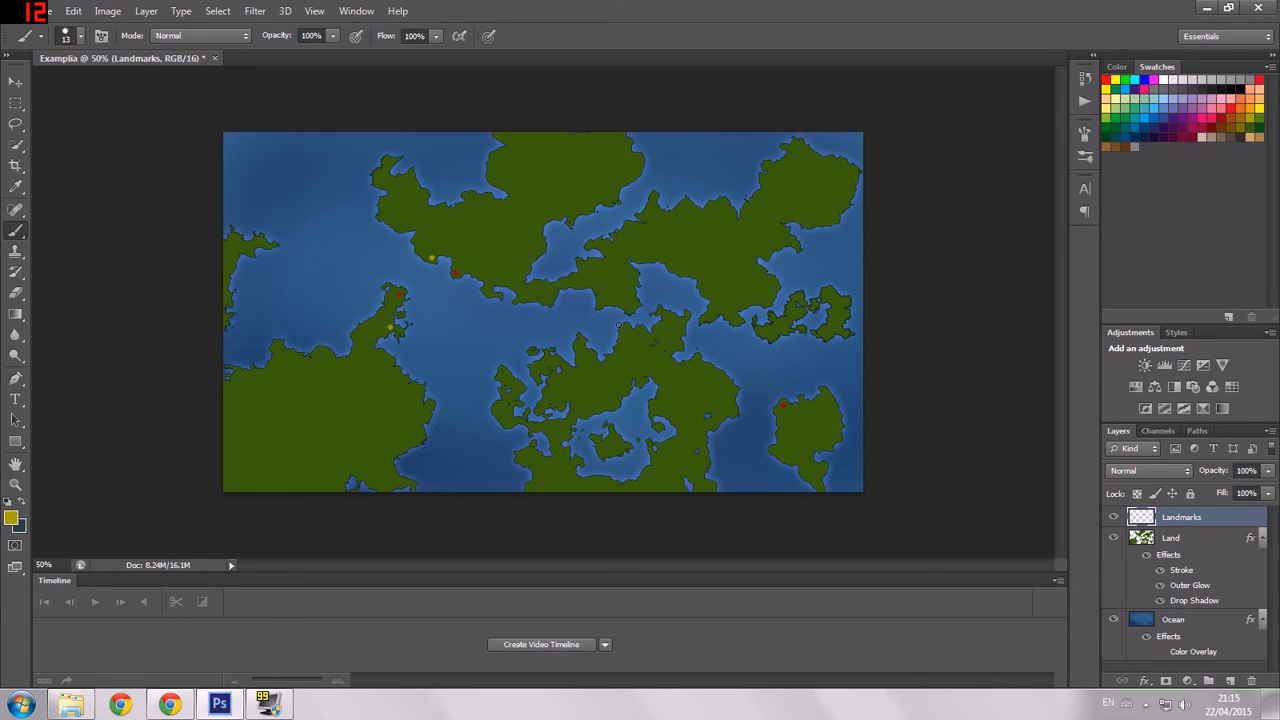
{"action": "mouse_move", "coordinate": [509, 354]}
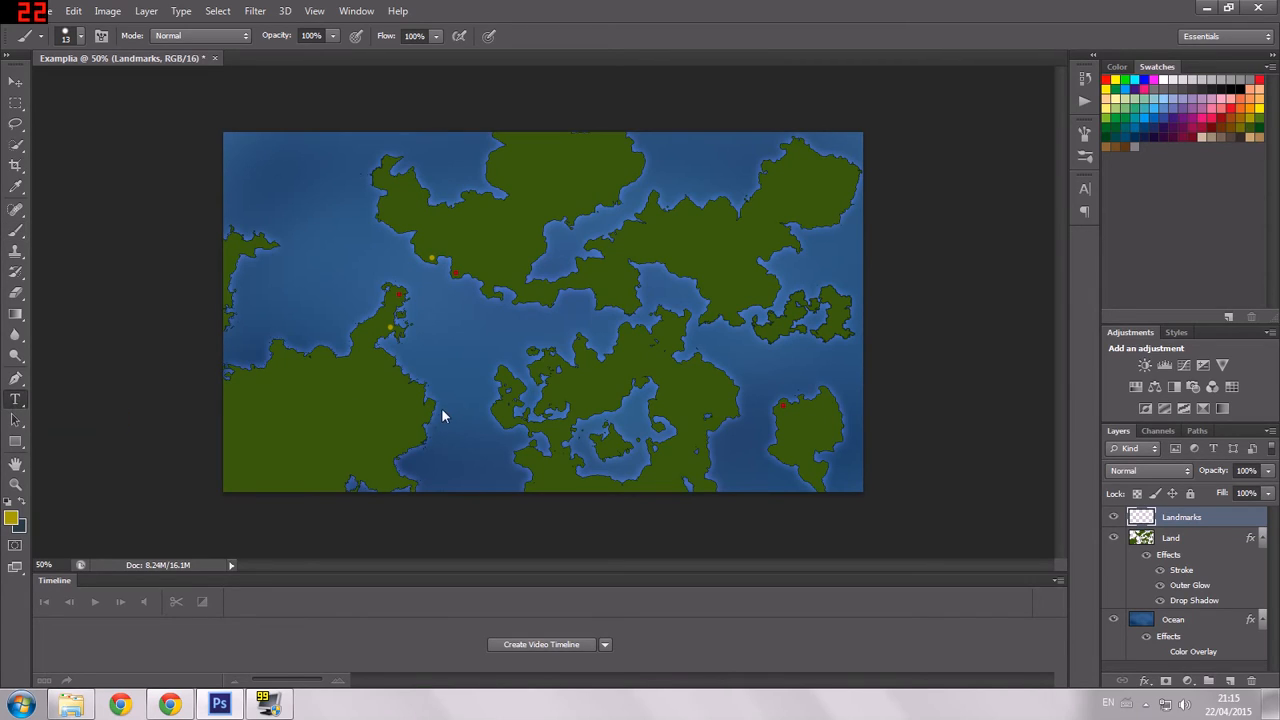
Add a text layer reading 'EXAMPLIA' as the map title
{"action": "left_click", "coordinate": [15, 398]}
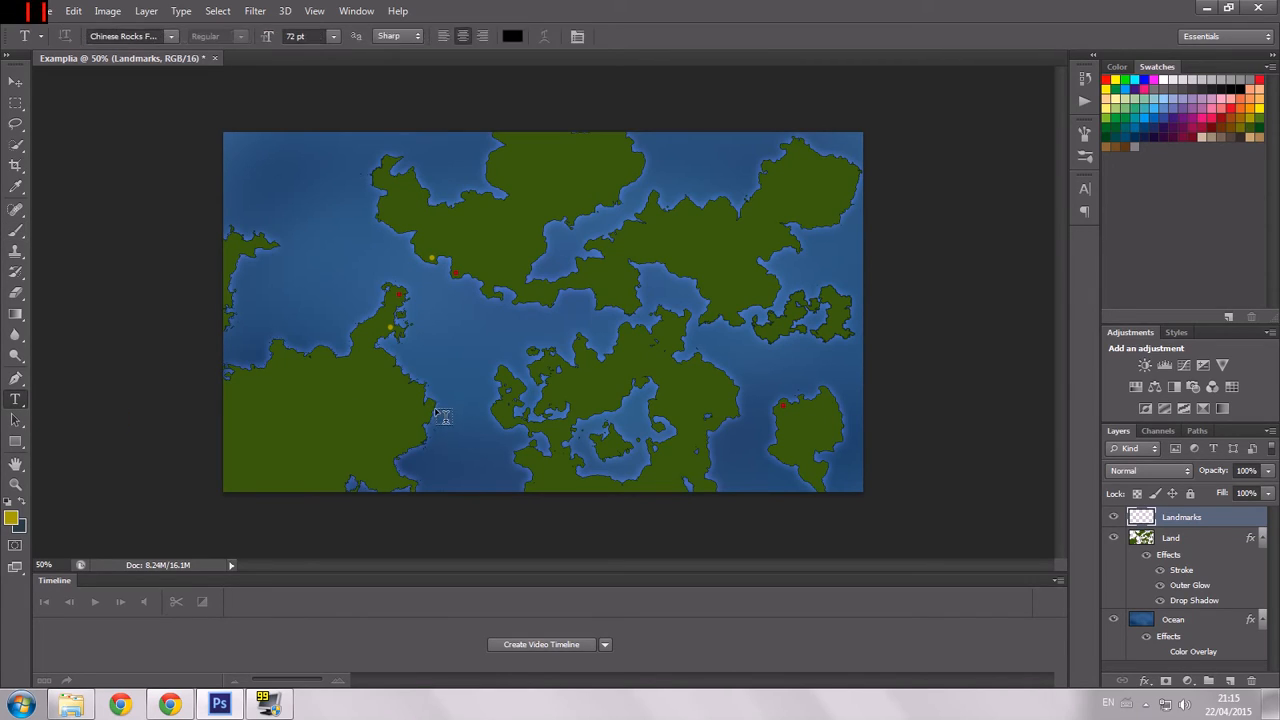
{"action": "mouse_move", "coordinate": [285, 448]}
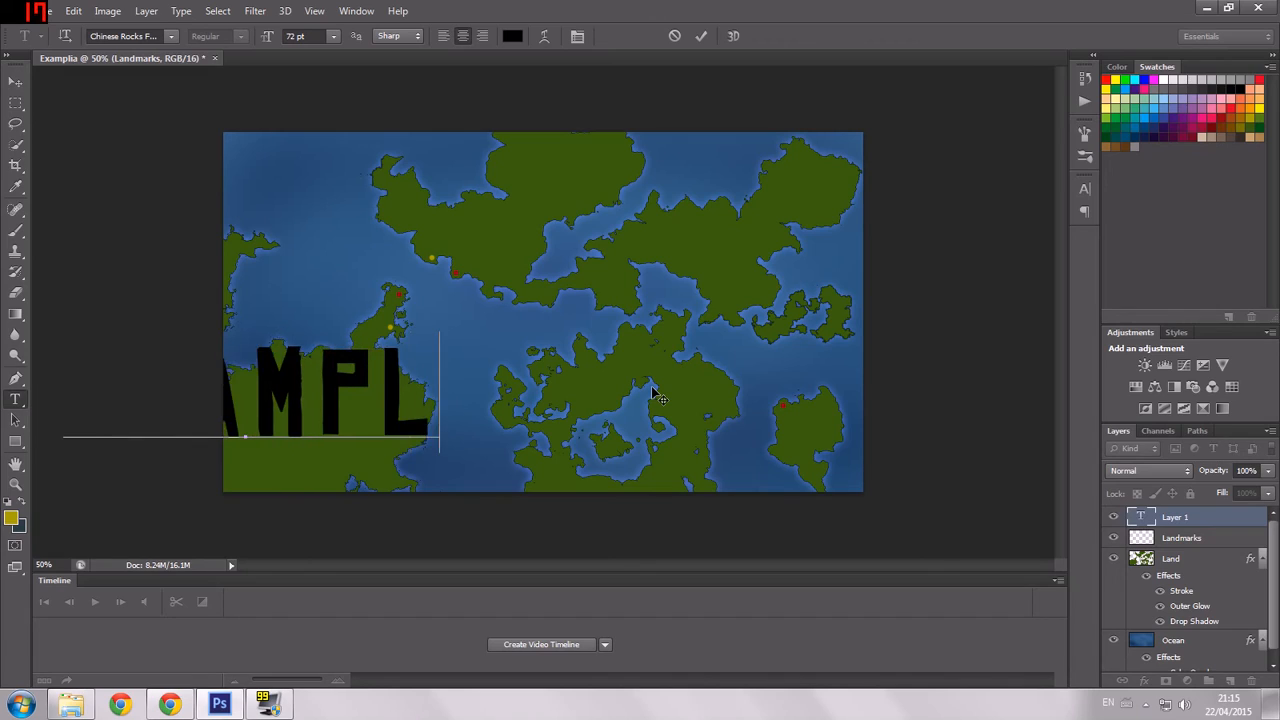
{"action": "type", "text": "EXAMPLIA"}
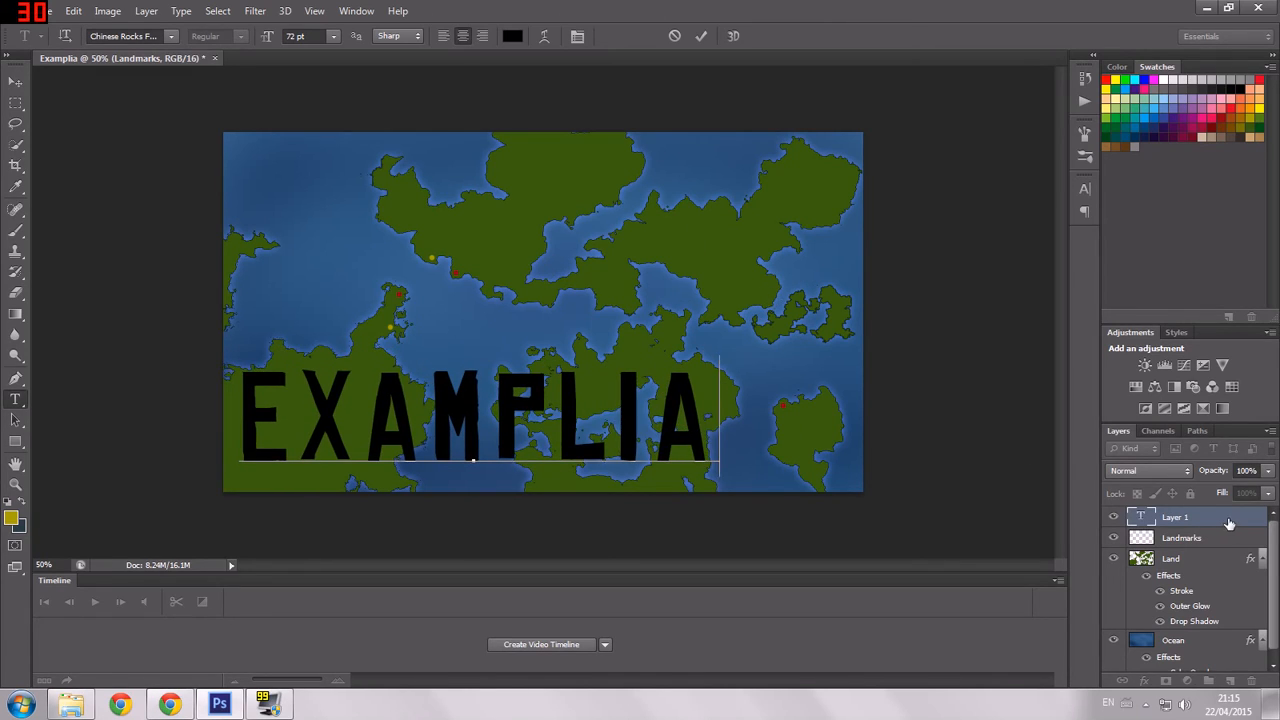
{"action": "double_click", "coordinate": [1181, 517]}
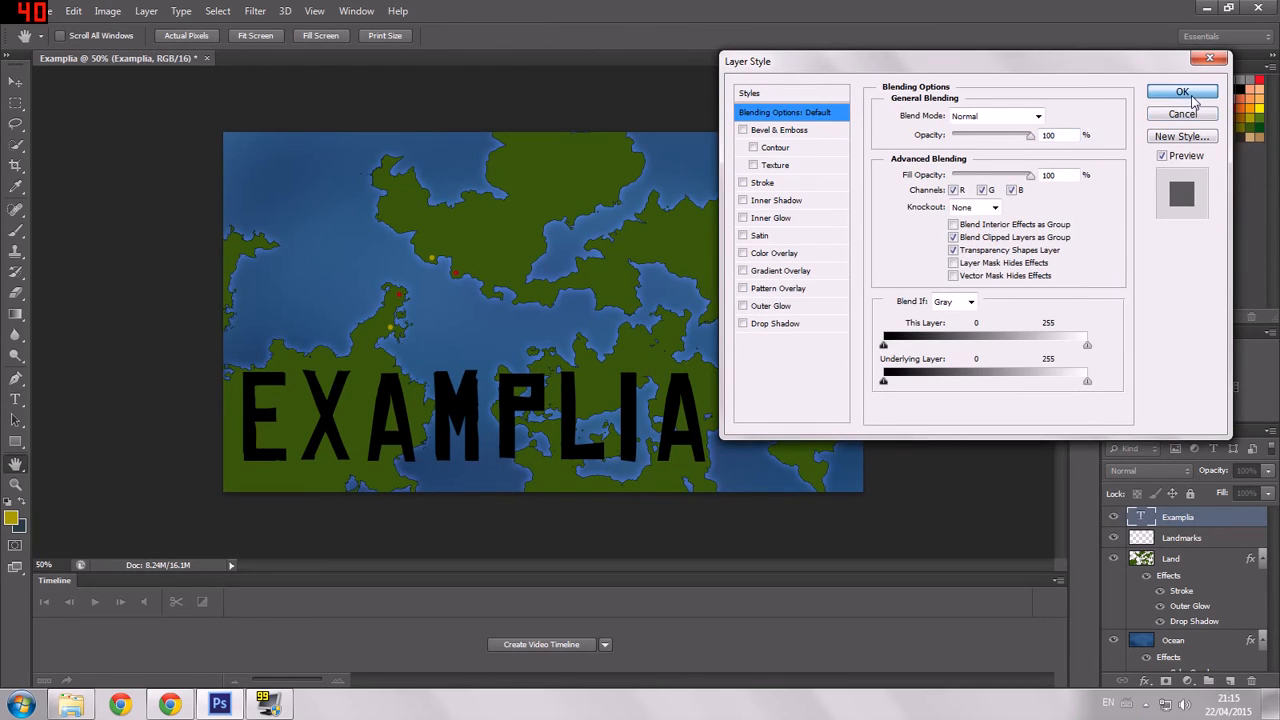
{"action": "left_click", "coordinate": [1182, 91]}
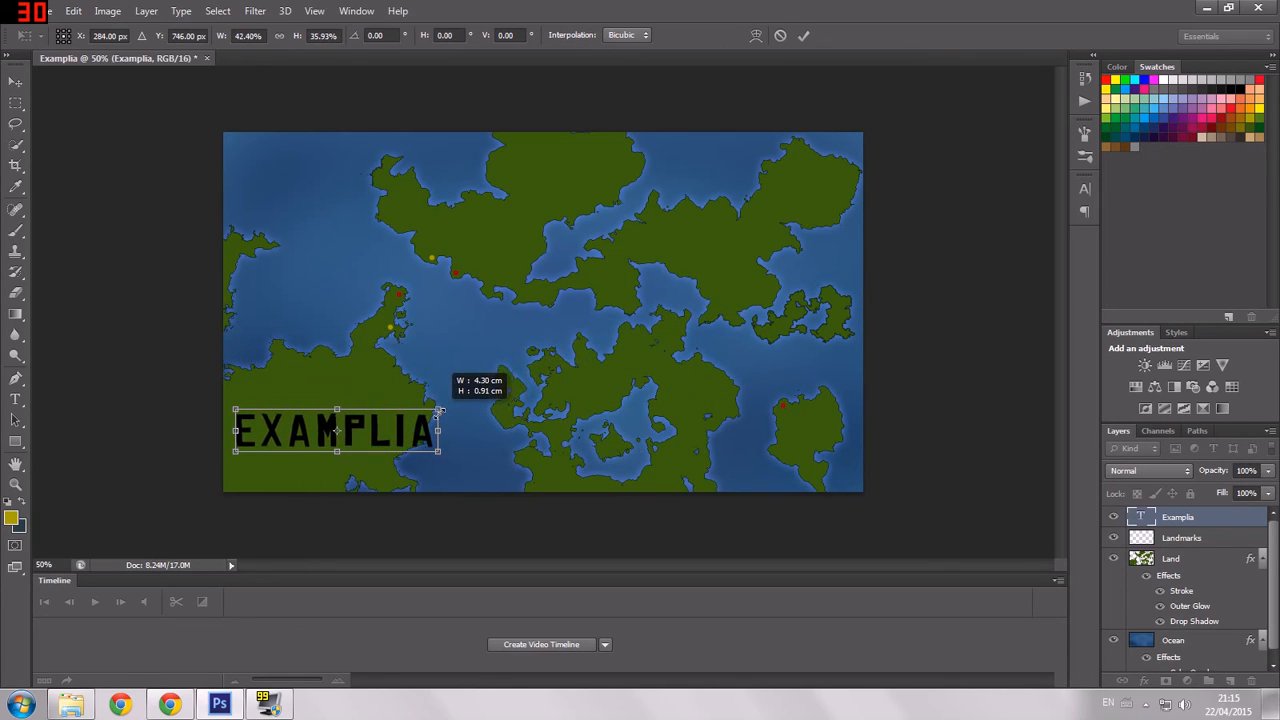
Scale the EXAMPLIA title down small for the bottom-right corner
{"action": "left_click_drag", "start_coordinate": [440, 430], "coordinate": [423, 430]}
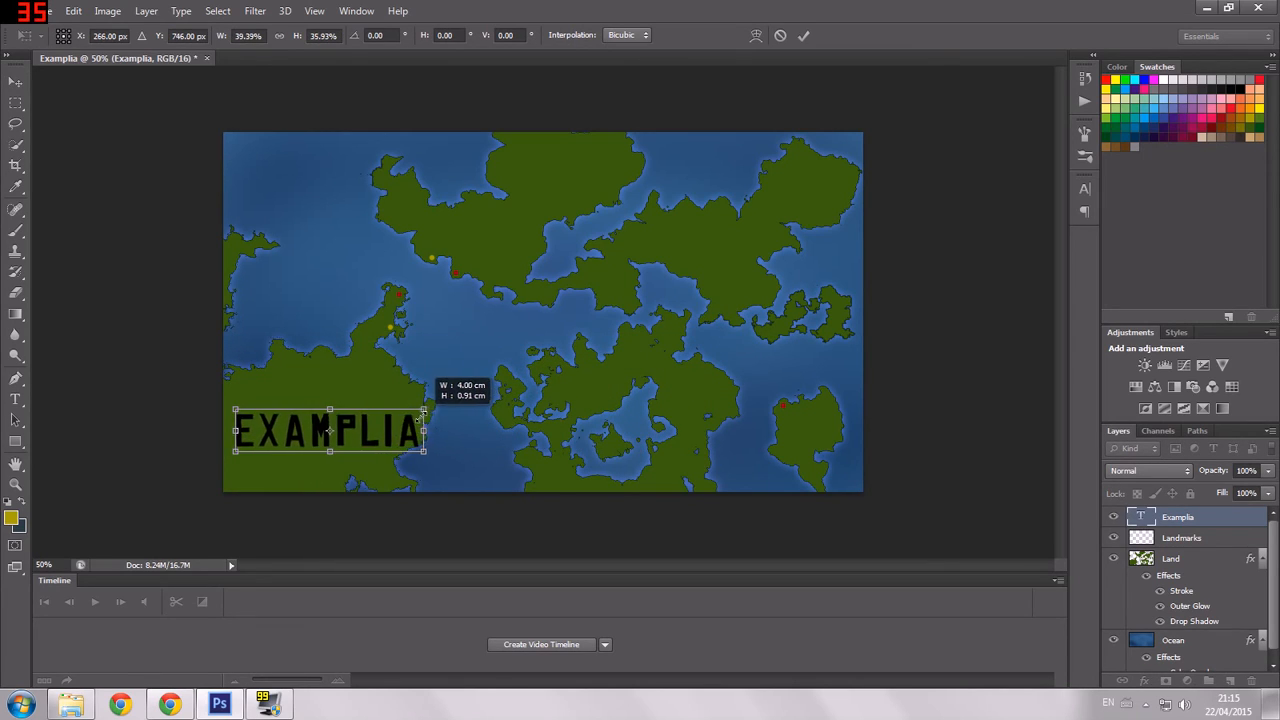
{"action": "left_click_drag", "start_coordinate": [330, 430], "coordinate": [523, 332]}
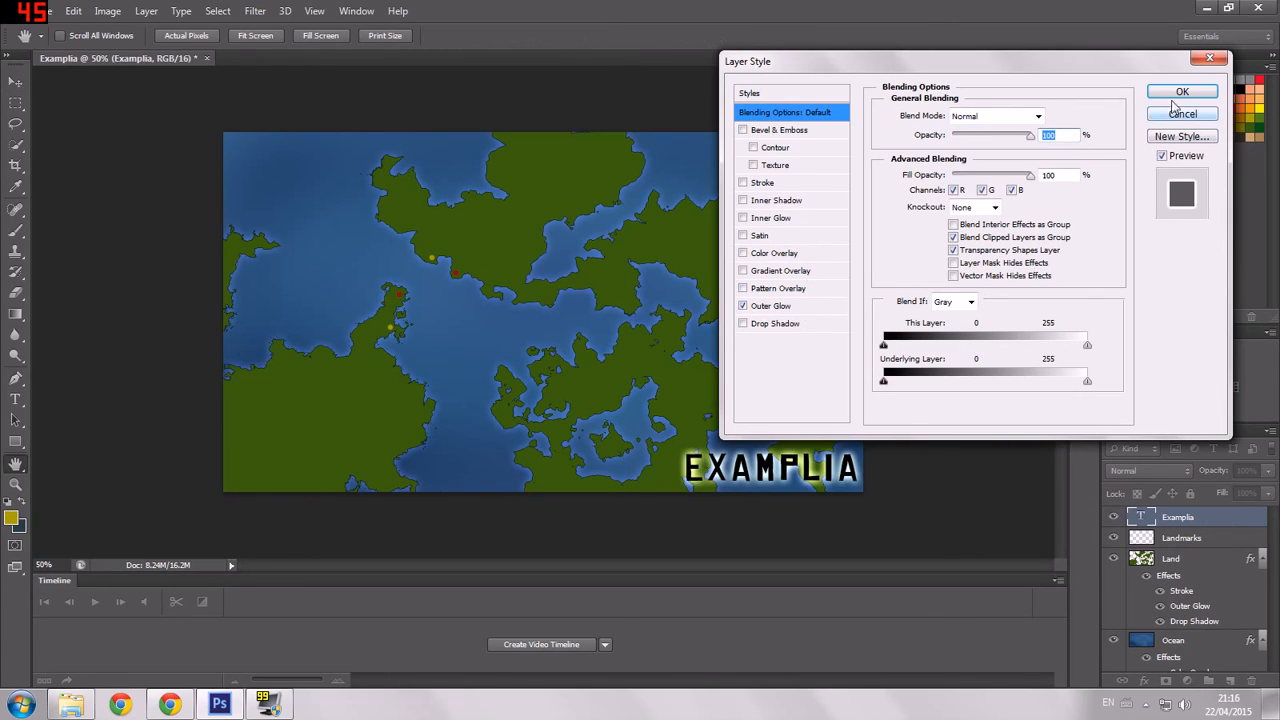
Confirm the Layer Style dialog so the title's outer glow is applied
{"action": "left_click", "coordinate": [1182, 91]}
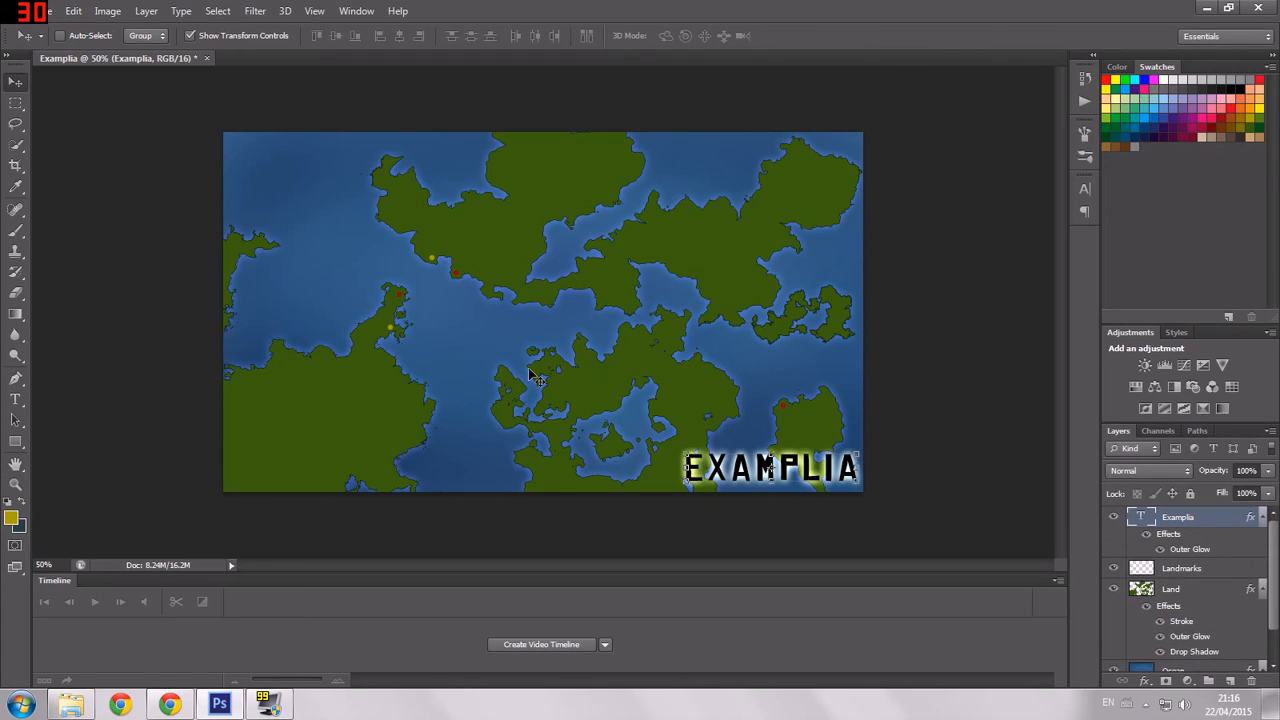
{"action": "mouse_move", "coordinate": [545, 370]}
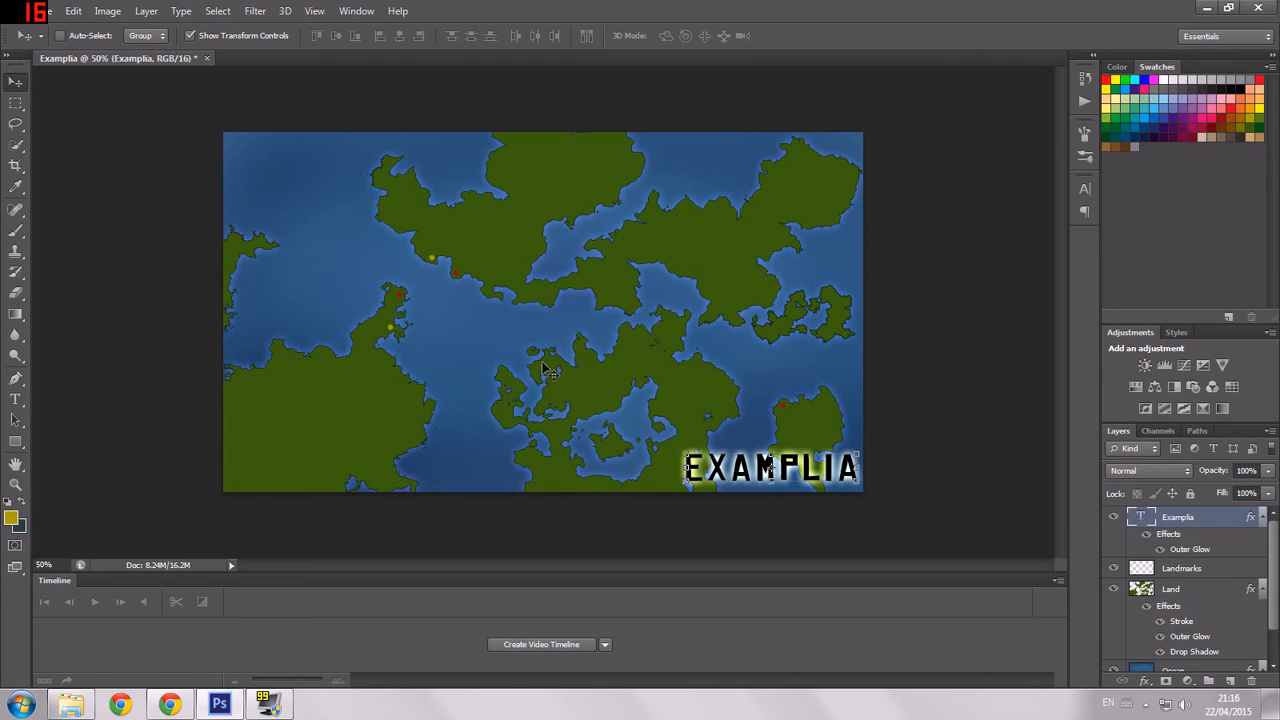
{"action": "mouse_move", "coordinate": [443, 390]}
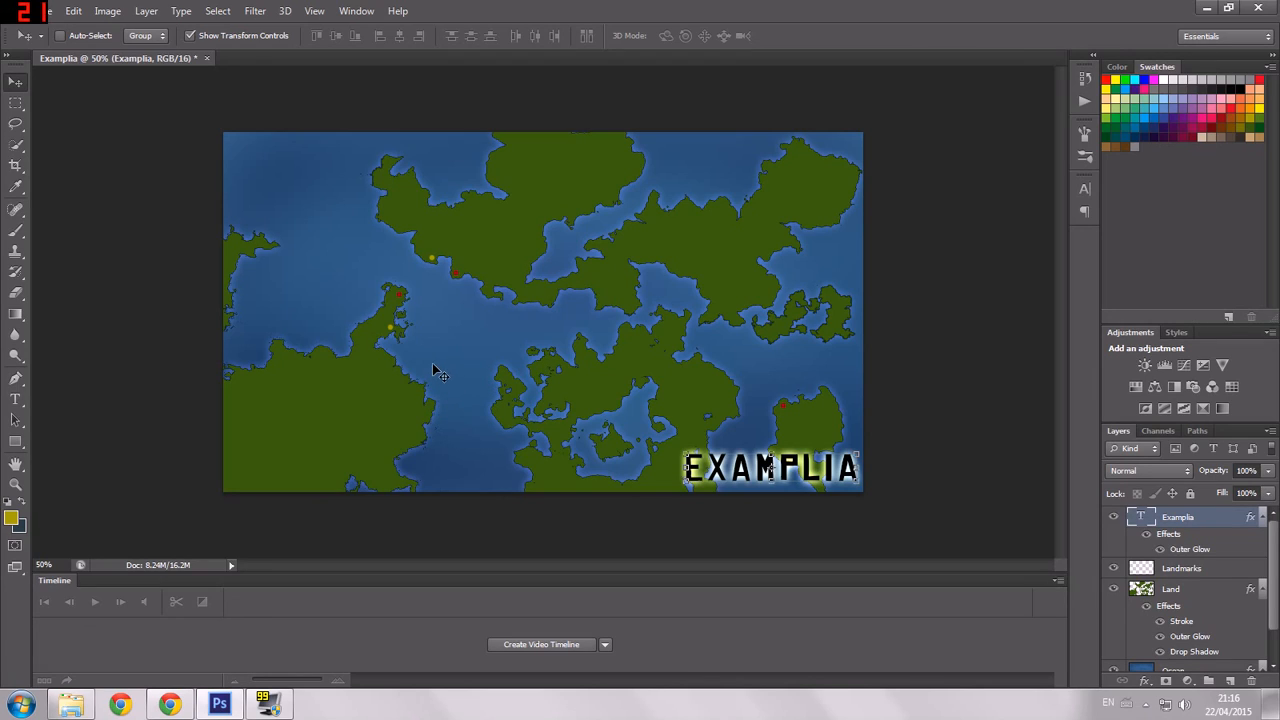
{"action": "mouse_move", "coordinate": [540, 365]}
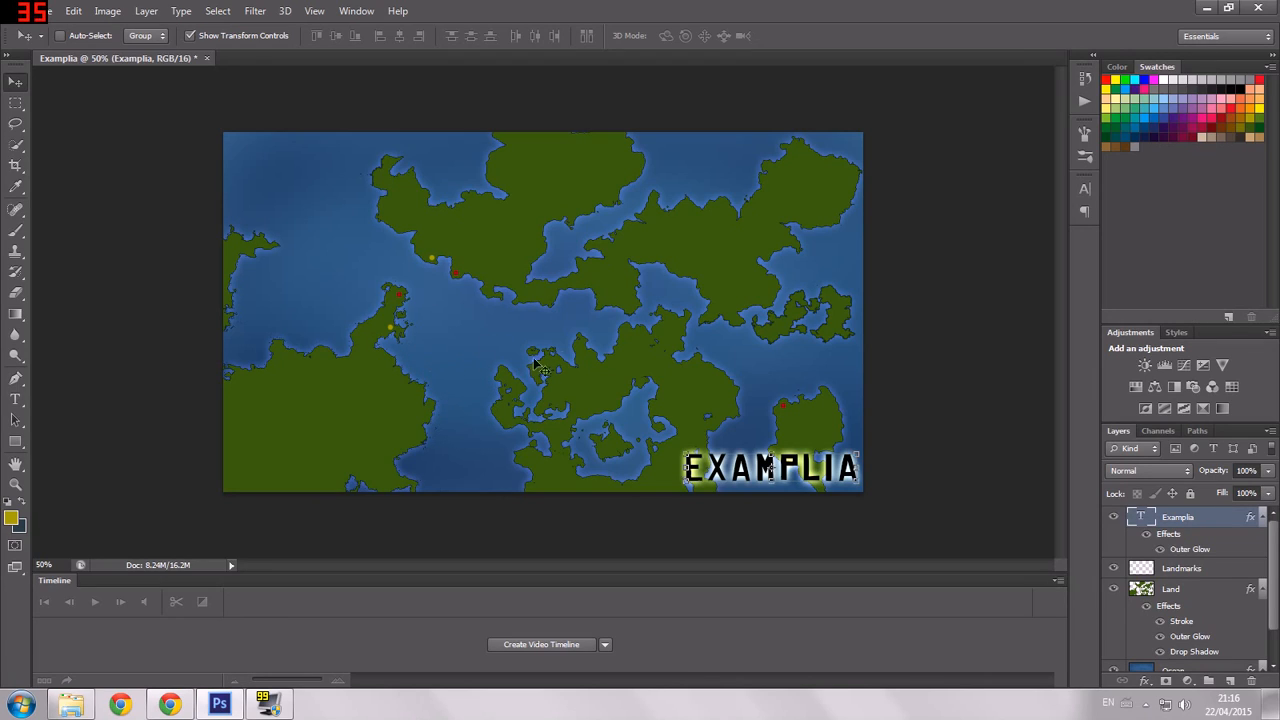
{"action": "mouse_move", "coordinate": [492, 365]}
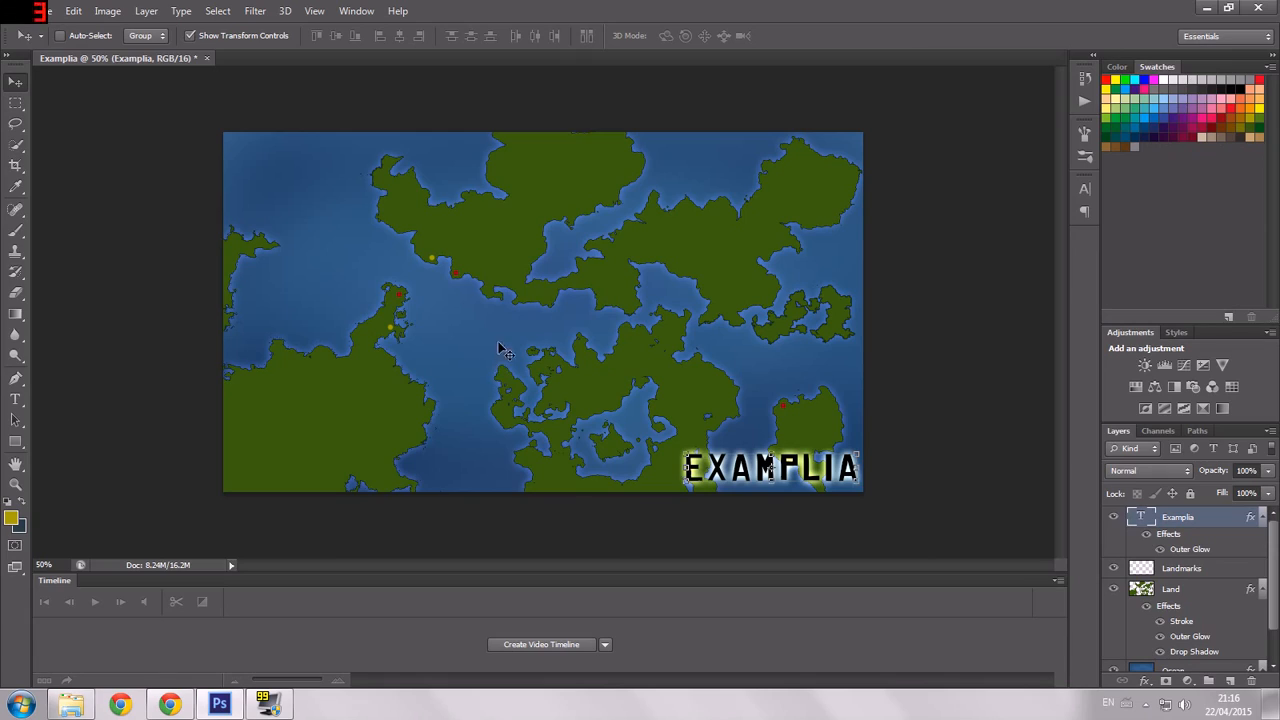
{"action": "mouse_move", "coordinate": [530, 323]}
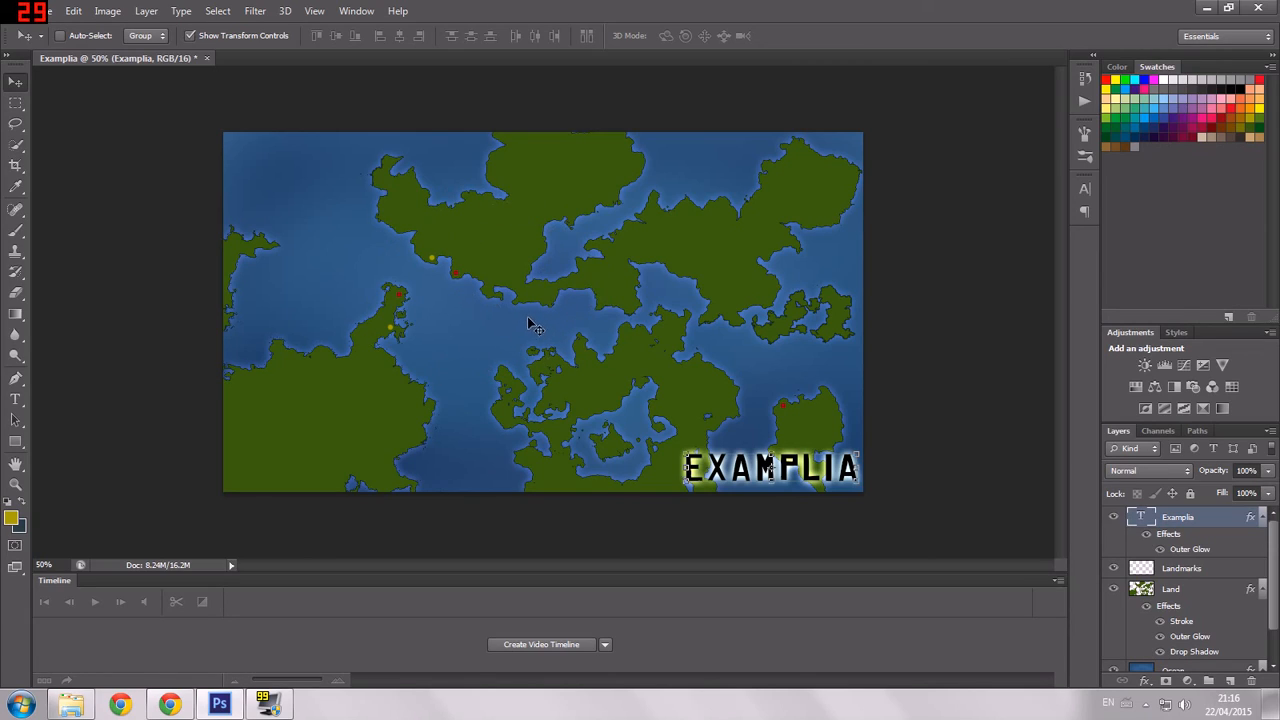
{"action": "mouse_move", "coordinate": [395, 390]}
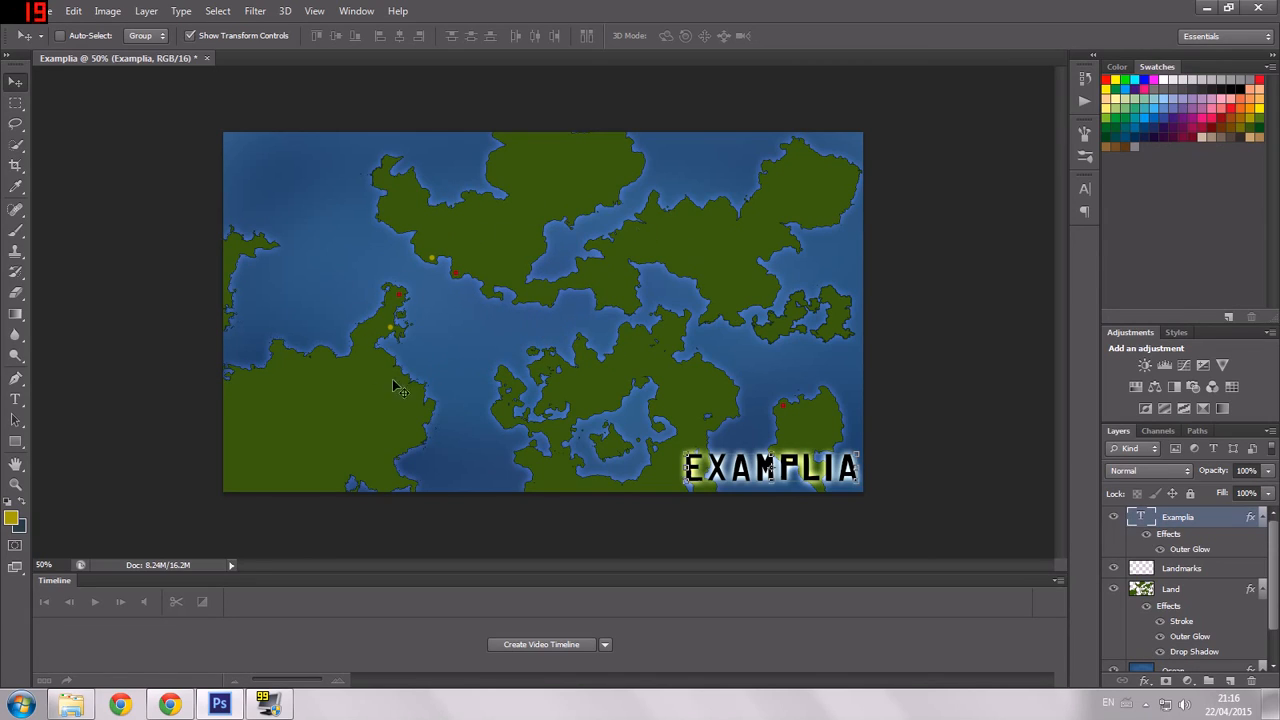